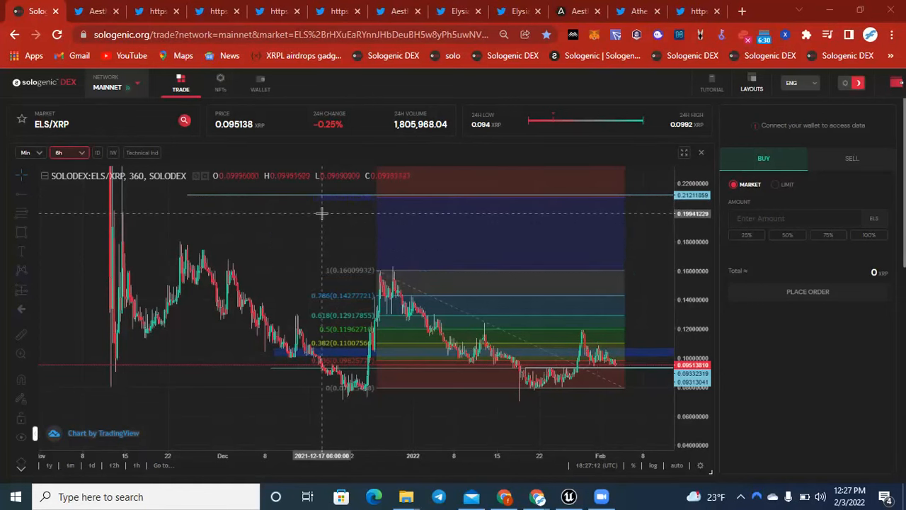
mouse_move(327, 213)
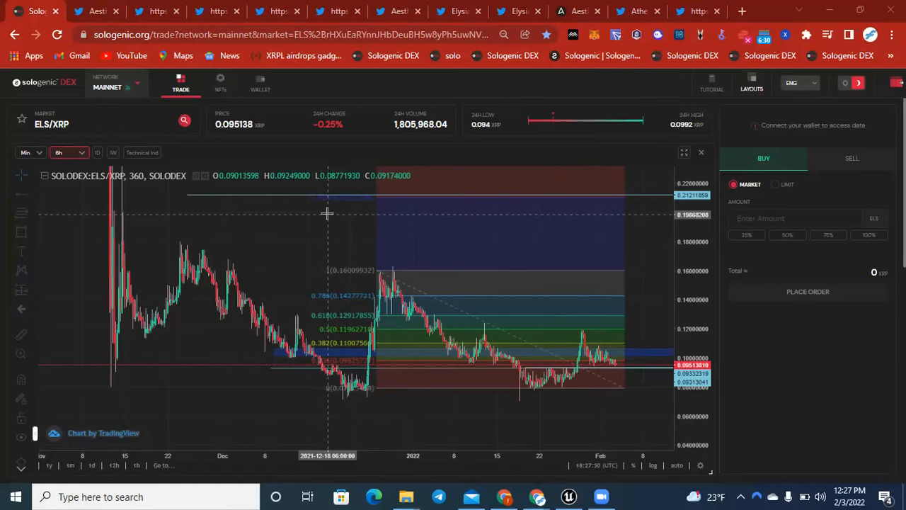
mouse_move(327, 203)
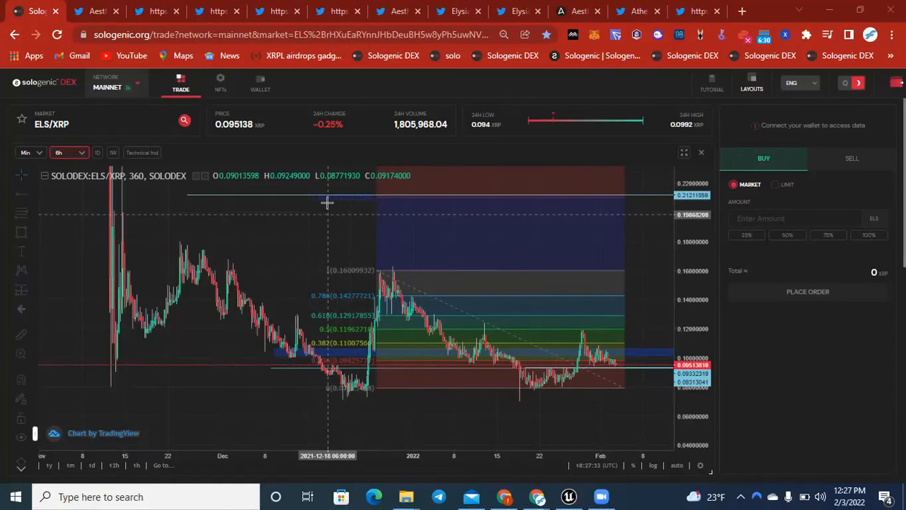
mouse_move(318, 216)
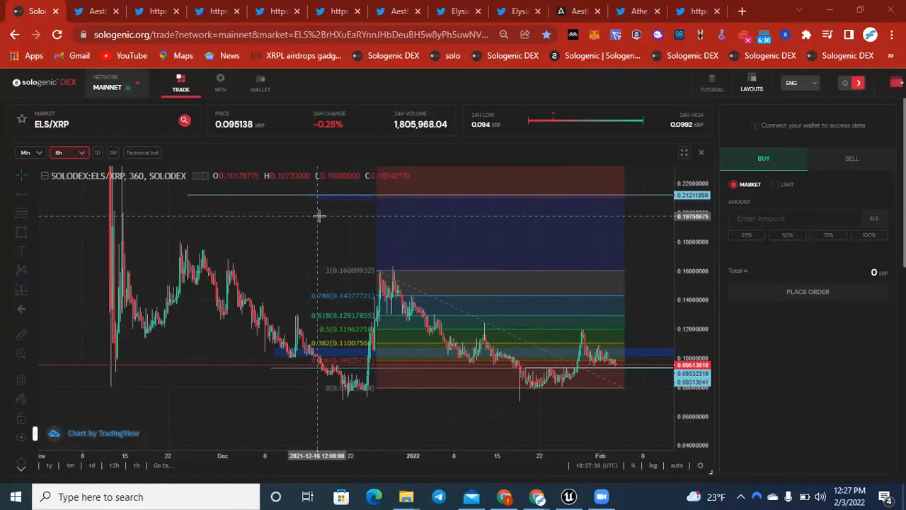
mouse_move(645, 250)
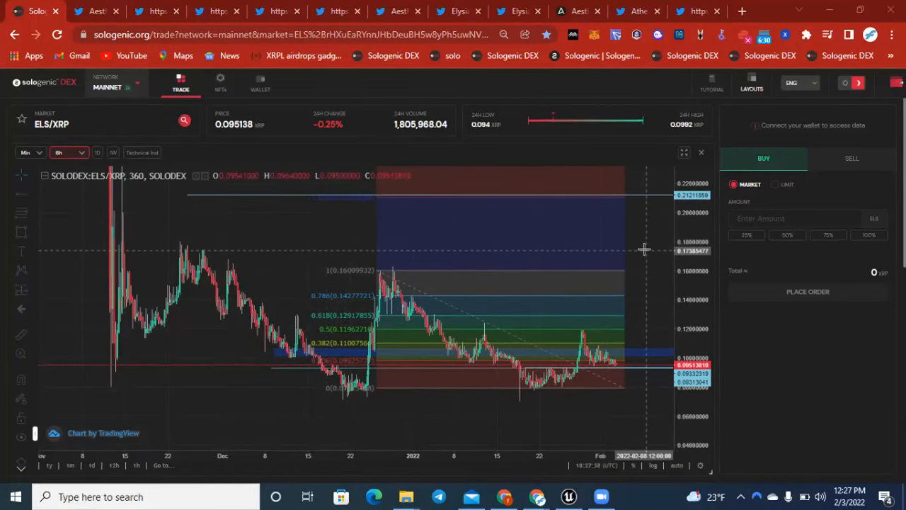
mouse_move(637, 249)
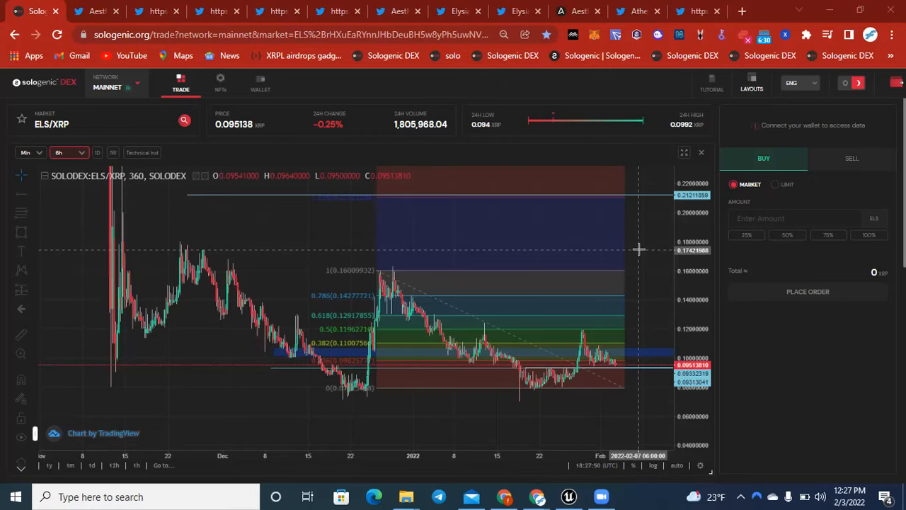
mouse_move(574, 258)
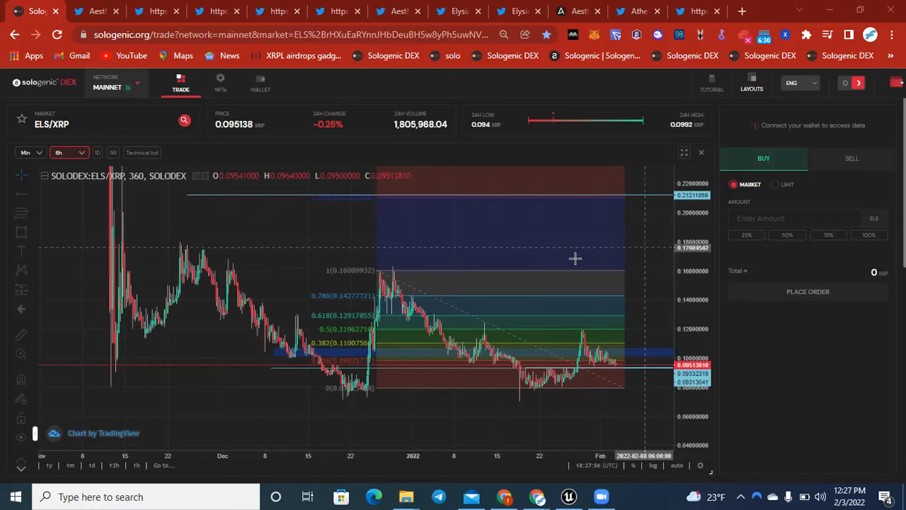
mouse_move(573, 305)
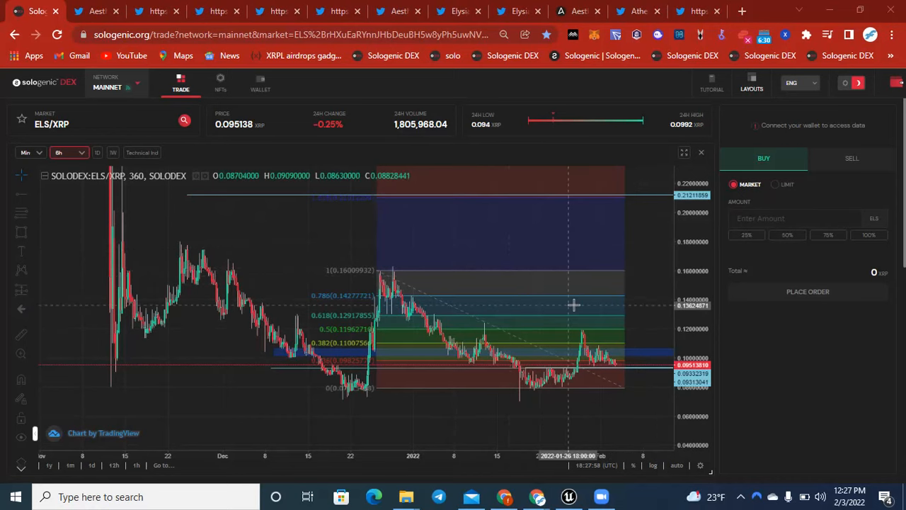
mouse_move(452, 276)
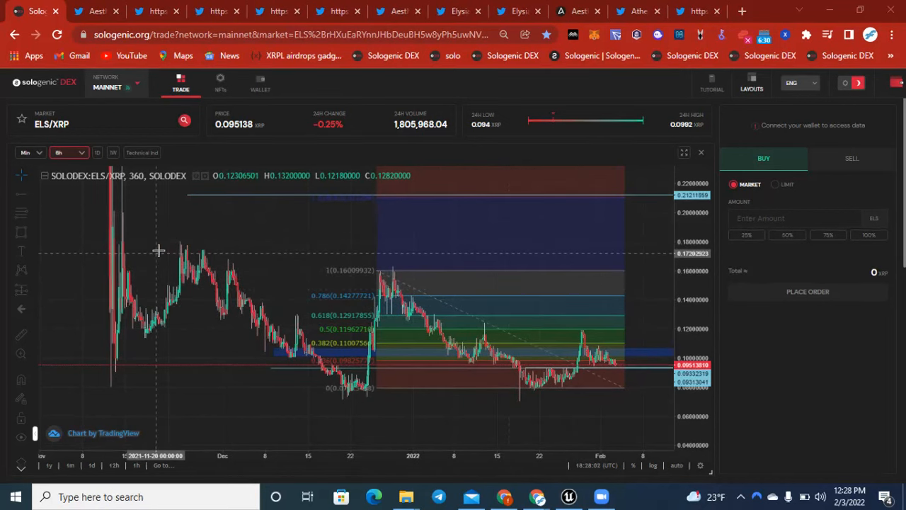
mouse_move(369, 391)
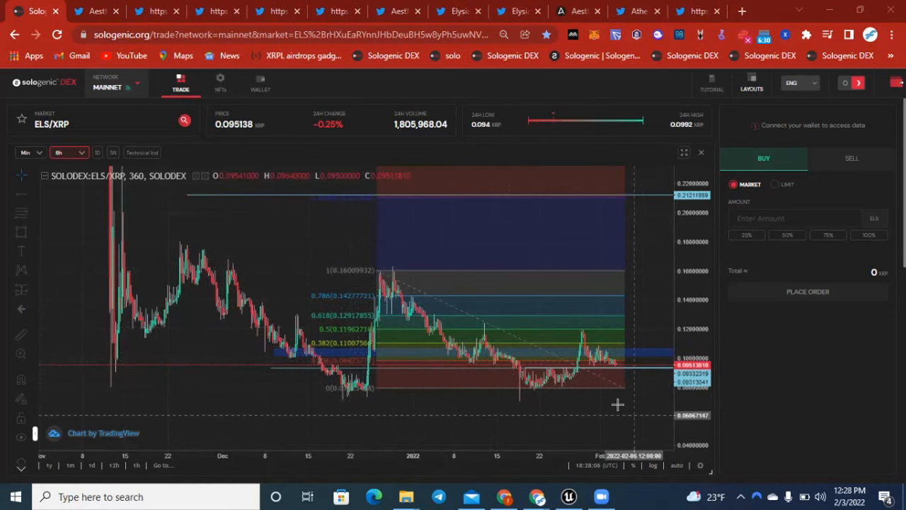
mouse_move(368, 373)
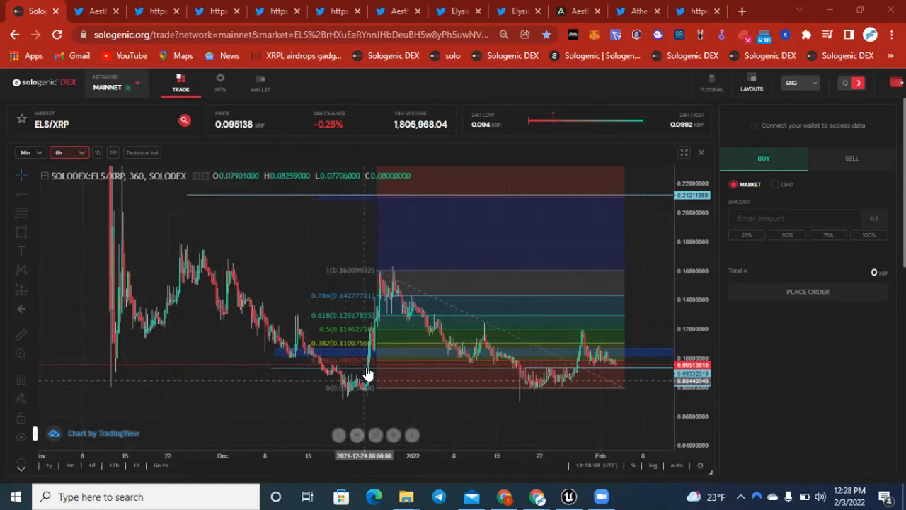
mouse_move(387, 269)
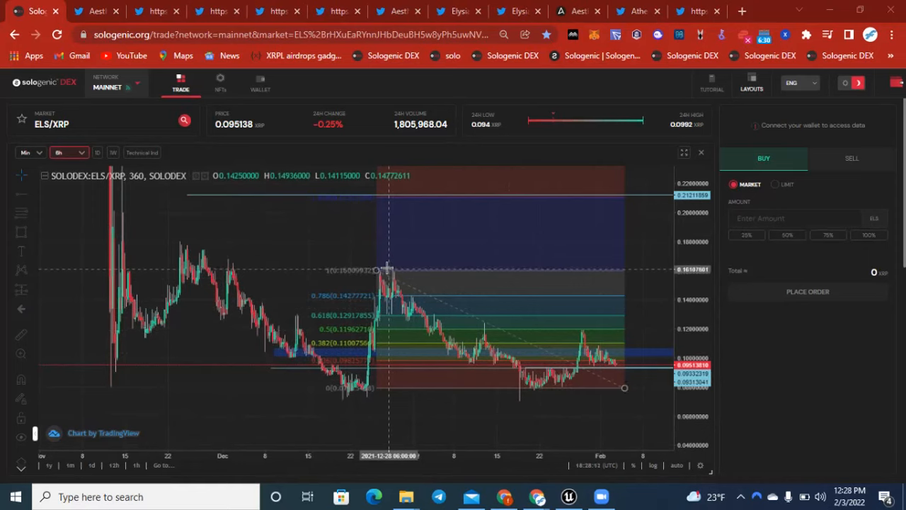
mouse_move(121, 357)
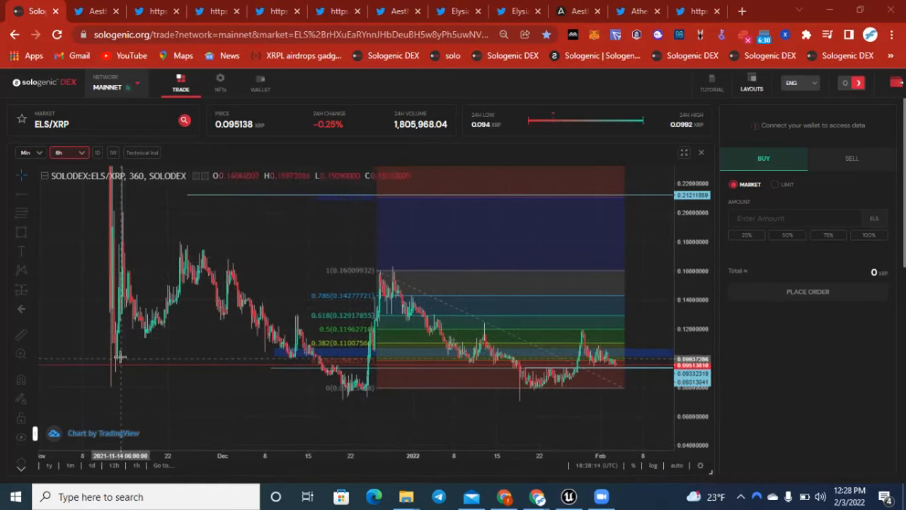
mouse_move(136, 388)
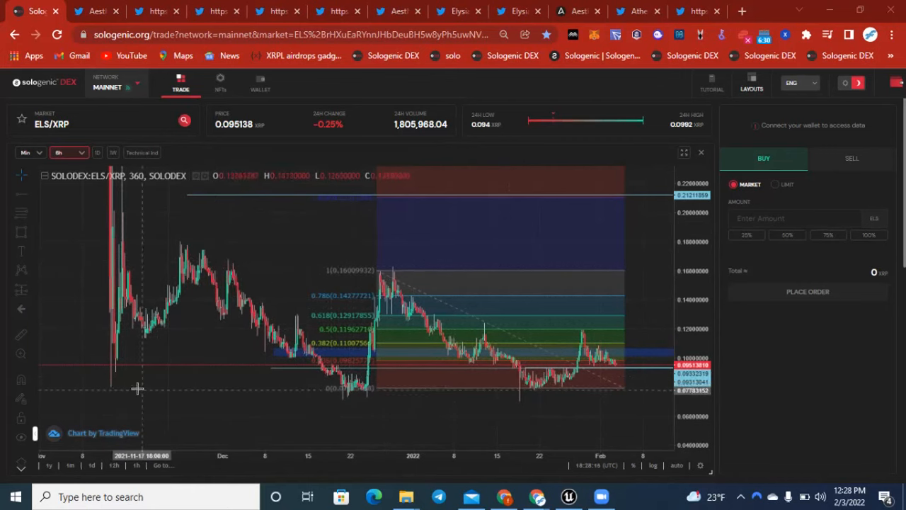
mouse_move(541, 391)
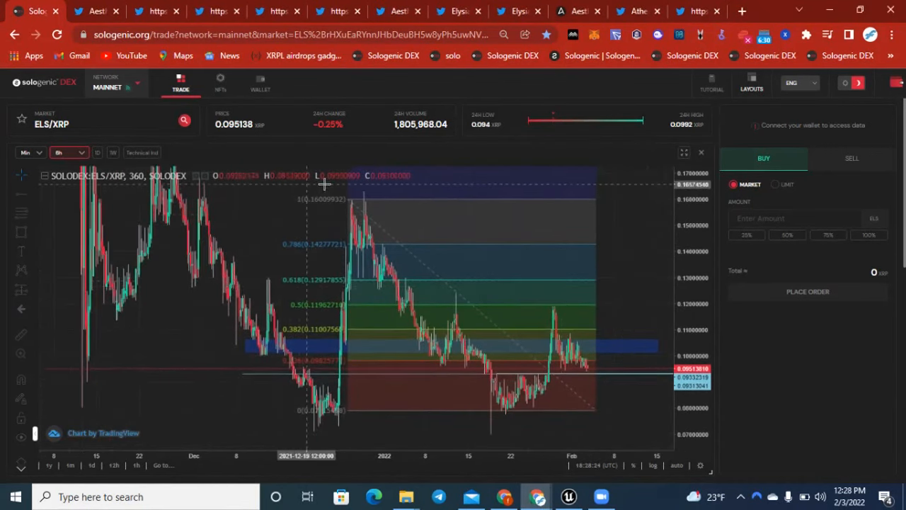
mouse_move(346, 206)
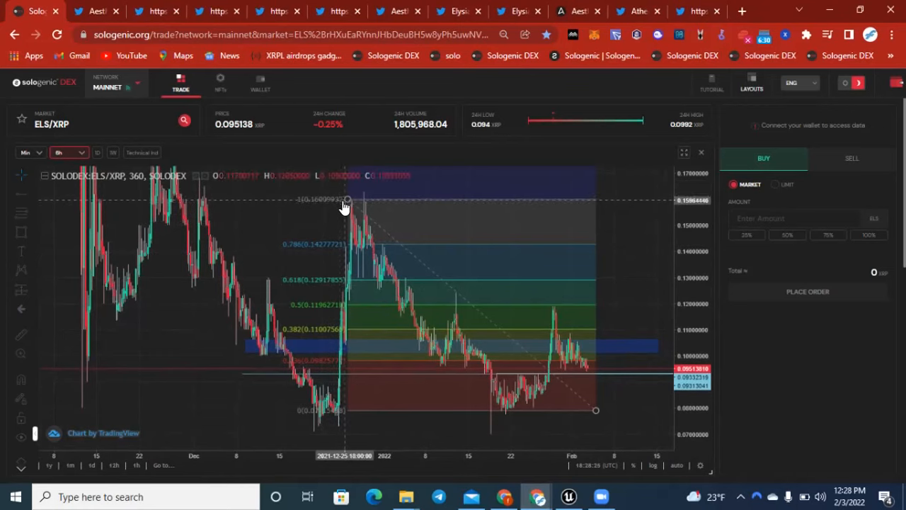
mouse_move(538, 410)
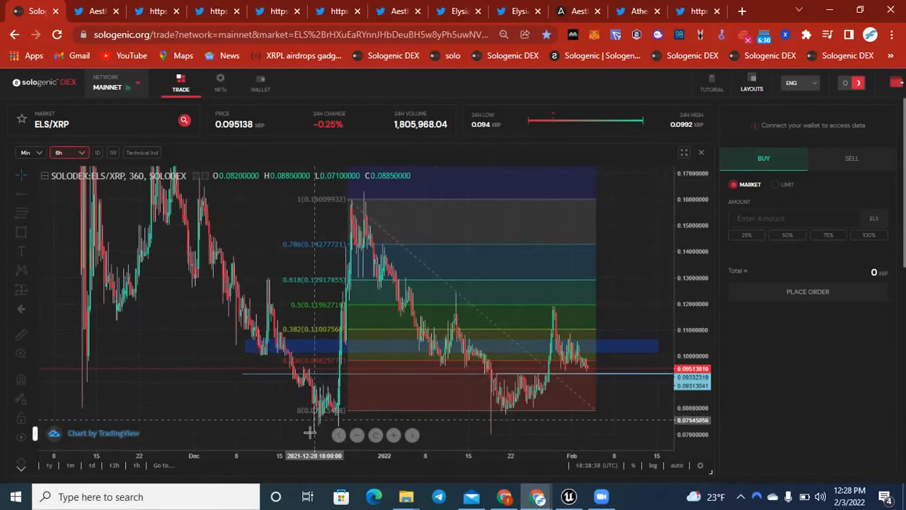
mouse_move(475, 425)
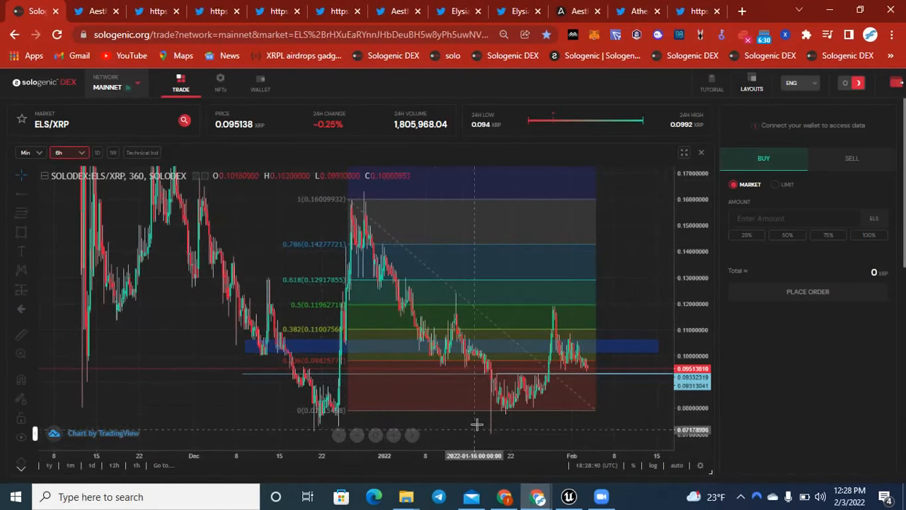
drag(474, 424, 449, 436)
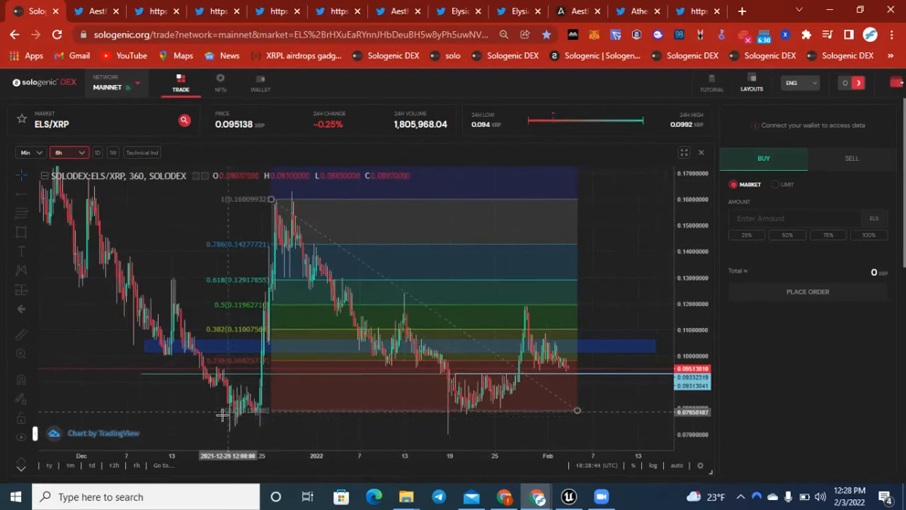
mouse_move(257, 420)
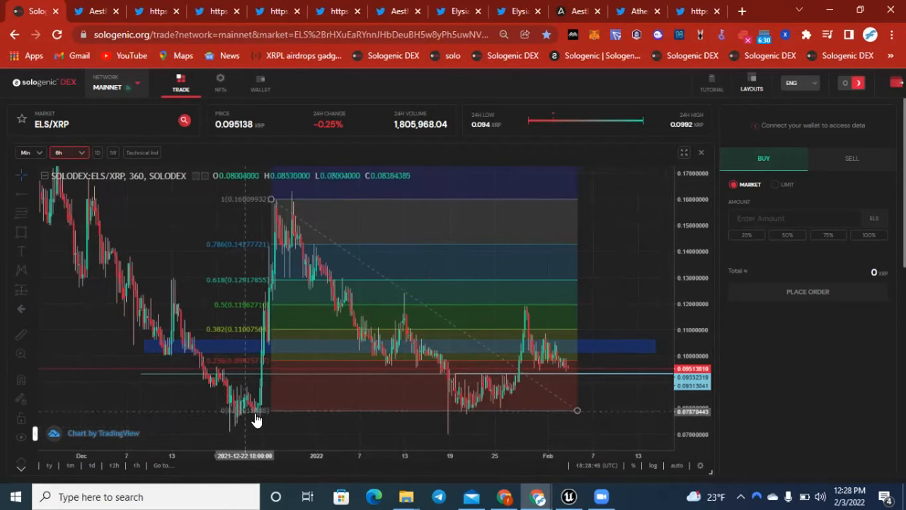
mouse_move(247, 414)
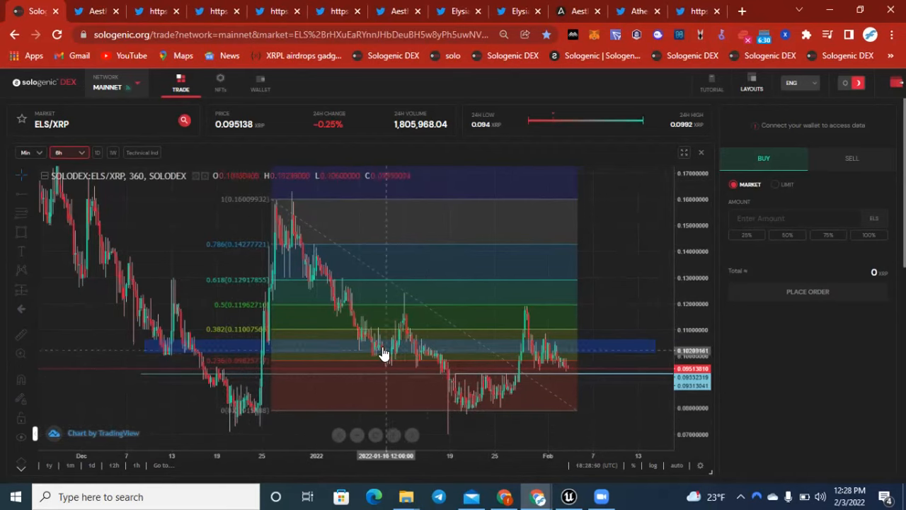
mouse_move(467, 435)
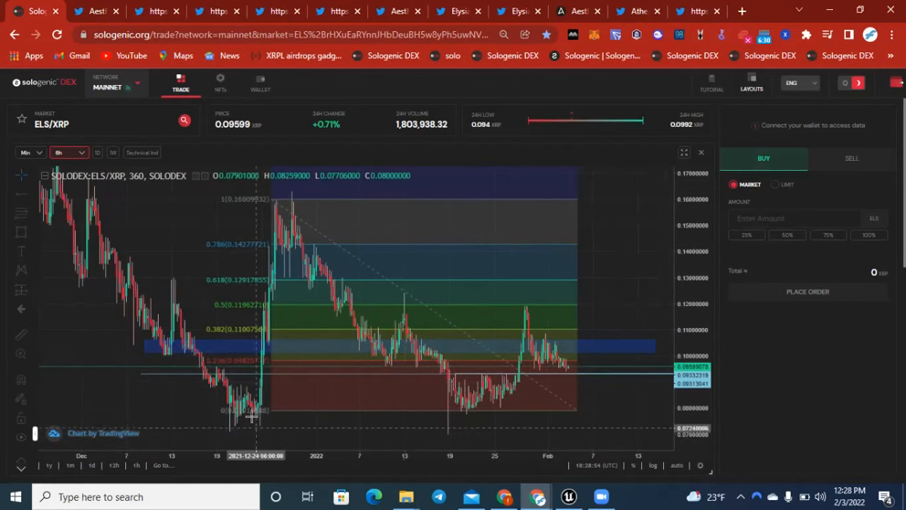
mouse_move(449, 377)
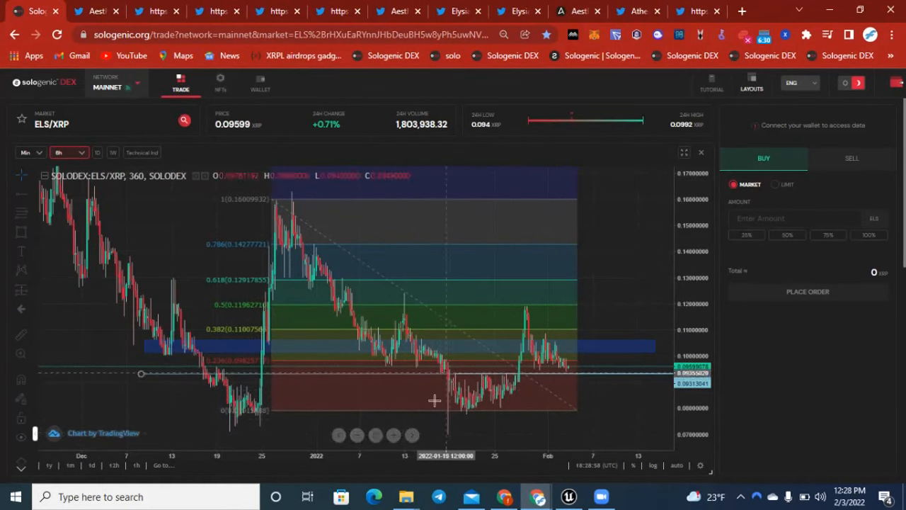
mouse_move(625, 377)
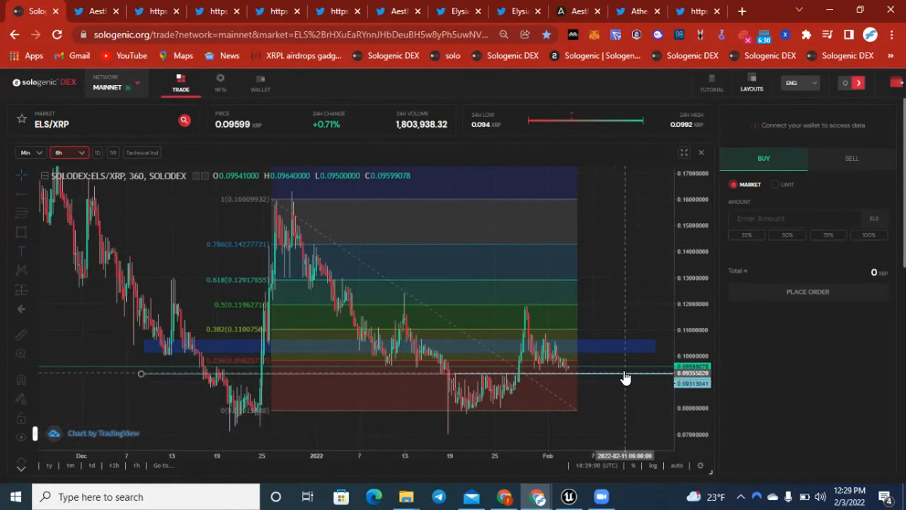
mouse_move(494, 417)
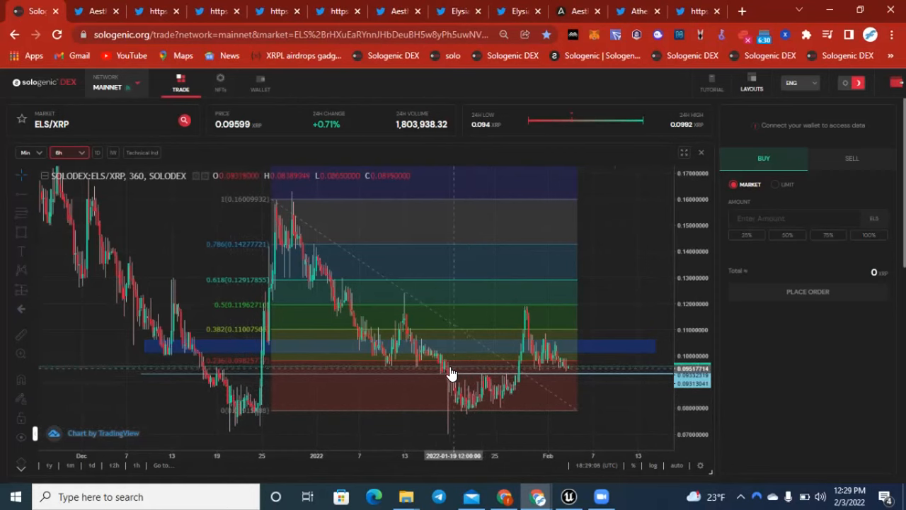
mouse_move(443, 419)
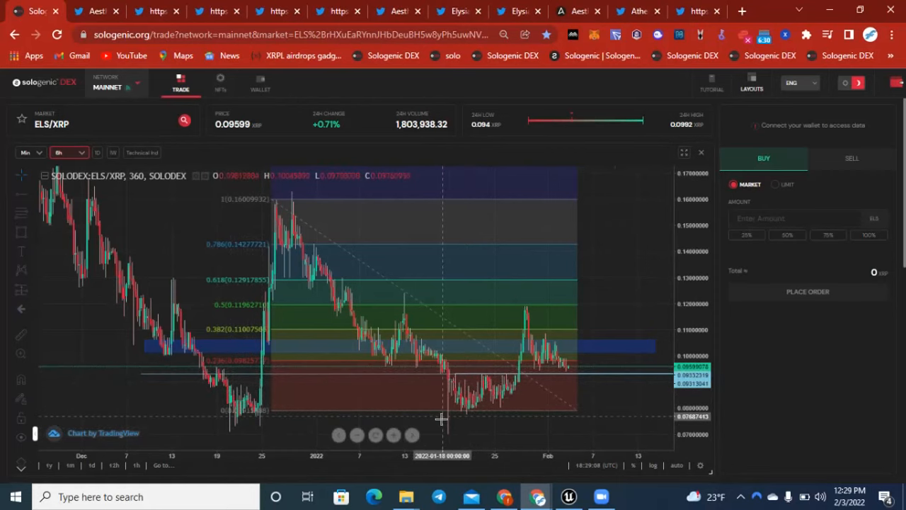
mouse_move(458, 433)
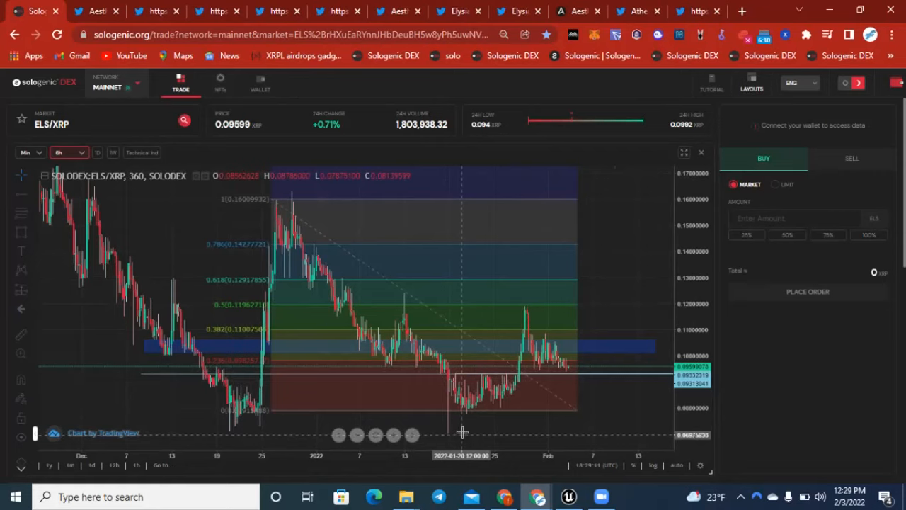
mouse_move(462, 432)
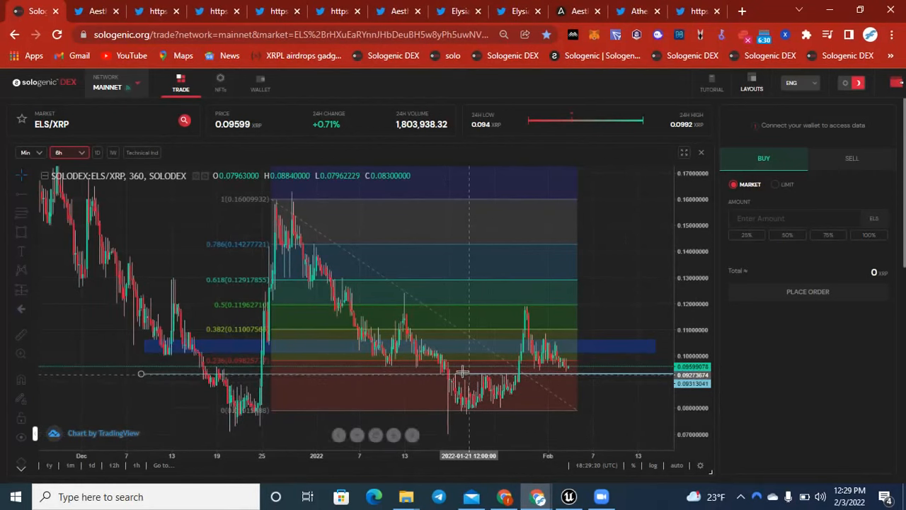
mouse_move(444, 375)
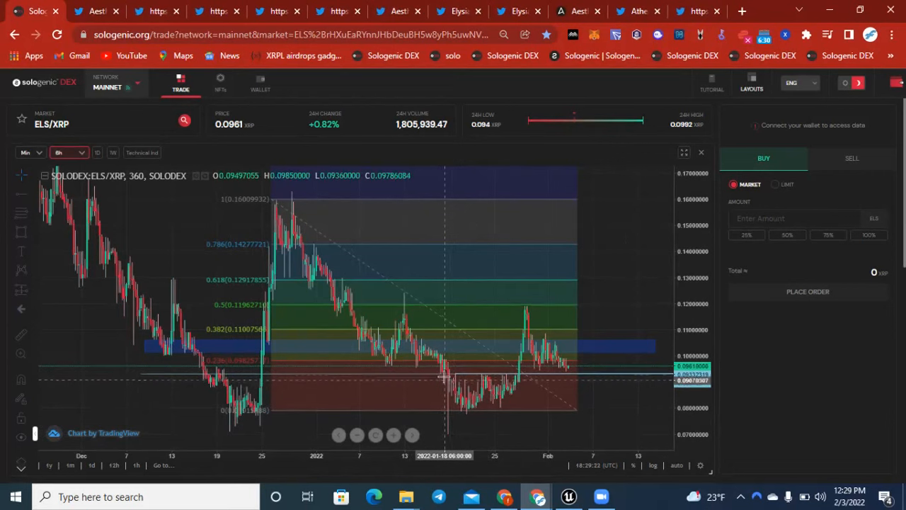
mouse_move(515, 374)
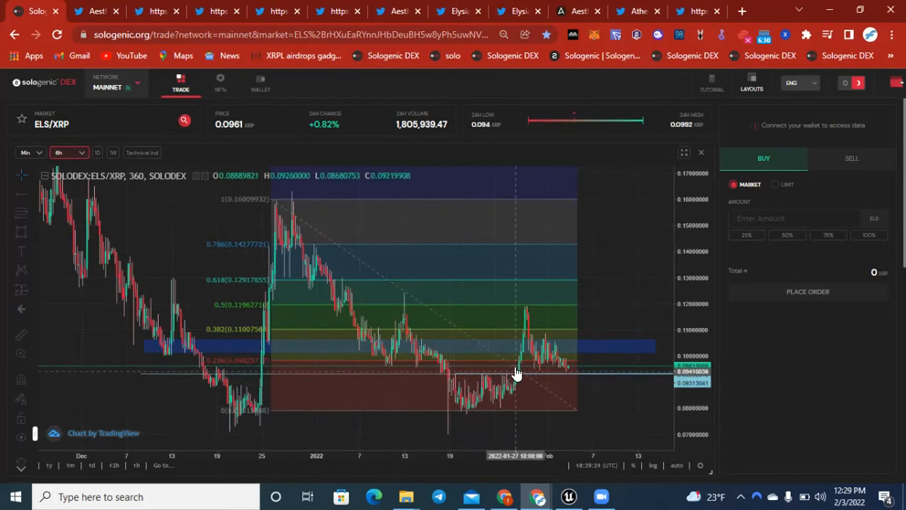
mouse_move(529, 308)
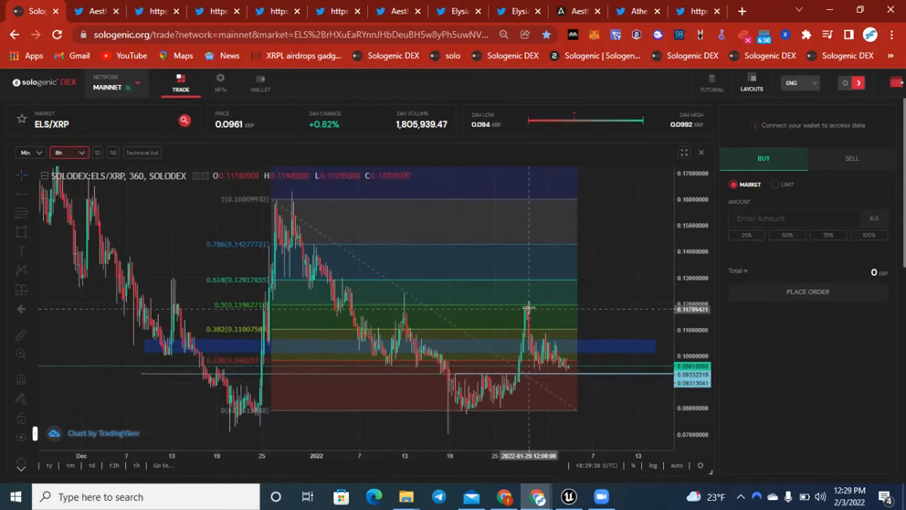
mouse_move(527, 375)
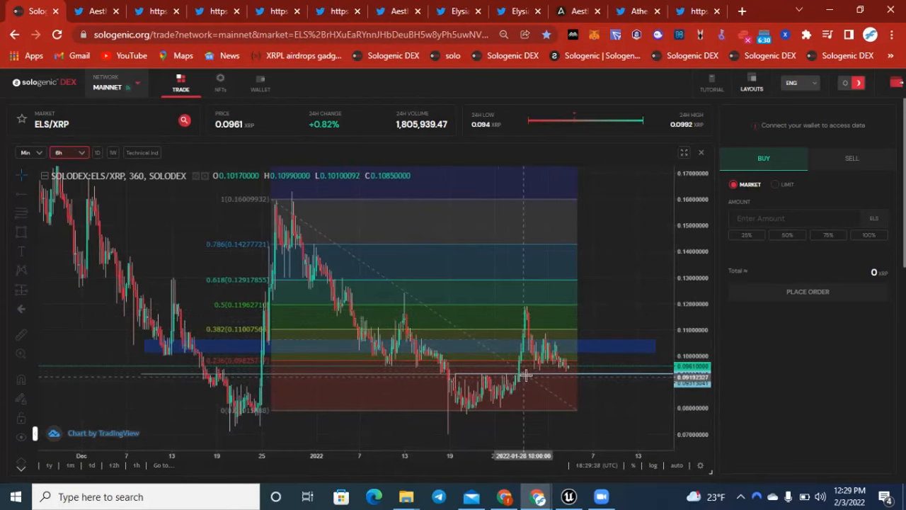
mouse_move(522, 377)
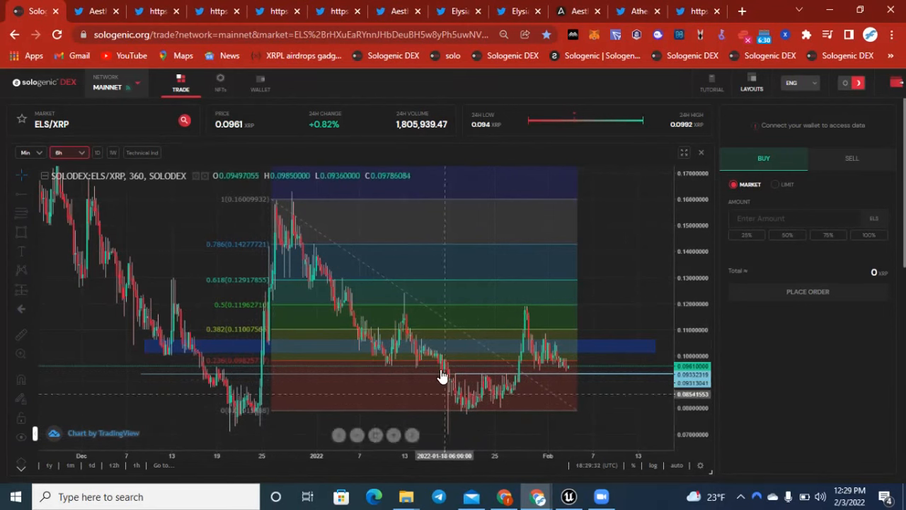
mouse_move(455, 433)
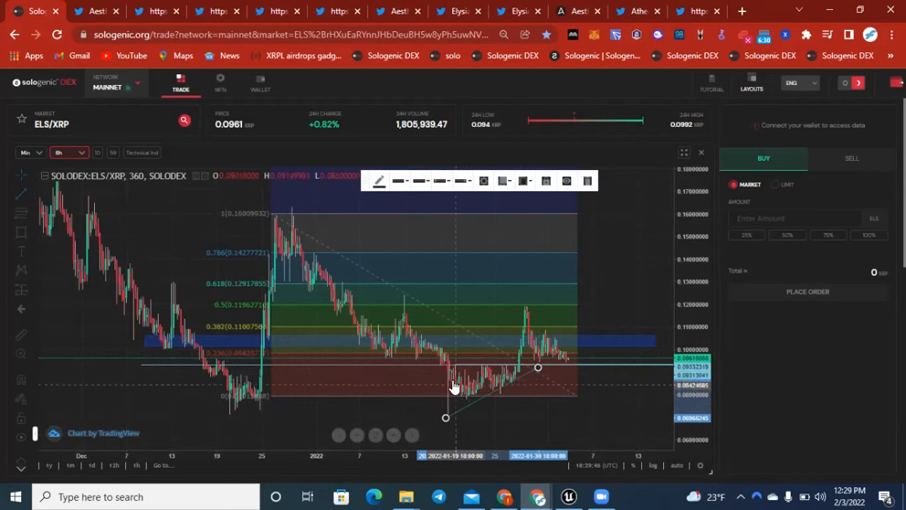
mouse_move(510, 380)
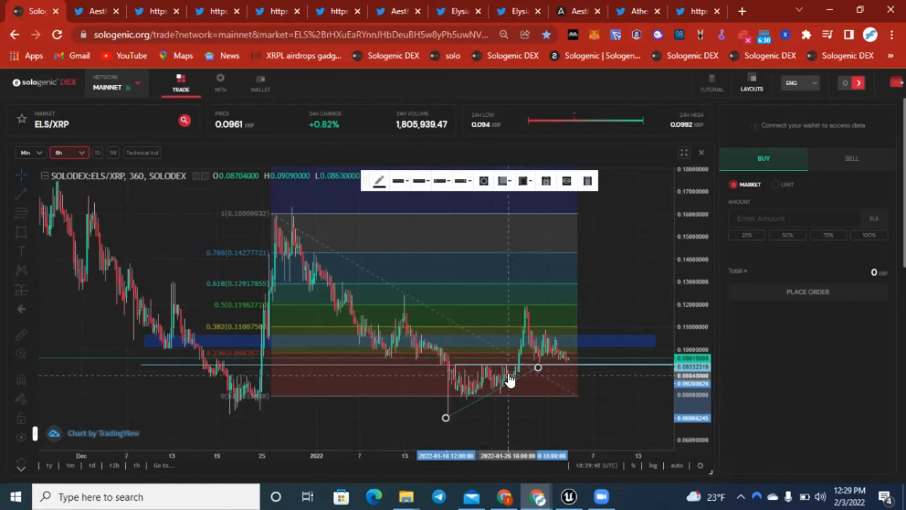
mouse_move(535, 347)
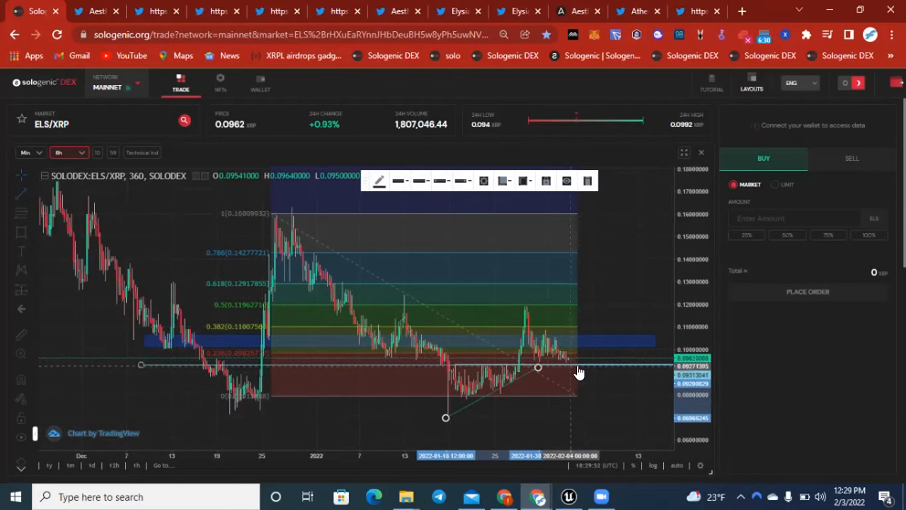
mouse_move(513, 361)
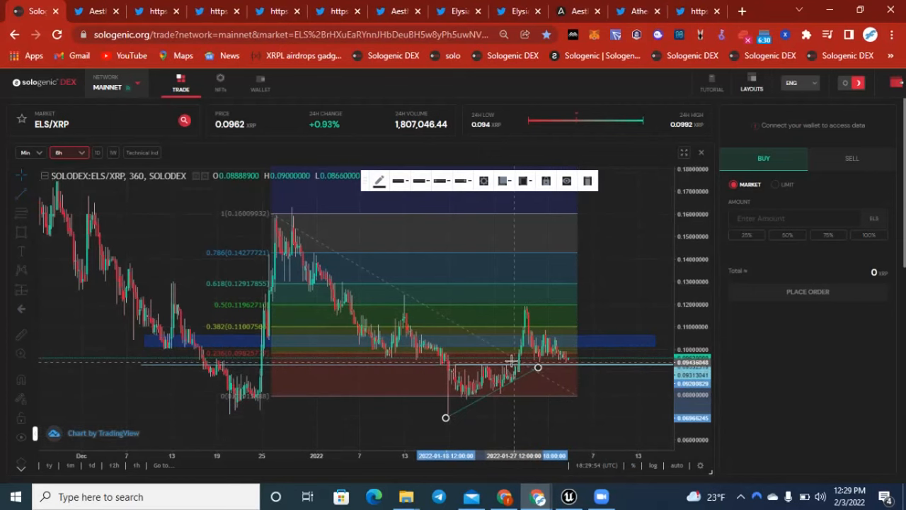
mouse_move(556, 354)
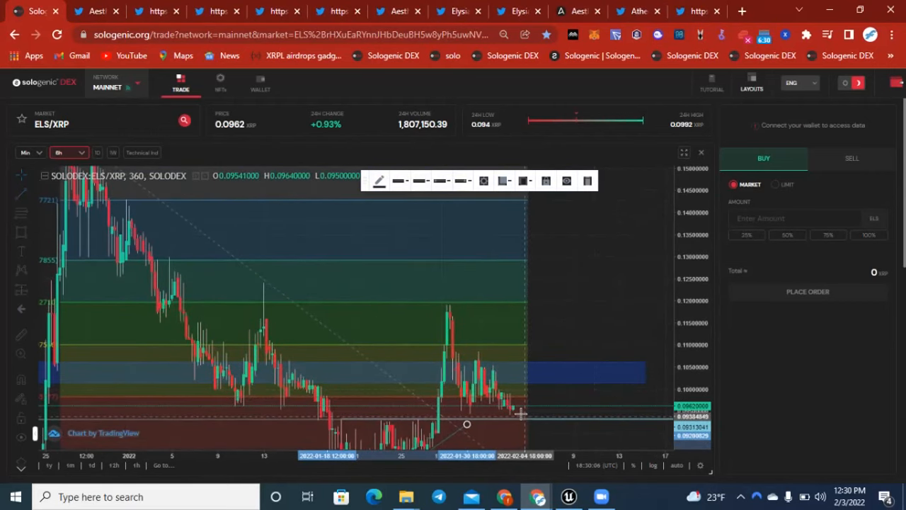
mouse_move(516, 422)
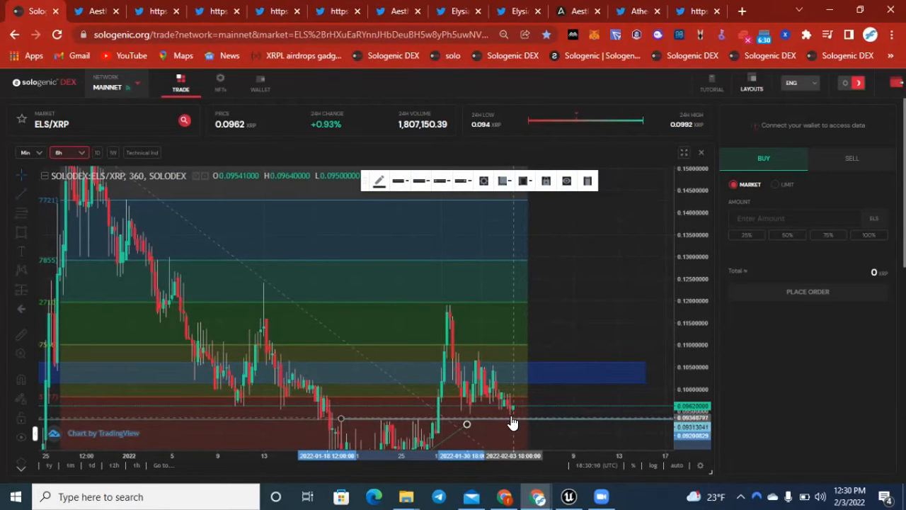
mouse_move(493, 392)
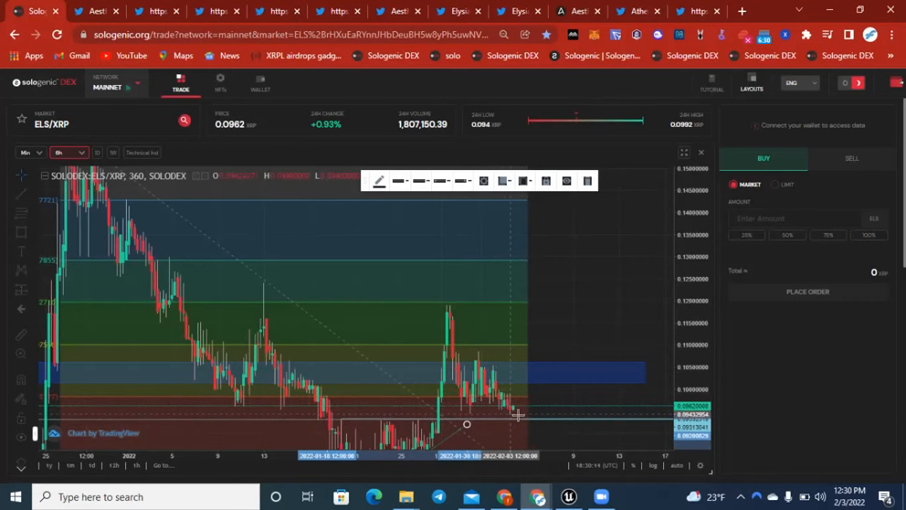
mouse_move(539, 373)
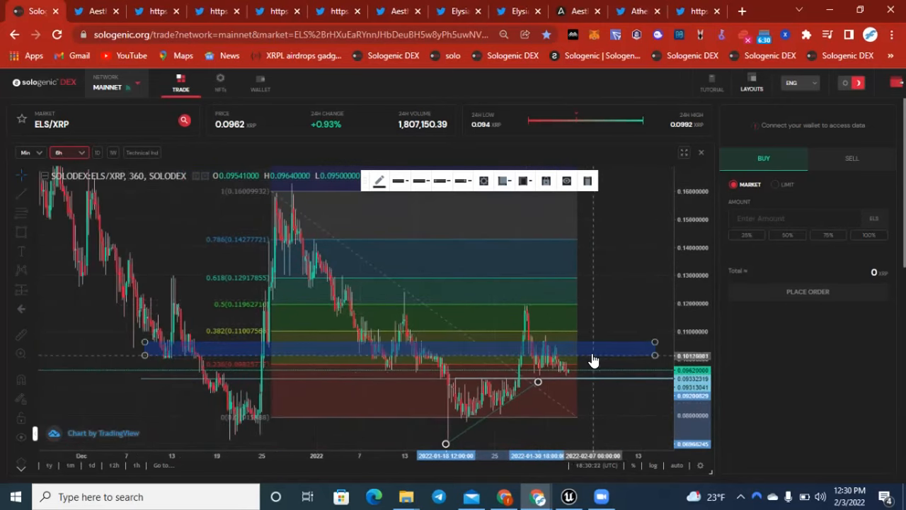
mouse_move(594, 358)
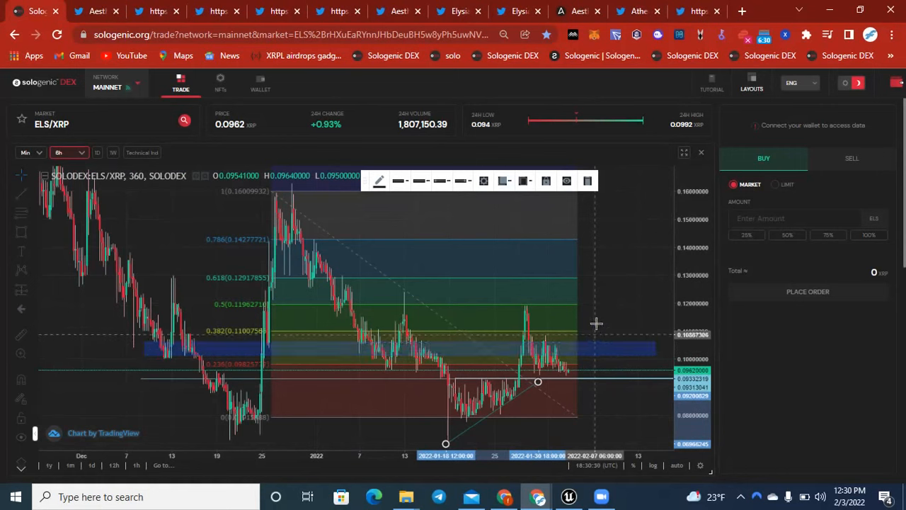
mouse_move(603, 307)
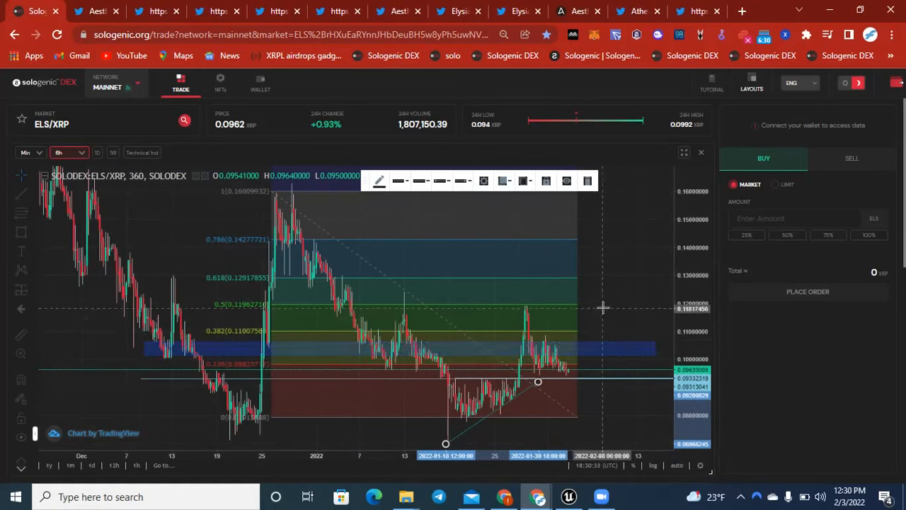
mouse_move(614, 304)
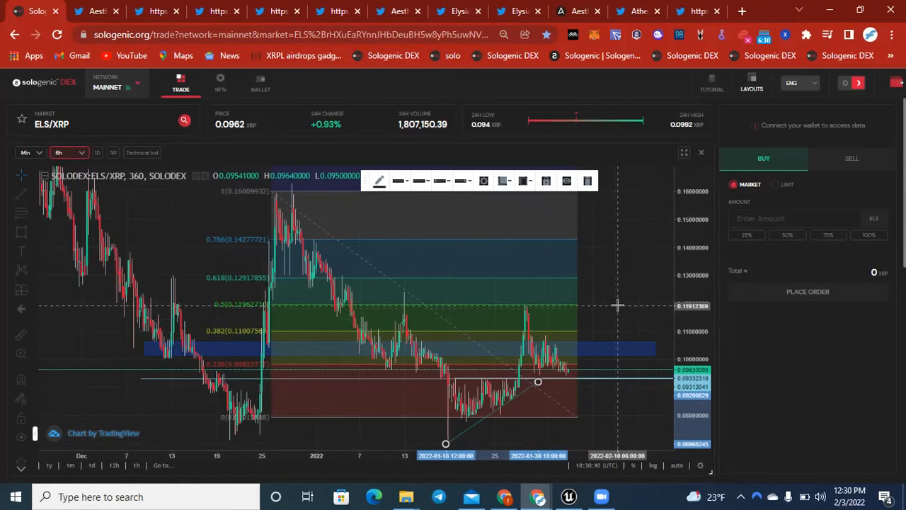
mouse_move(630, 276)
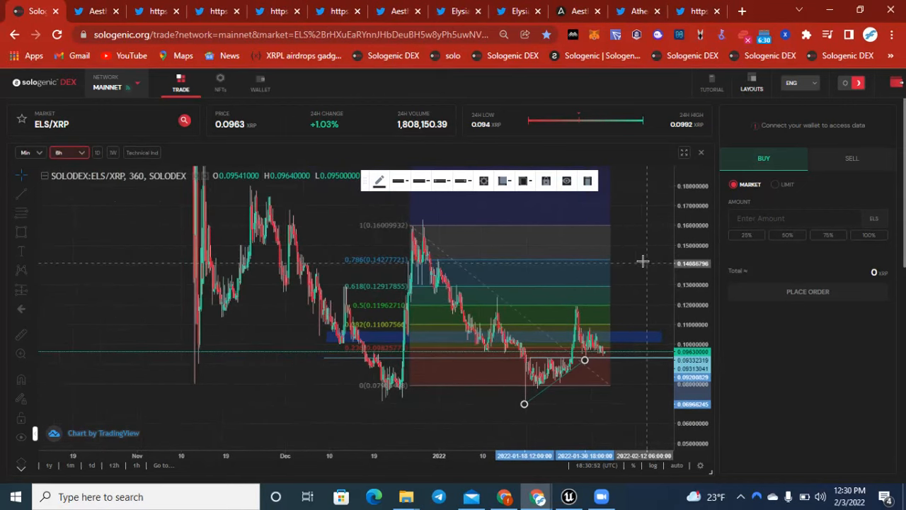
mouse_move(646, 283)
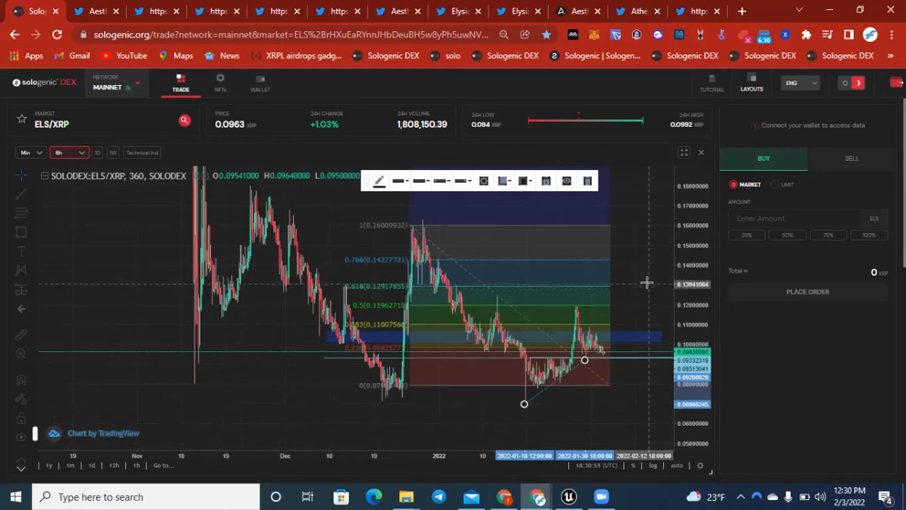
mouse_move(245, 278)
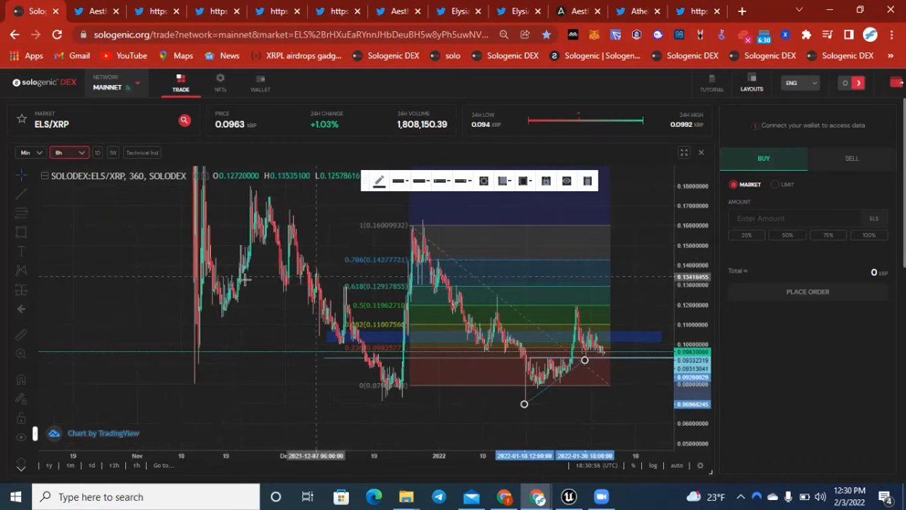
mouse_move(586, 315)
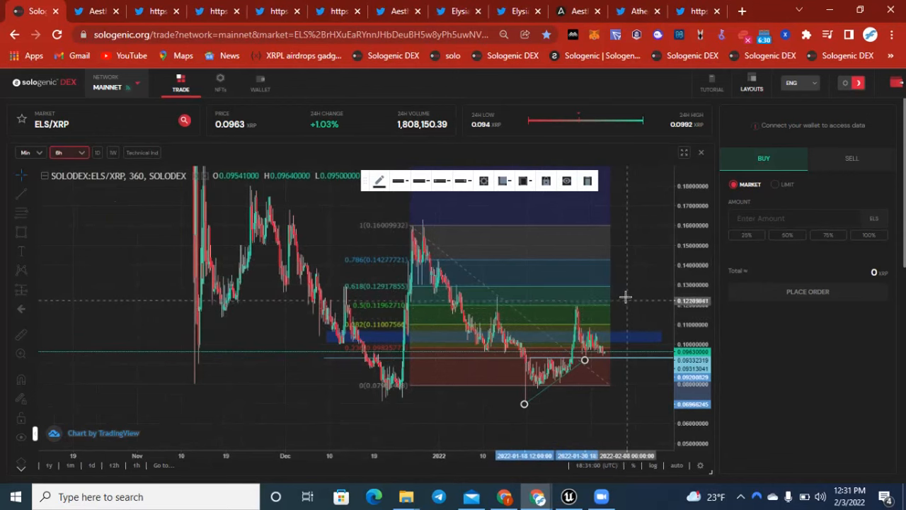
mouse_move(632, 263)
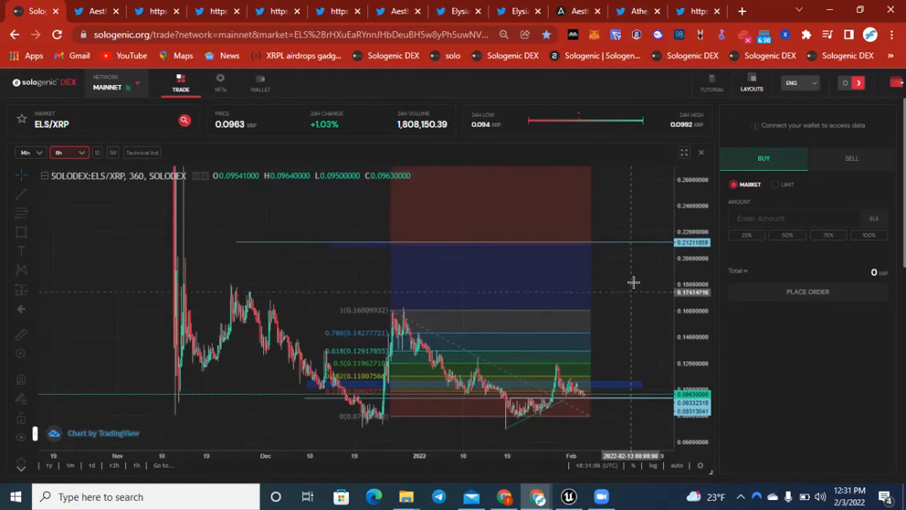
mouse_move(621, 269)
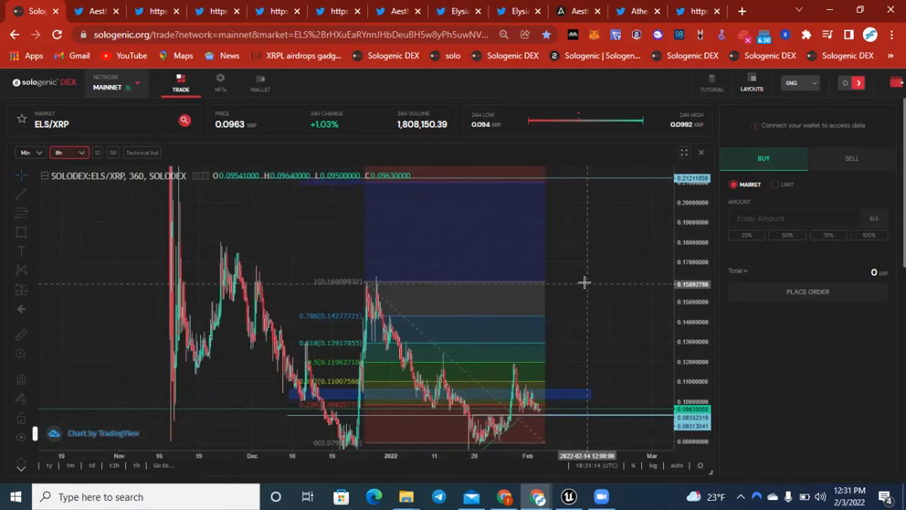
mouse_move(529, 307)
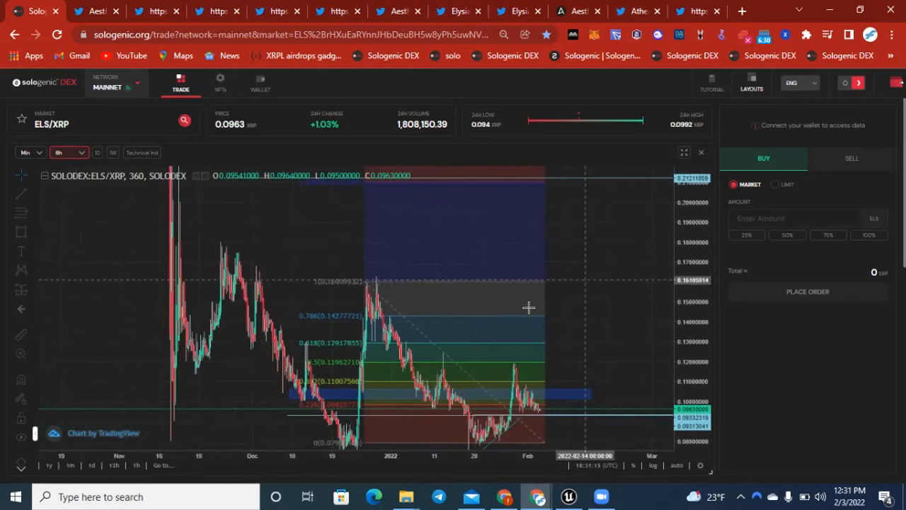
mouse_move(599, 267)
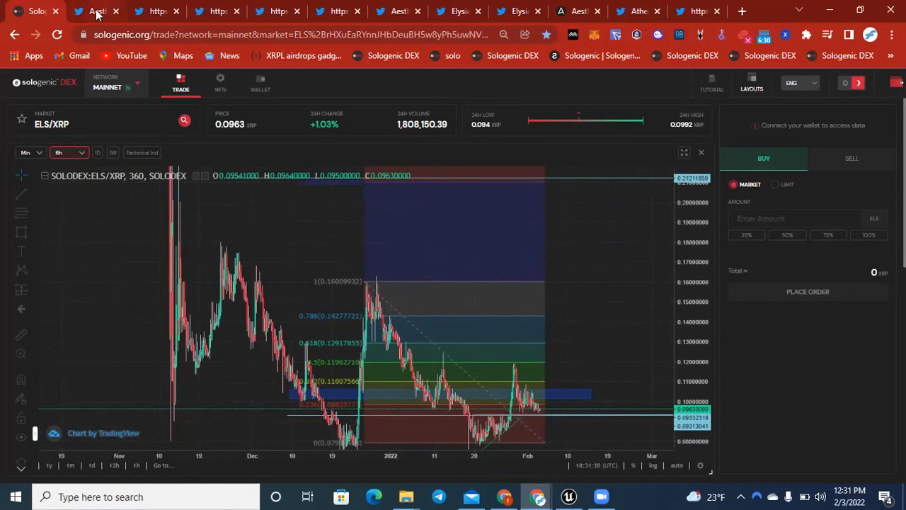
Show the Aesthetes profile and scroll past its pinned Visualize a NFT tweet to a promoted post.
click(96, 11)
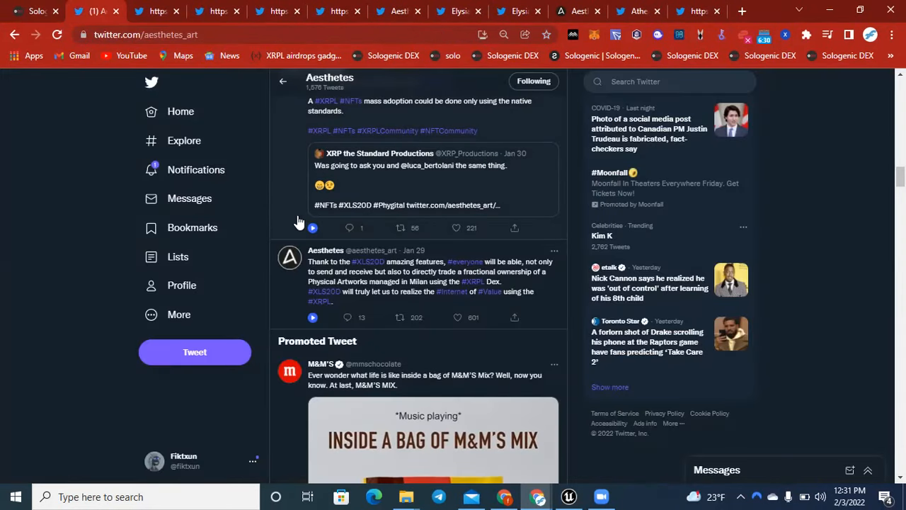
scroll(up, 3)
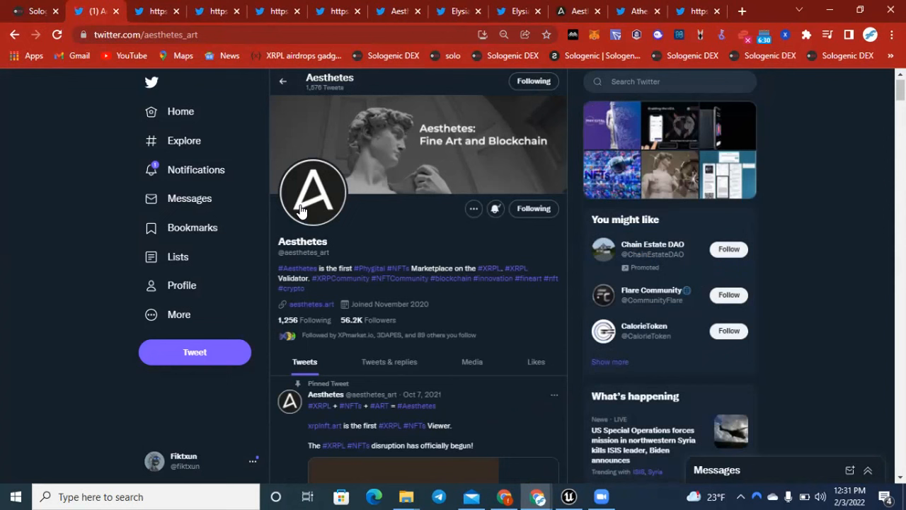
mouse_move(363, 225)
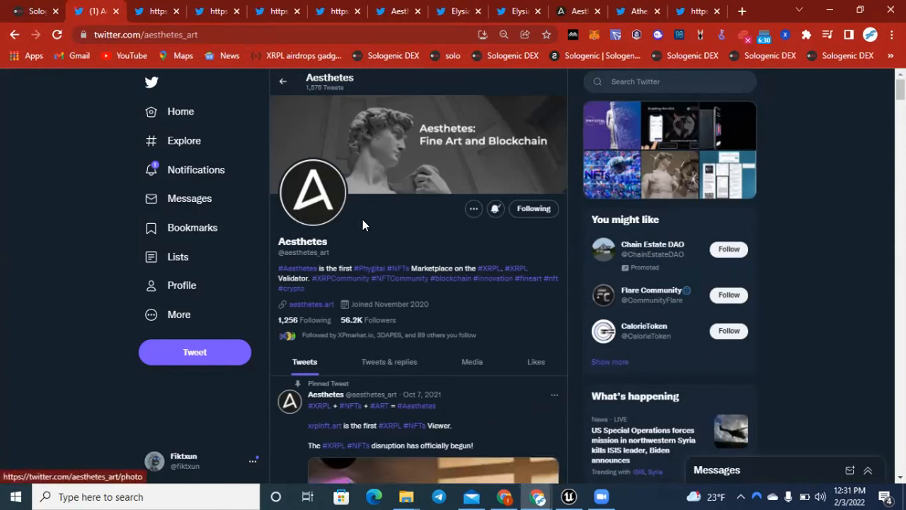
mouse_move(327, 198)
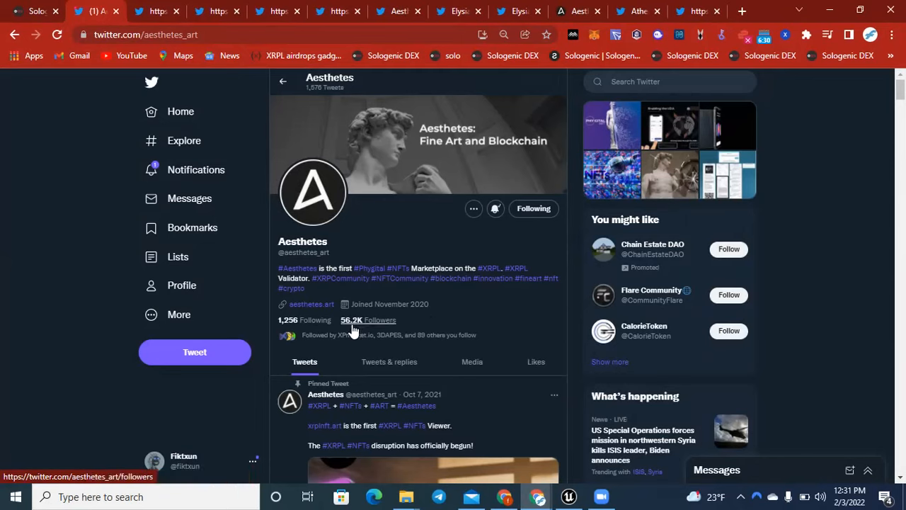
mouse_move(356, 333)
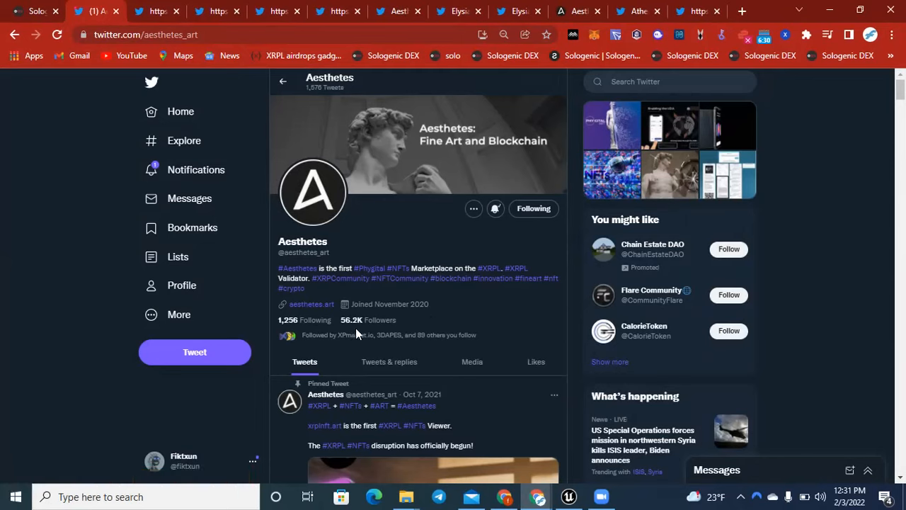
mouse_move(368, 320)
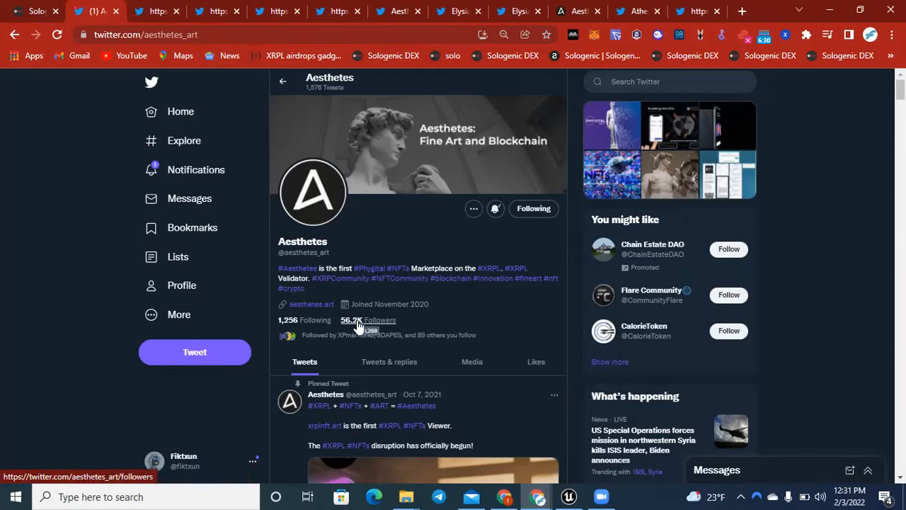
mouse_move(378, 232)
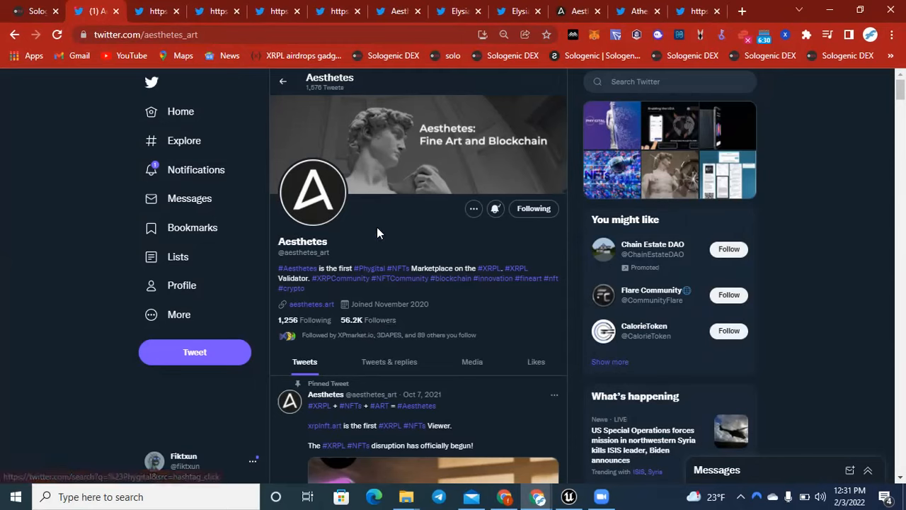
mouse_move(378, 232)
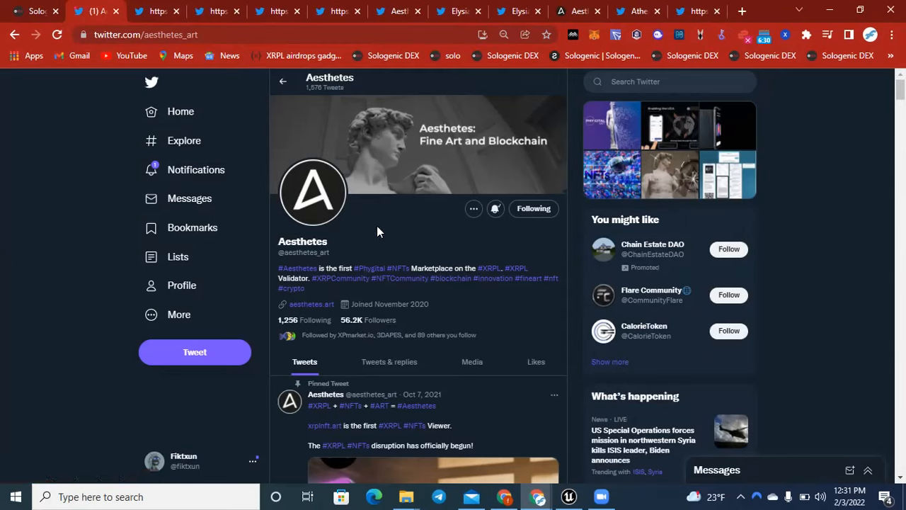
mouse_move(388, 244)
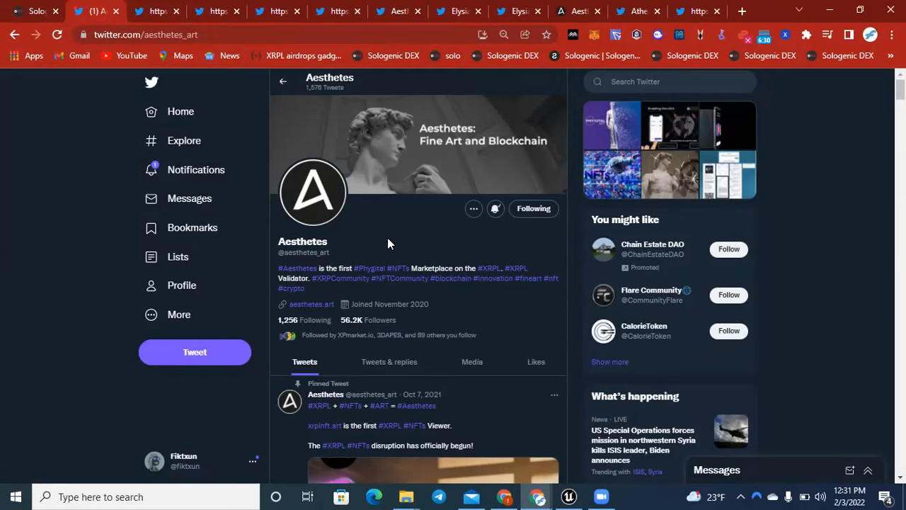
mouse_move(387, 239)
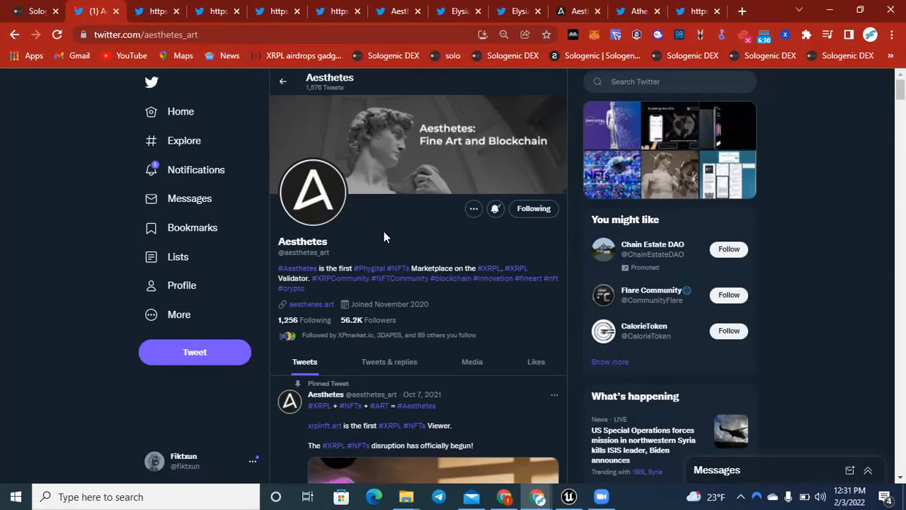
scroll(down, 3)
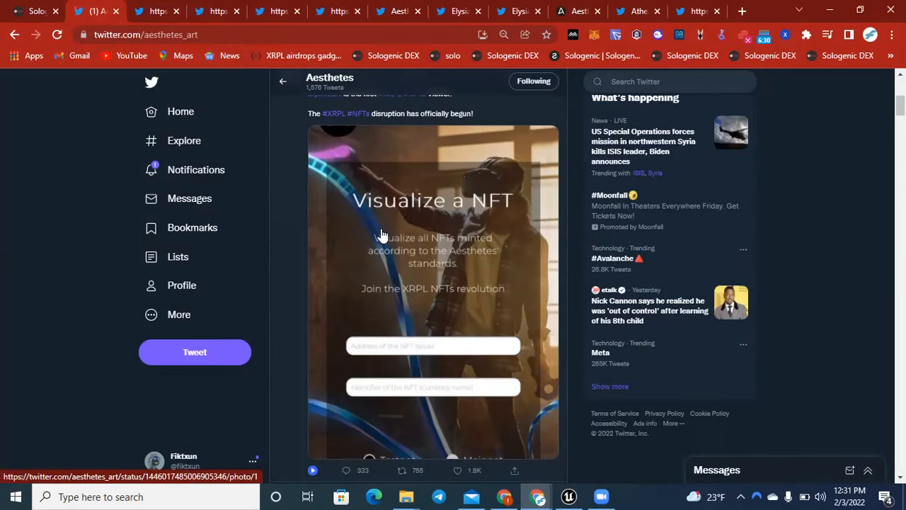
scroll(down, 3)
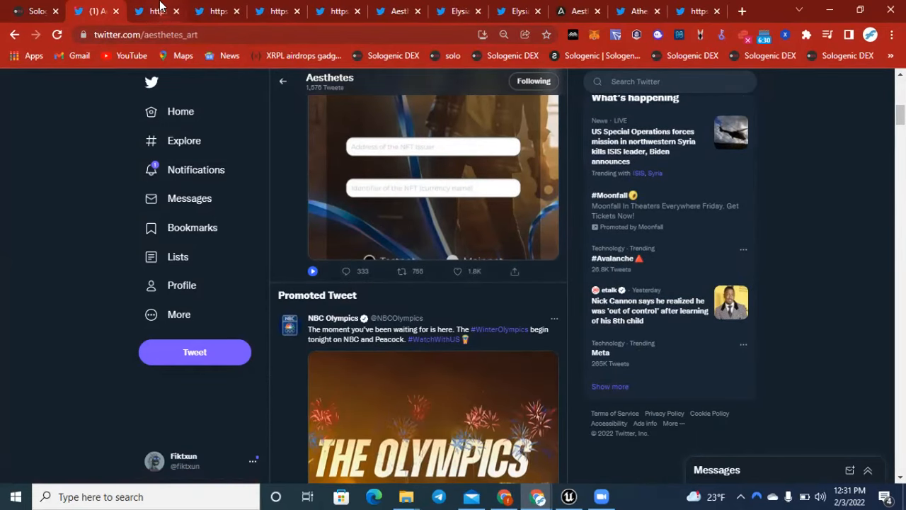
Bring up the Elysianers E-A Ecosystem tweet and play its 25-second video.
click(155, 11)
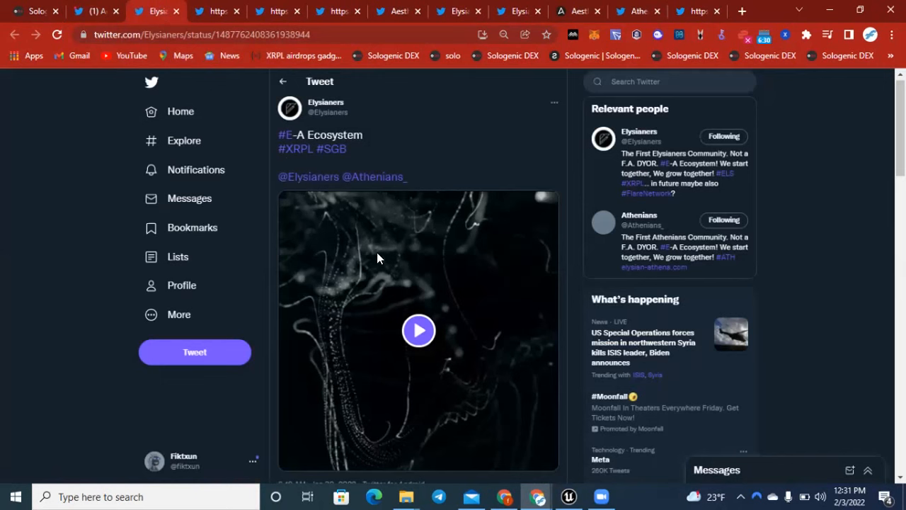
click(418, 330)
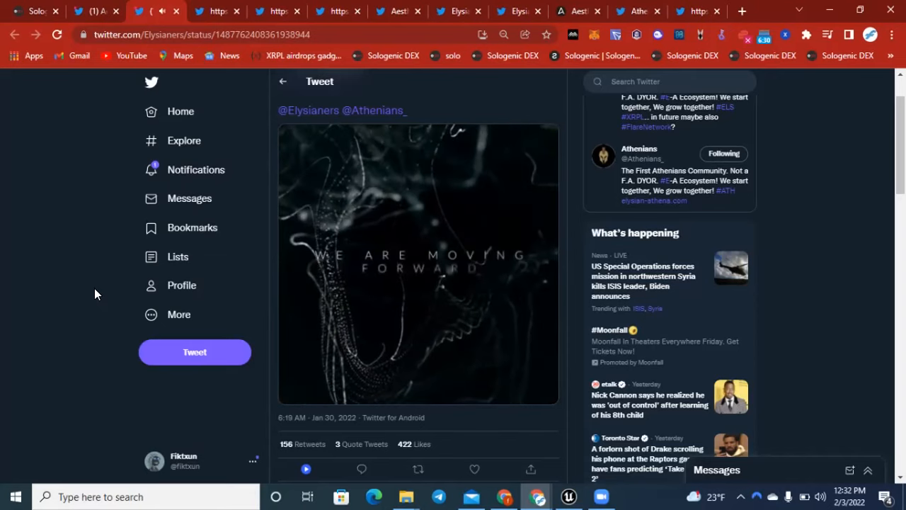
click(418, 262)
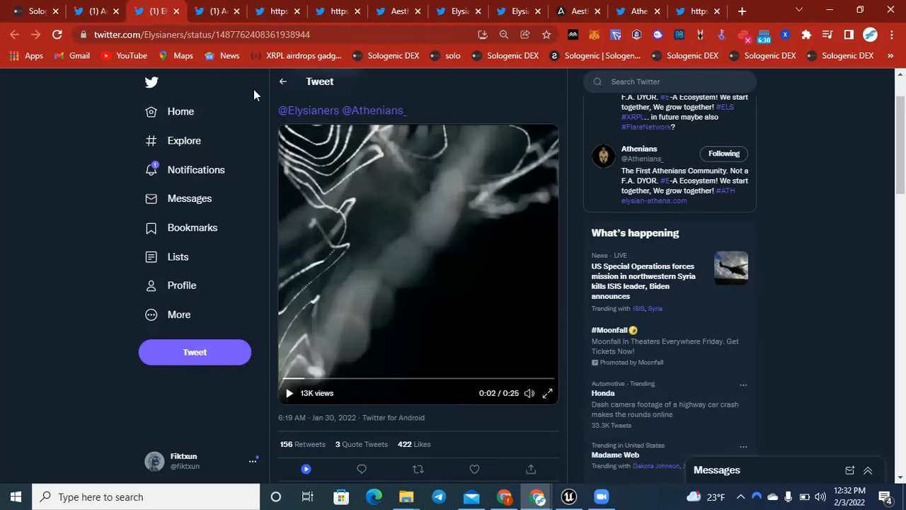
mouse_move(216, 11)
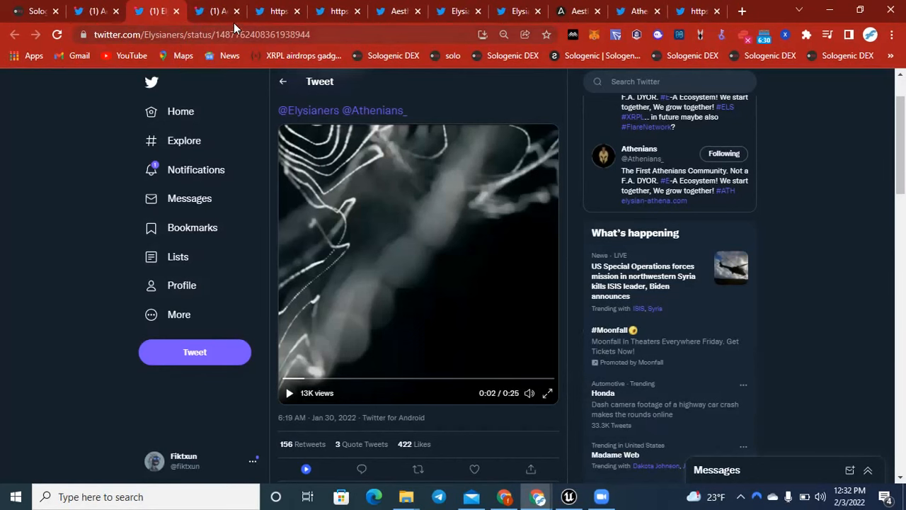
mouse_move(216, 12)
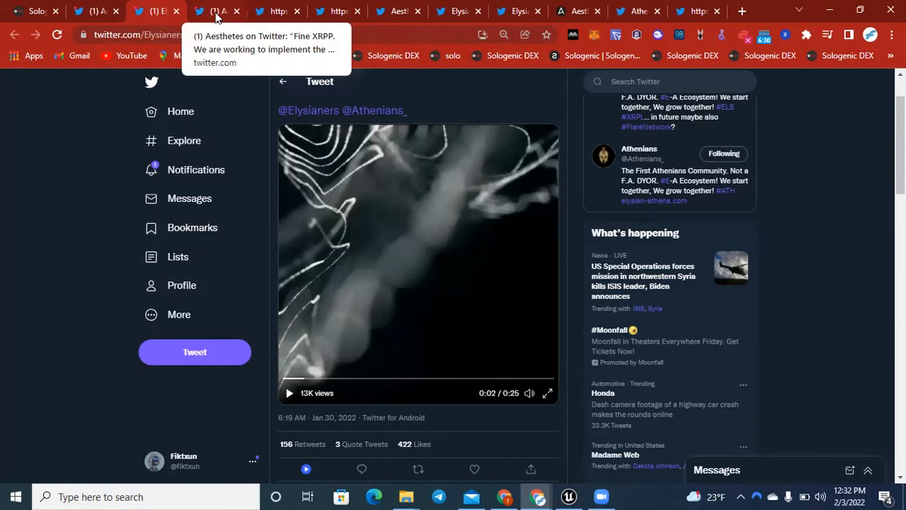
Switch to the Aesthetes tweet about implementing XLS20D for XRPL NFT mass adoption.
click(216, 10)
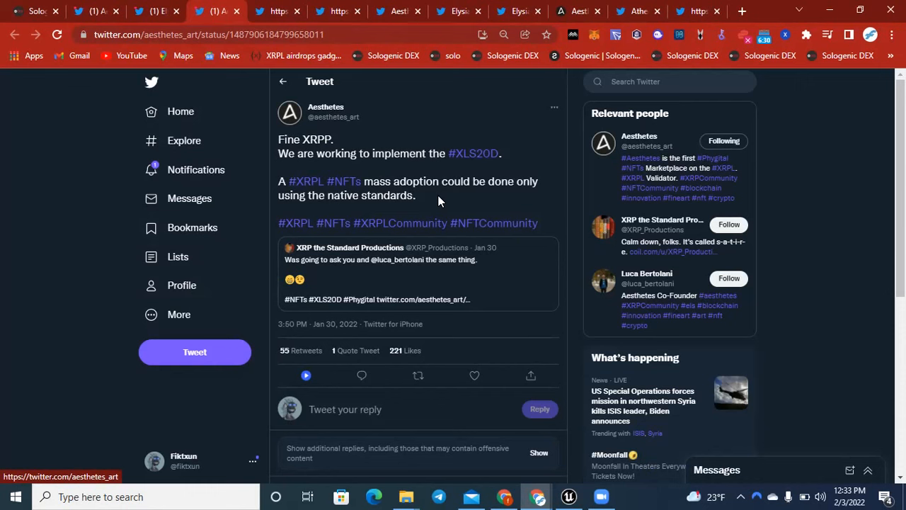
mouse_move(344, 5)
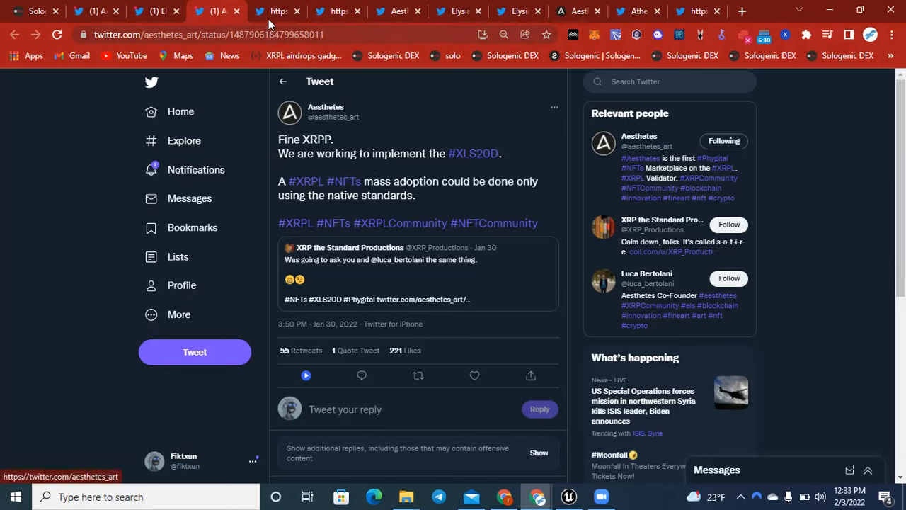
mouse_move(271, 12)
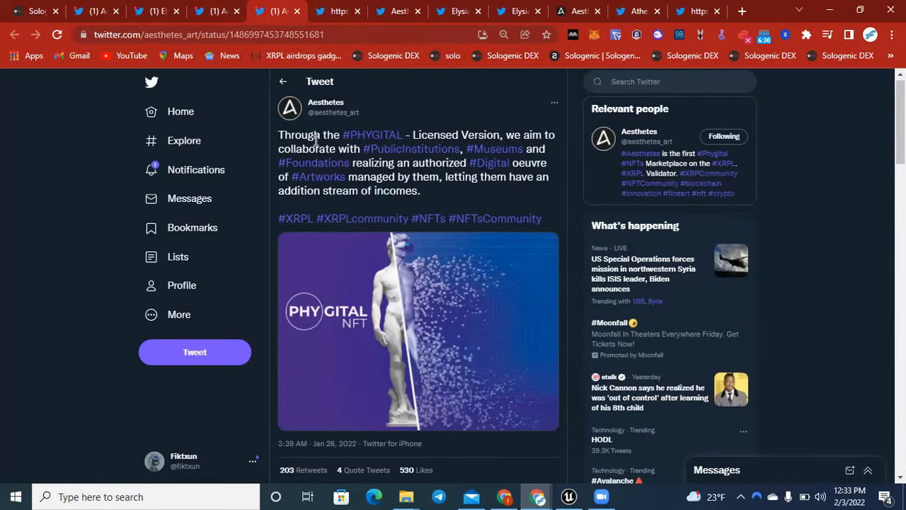
mouse_move(476, 129)
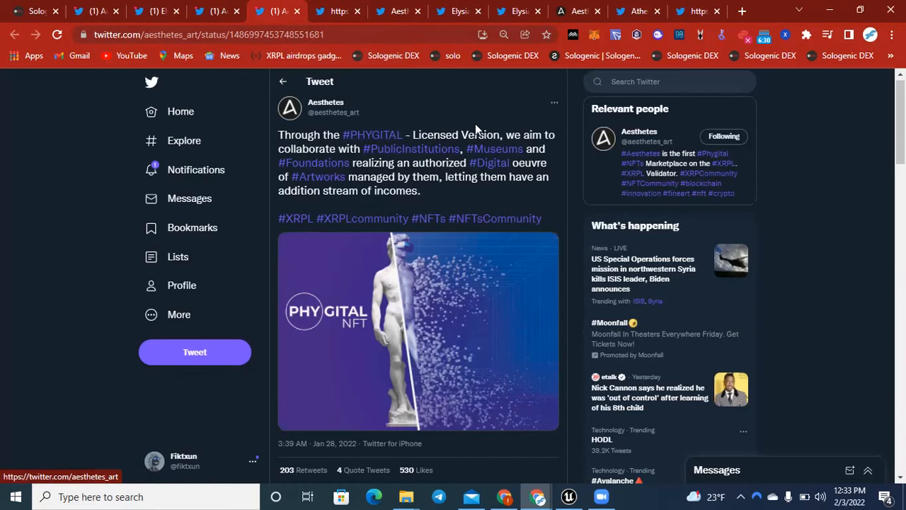
mouse_move(419, 185)
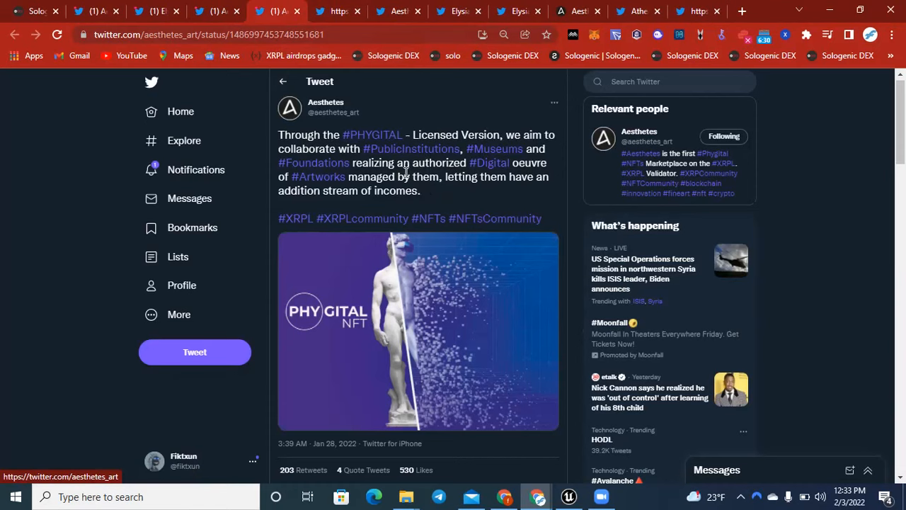
mouse_move(512, 163)
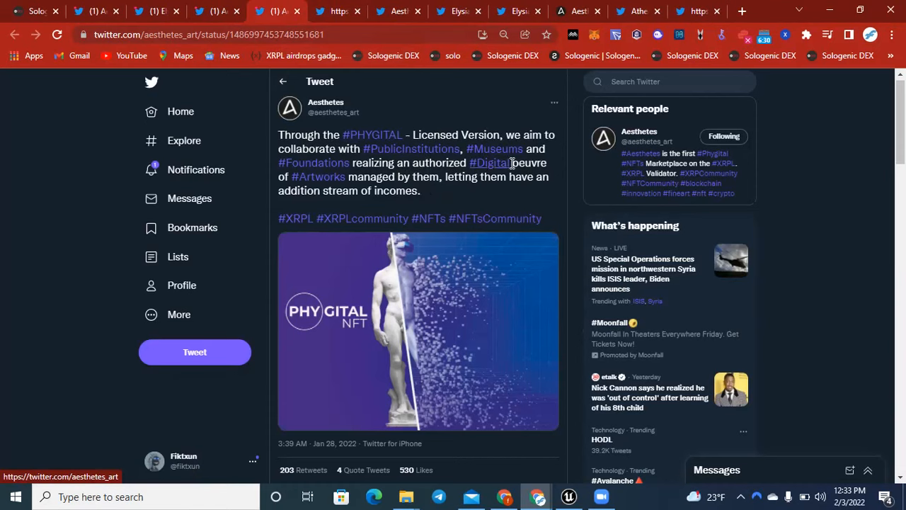
mouse_move(410, 185)
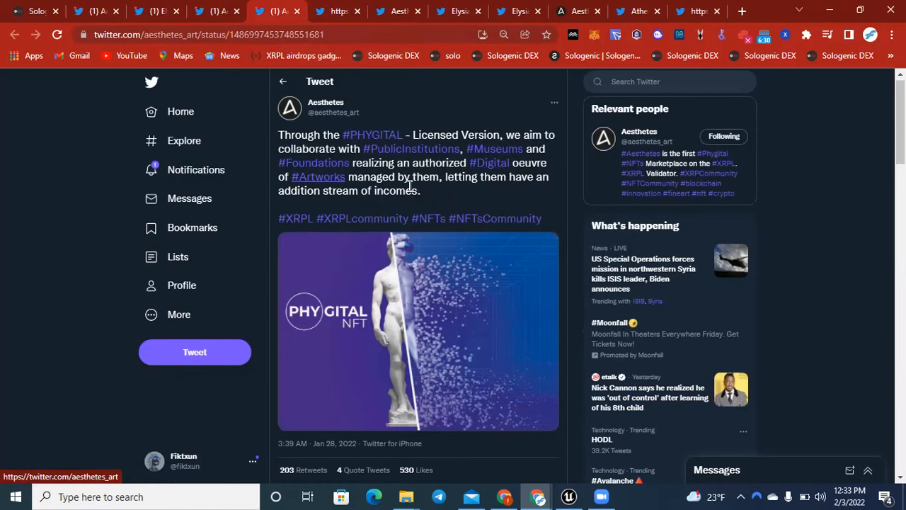
mouse_move(502, 201)
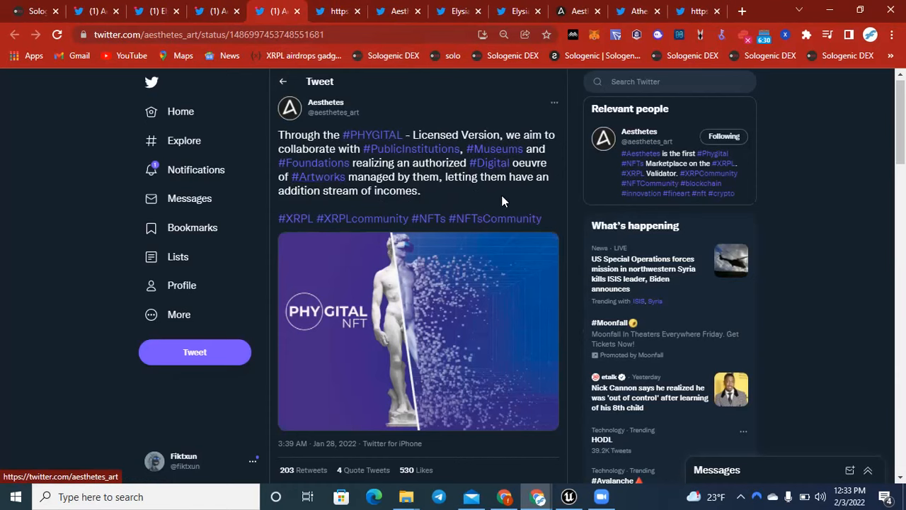
mouse_move(398, 183)
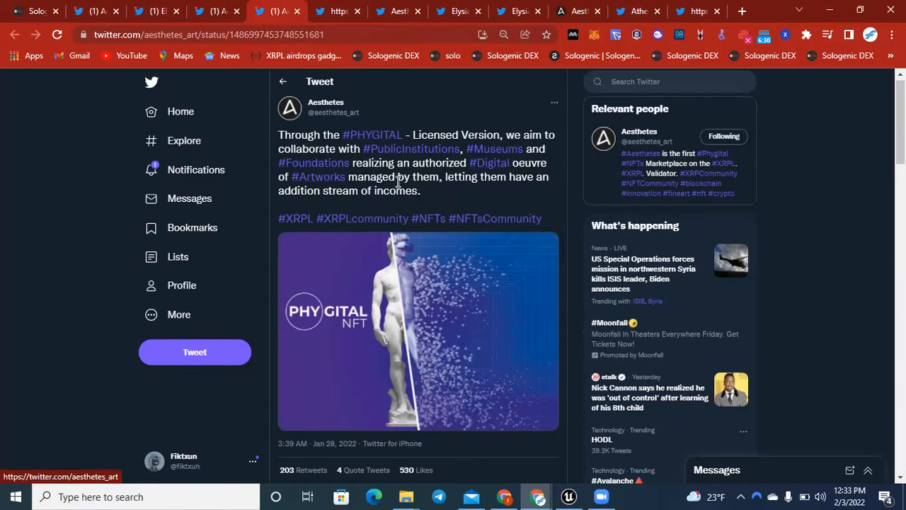
mouse_move(442, 192)
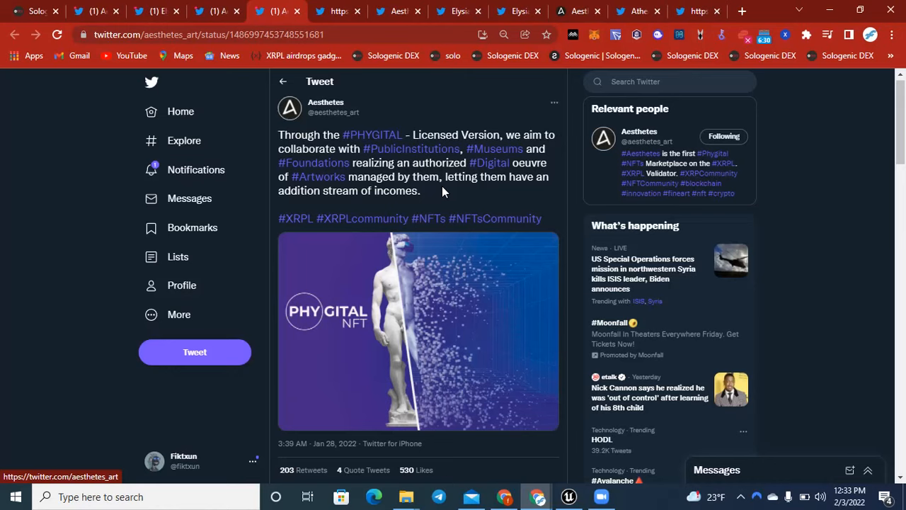
mouse_move(406, 176)
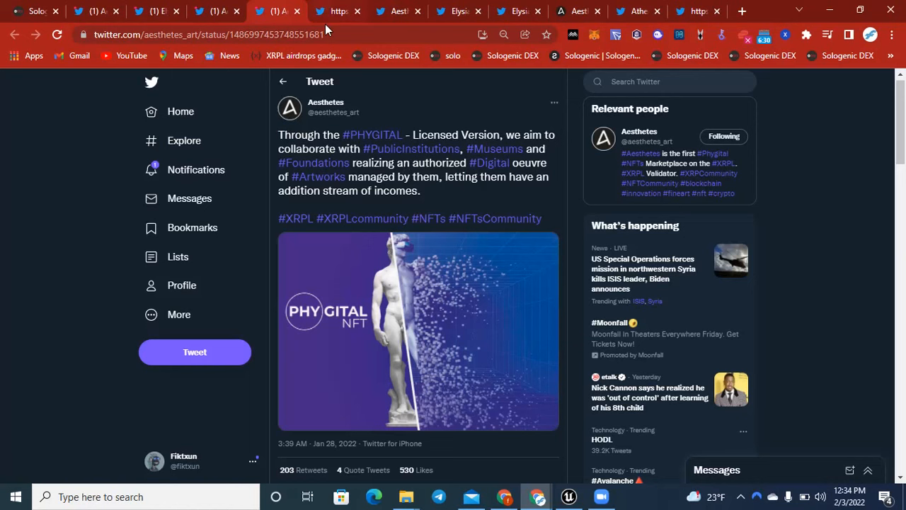
Switch to the Aesthetes tweet on fractional ownership of a Milan artwork via XRPL.
click(338, 12)
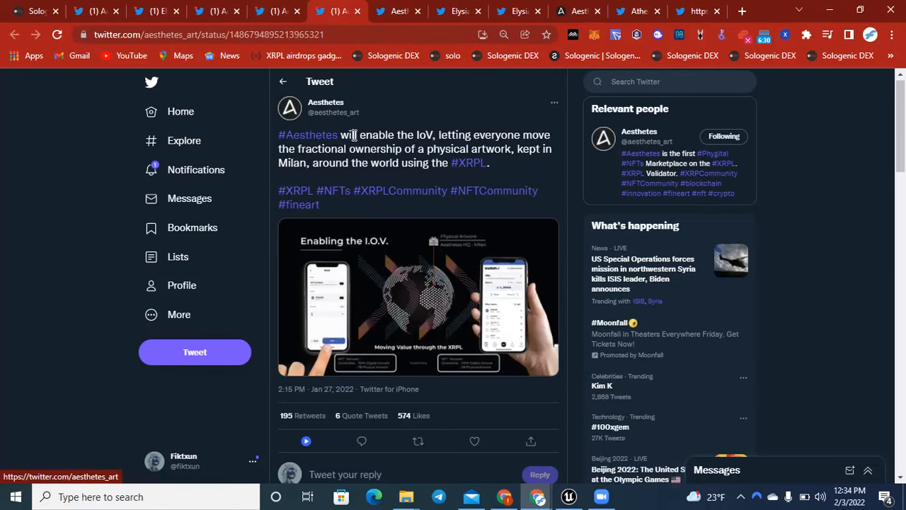
mouse_move(407, 115)
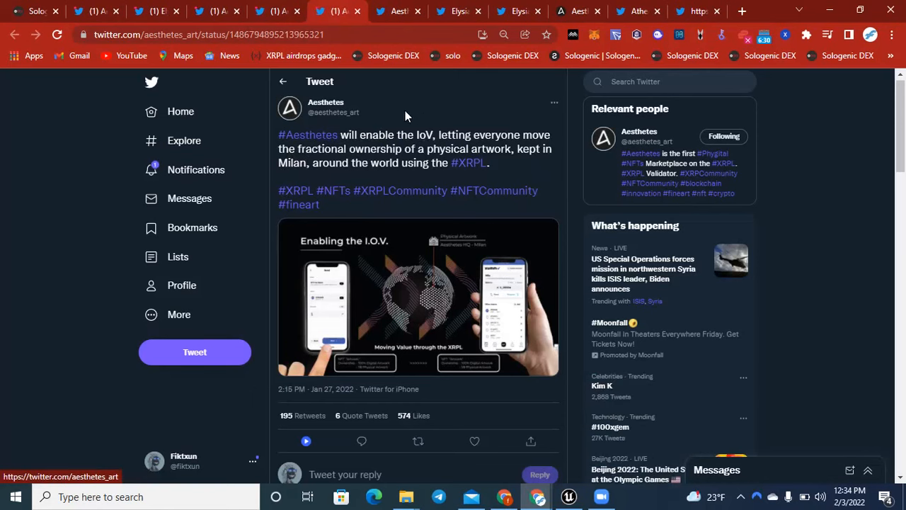
mouse_move(423, 137)
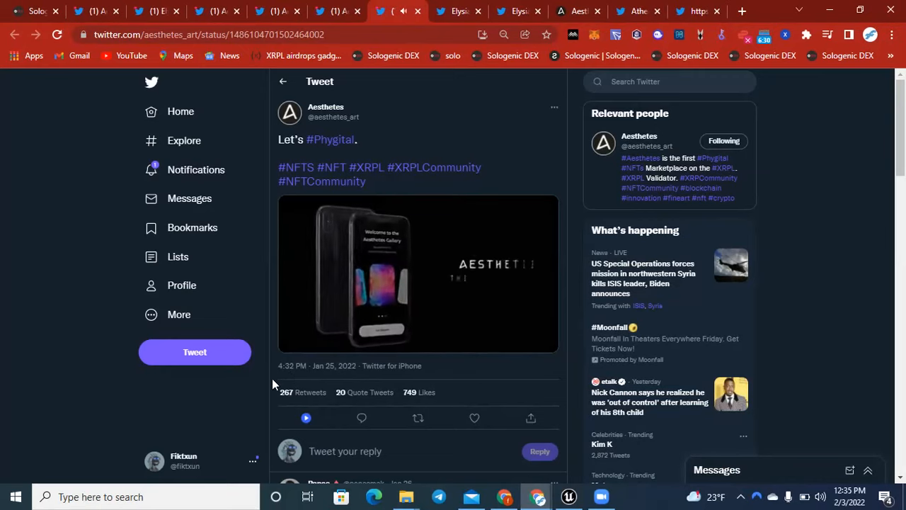
Switch to the Elysianers tweet announcing the XRPL–SGB binding tool's release within days.
click(417, 274)
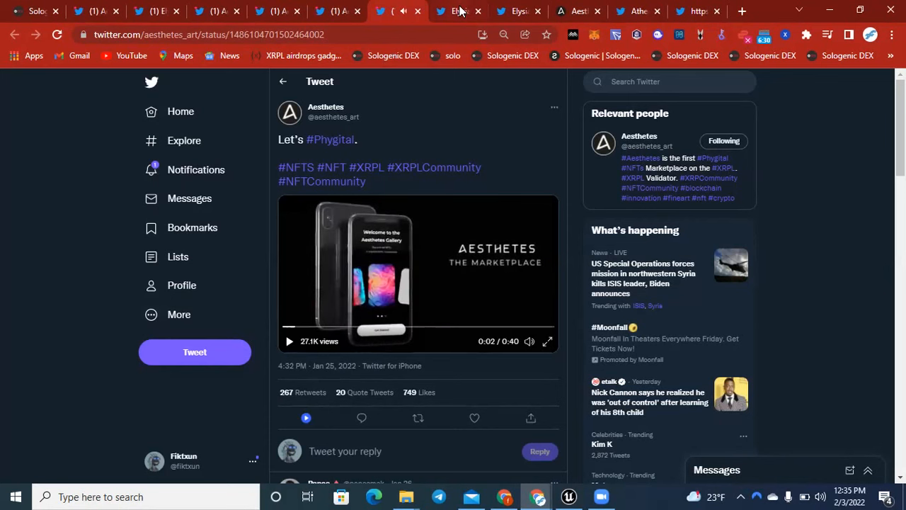
click(458, 11)
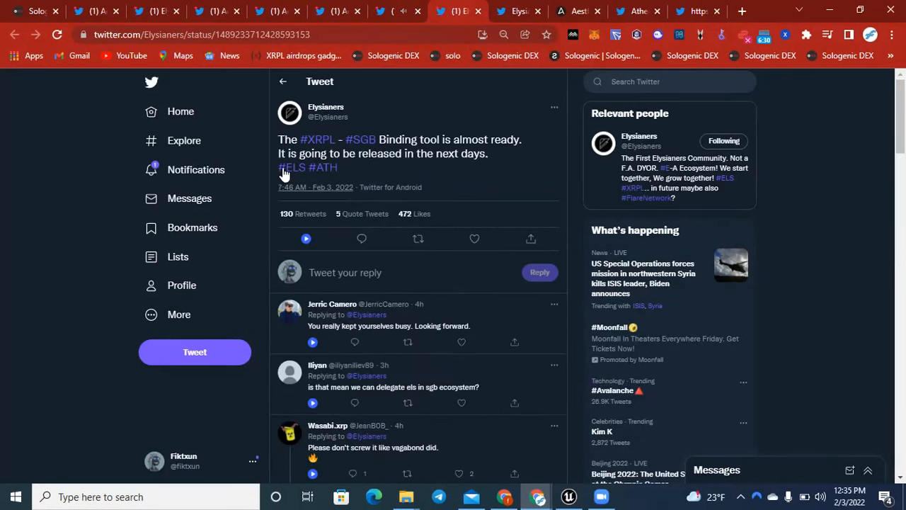
mouse_move(326, 111)
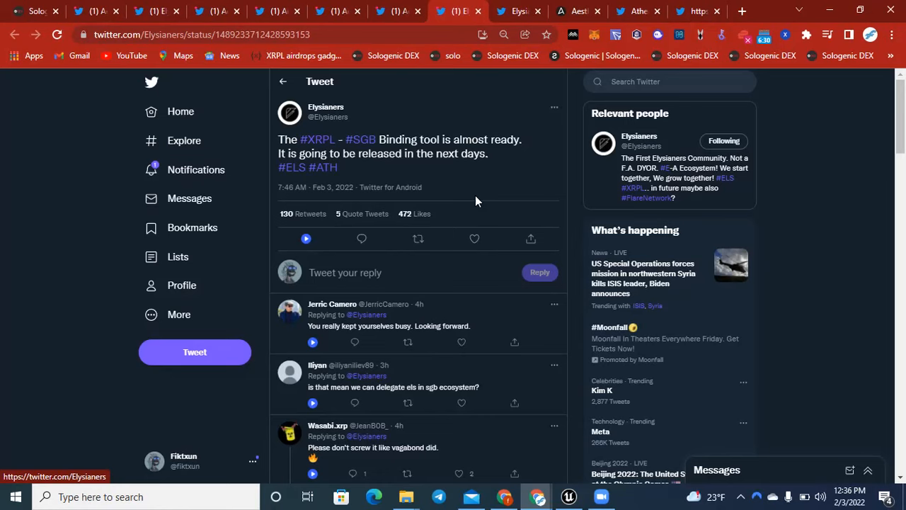
mouse_move(334, 141)
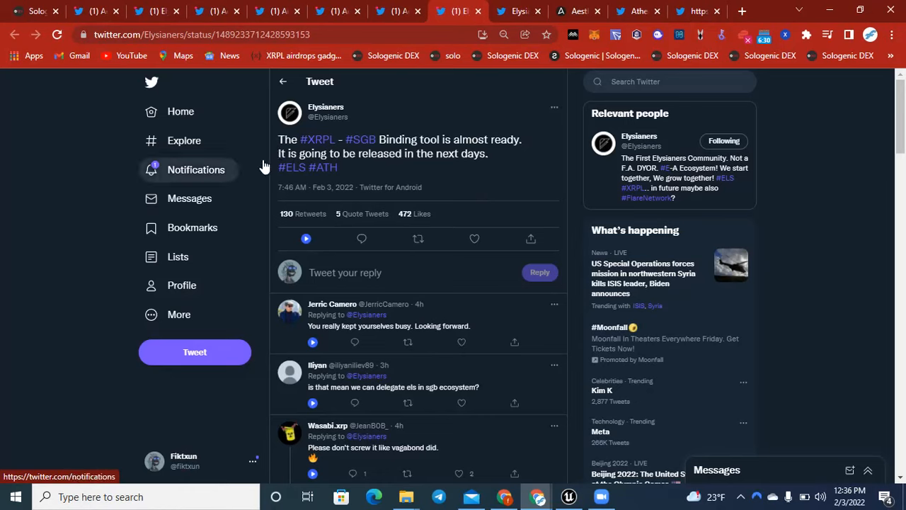
mouse_move(260, 155)
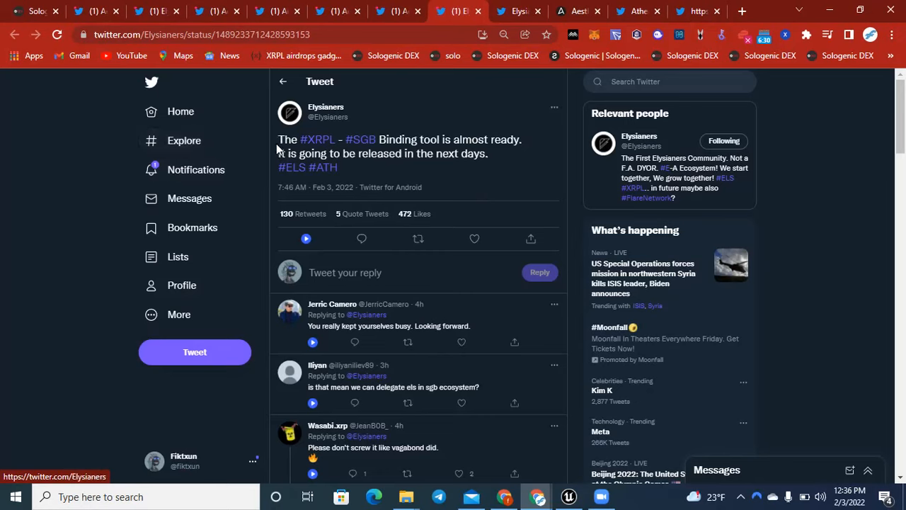
mouse_move(283, 142)
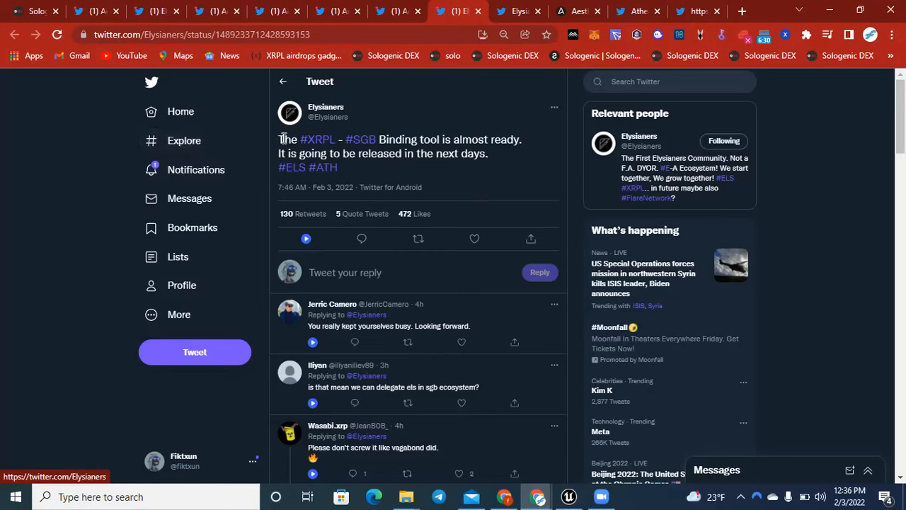
mouse_move(317, 138)
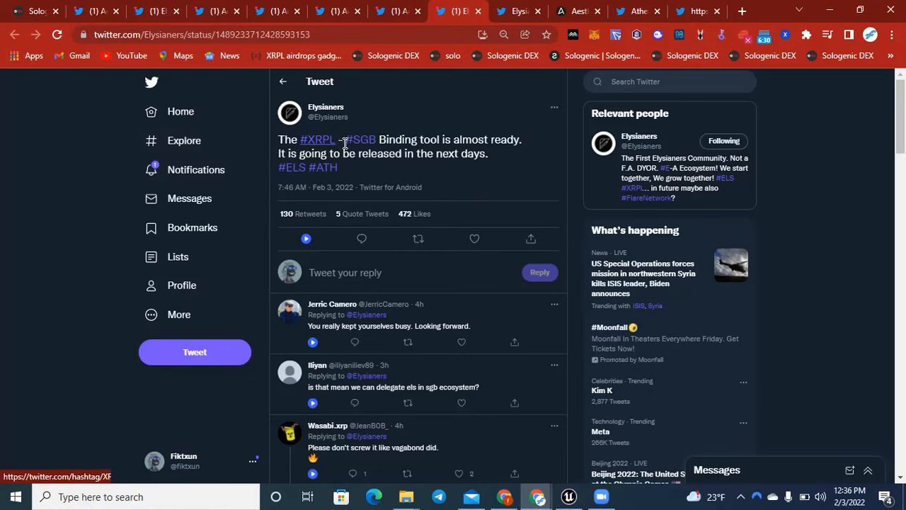
mouse_move(446, 149)
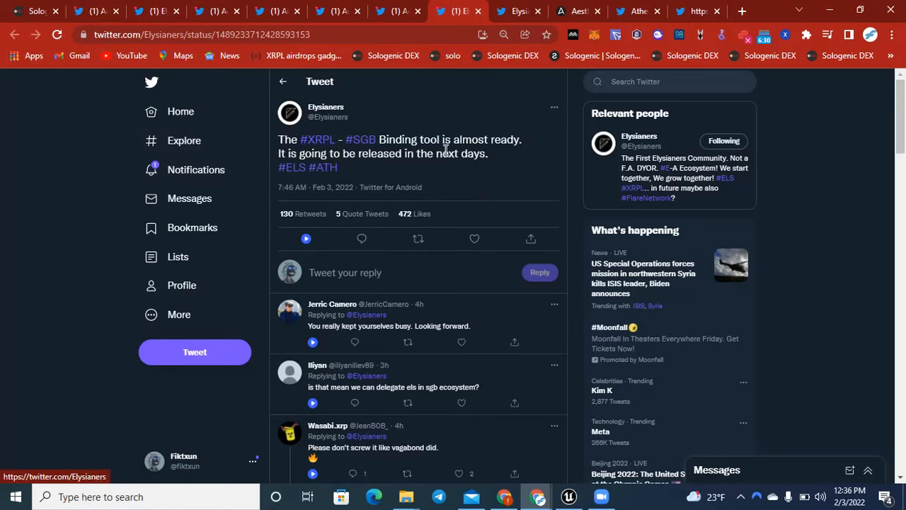
mouse_move(414, 178)
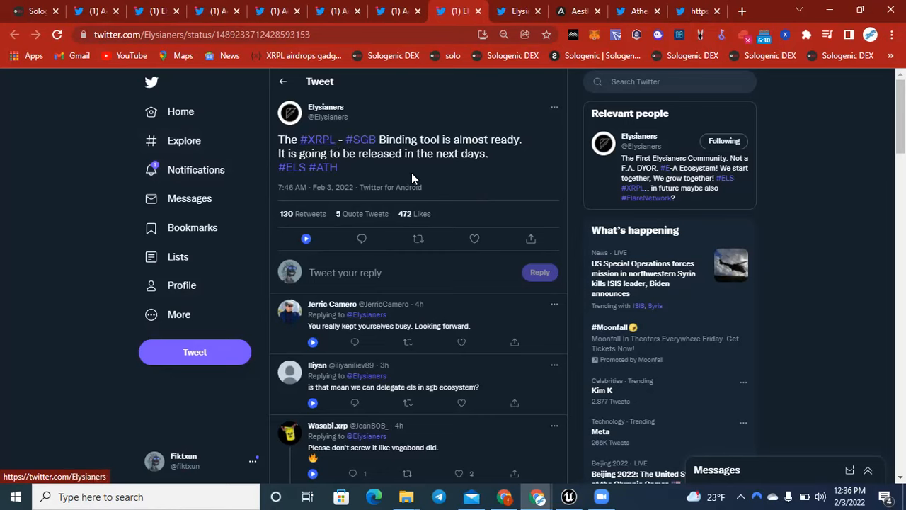
mouse_move(398, 178)
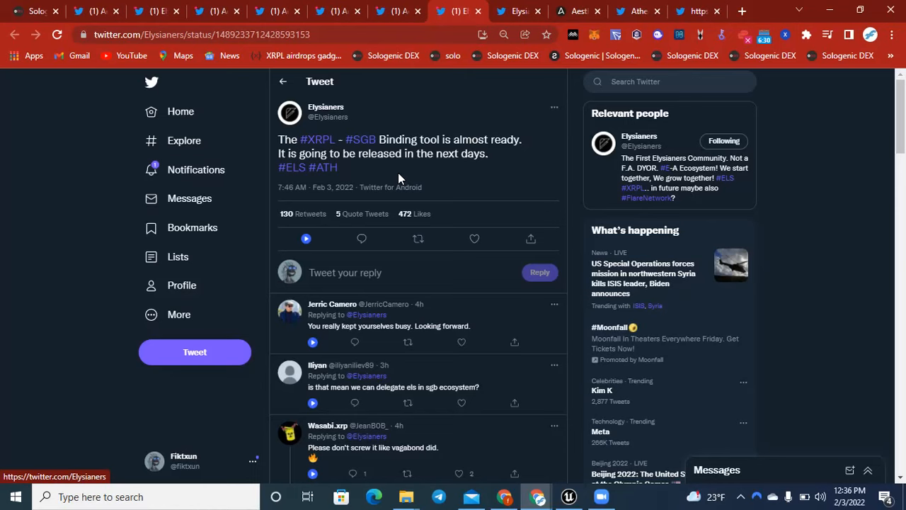
mouse_move(327, 106)
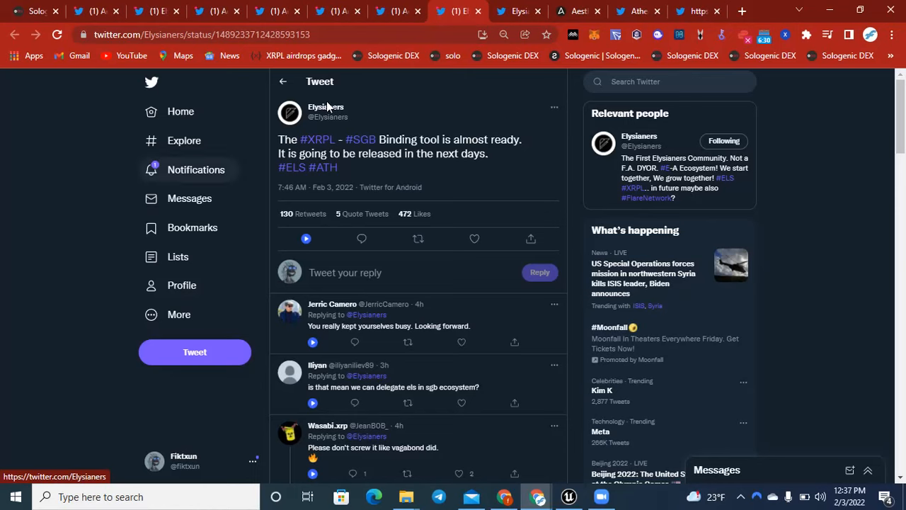
mouse_move(516, 11)
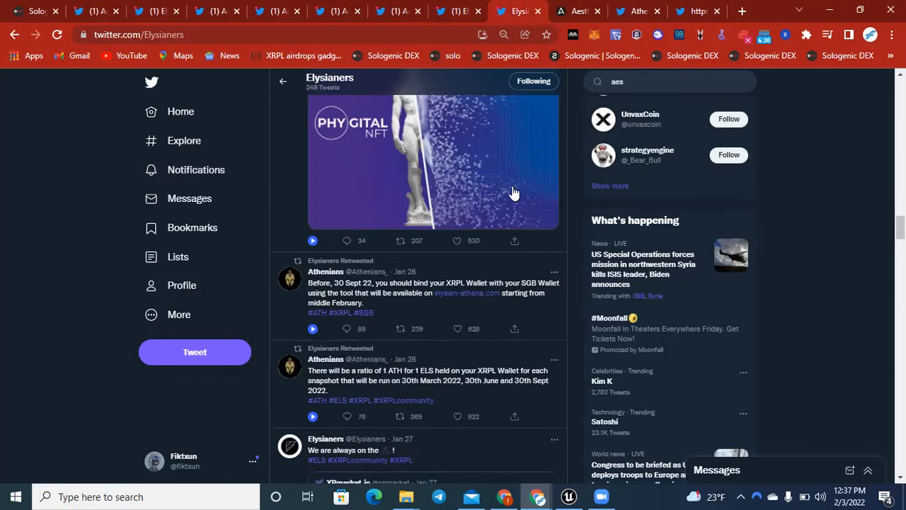
Scroll the Elysianers timeline up, then show the aesthetes.art 'Enabling the IoV' site.
scroll(up, 3)
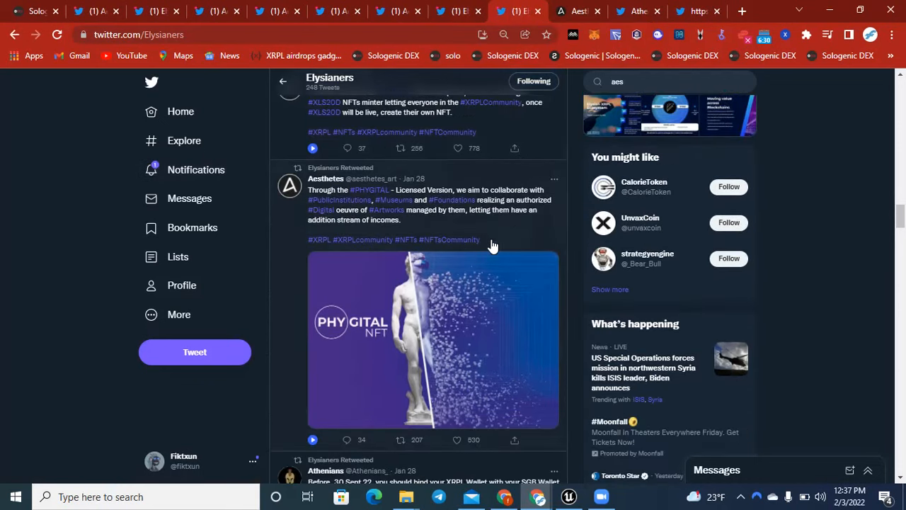
click(578, 11)
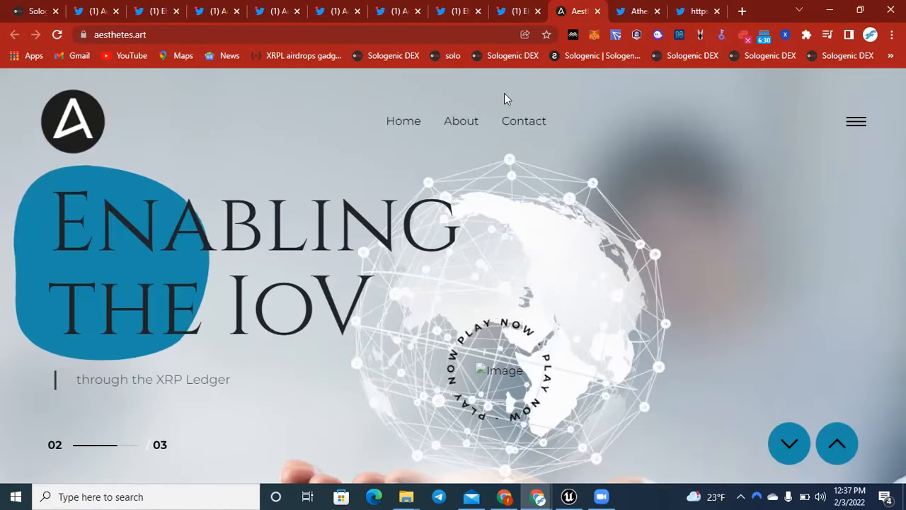
mouse_move(375, 179)
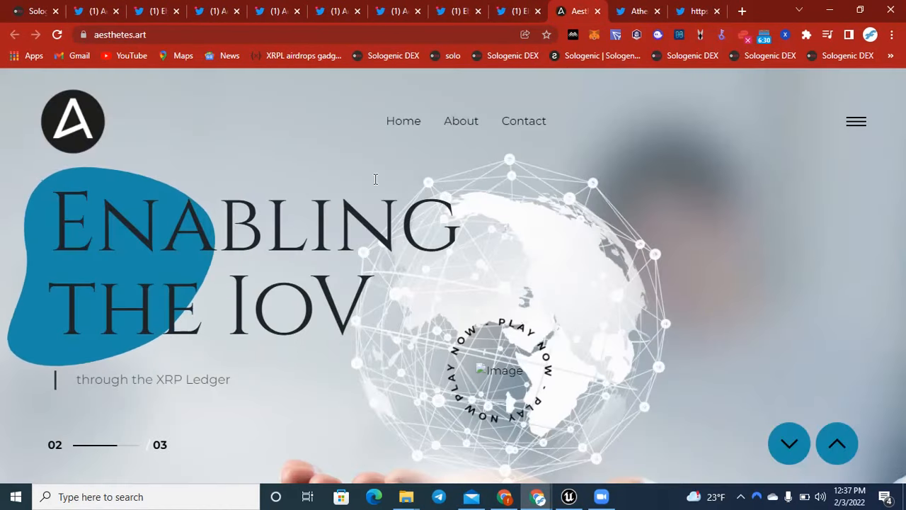
scroll(down, 3)
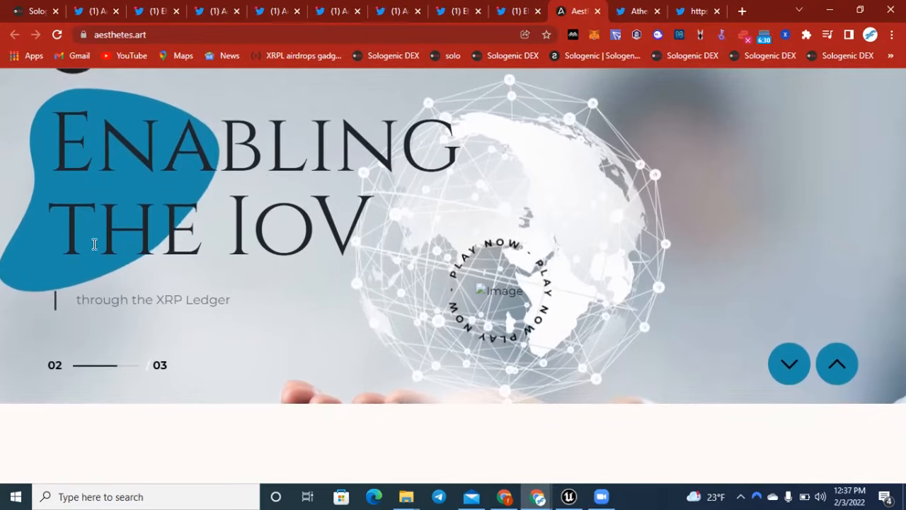
scroll(down, 3)
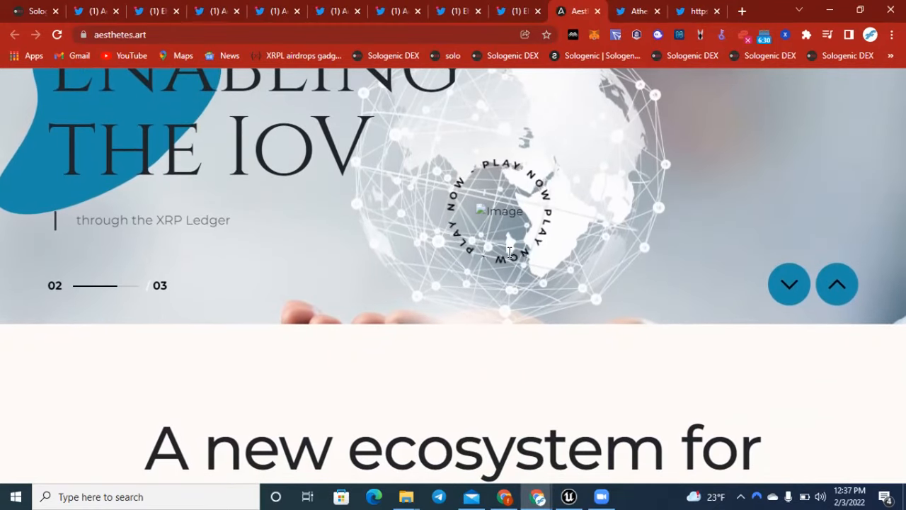
scroll(down, 3)
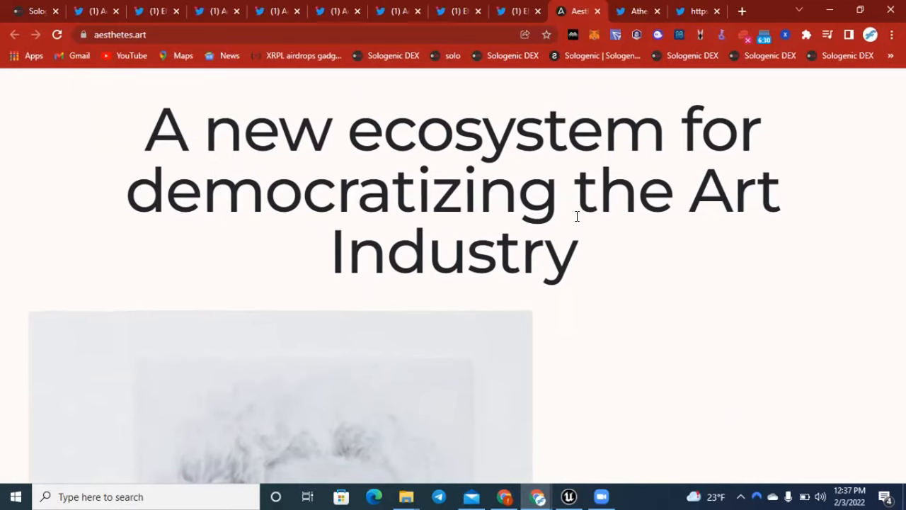
mouse_move(577, 232)
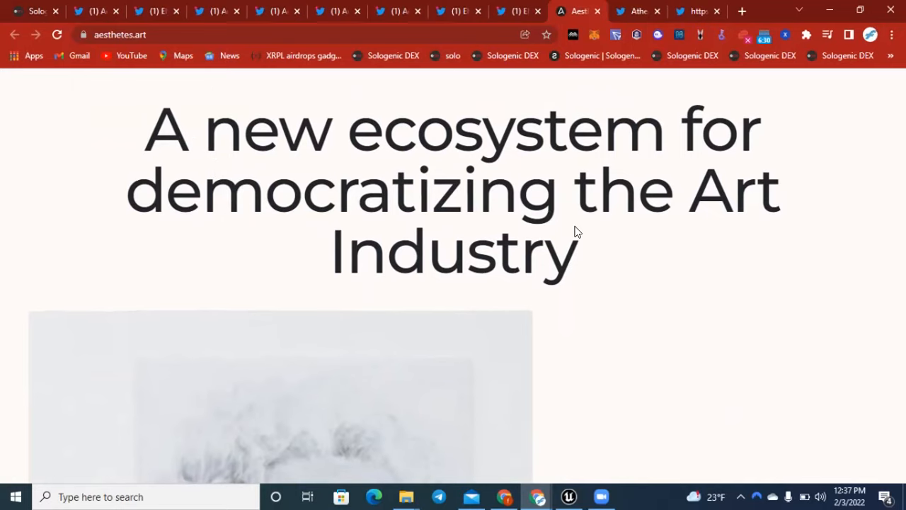
scroll(down, 3)
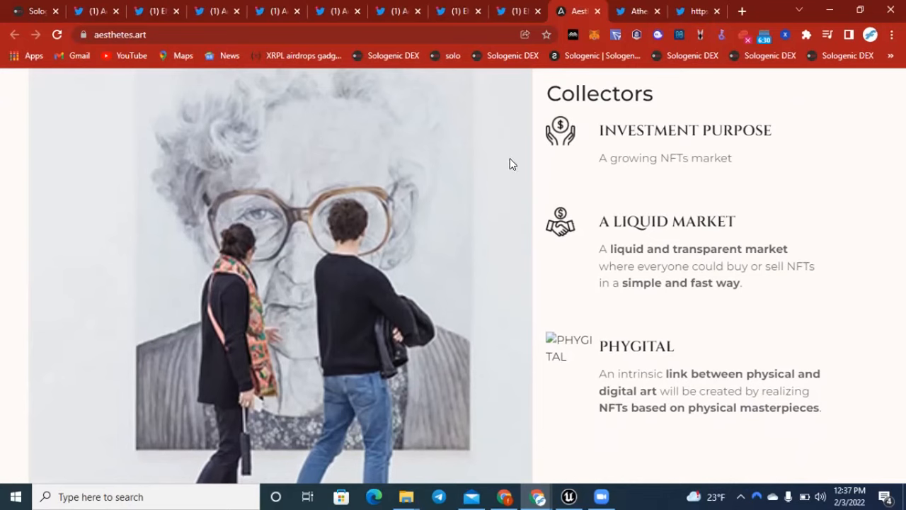
mouse_move(641, 289)
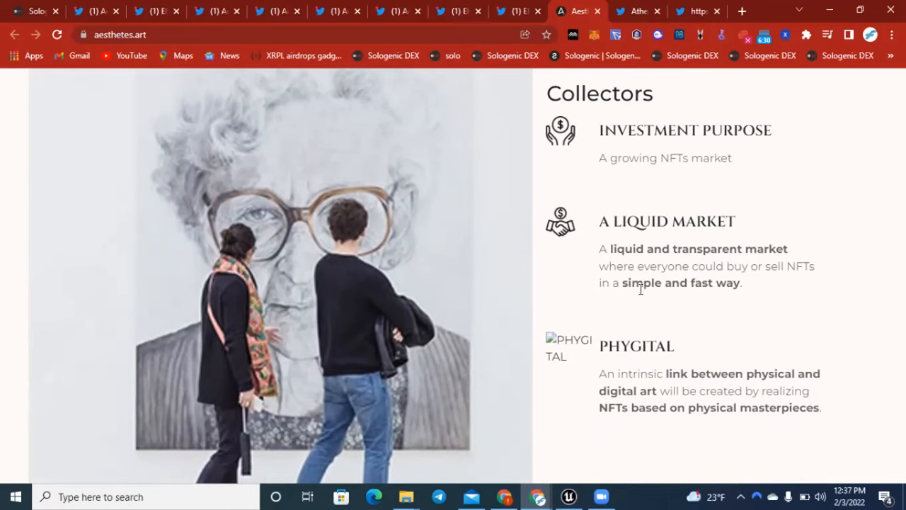
scroll(down, 3)
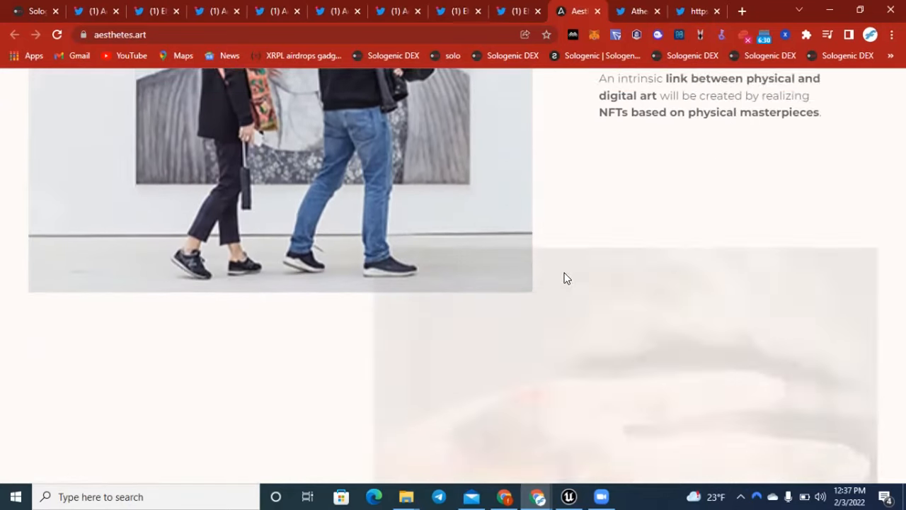
scroll(down, 3)
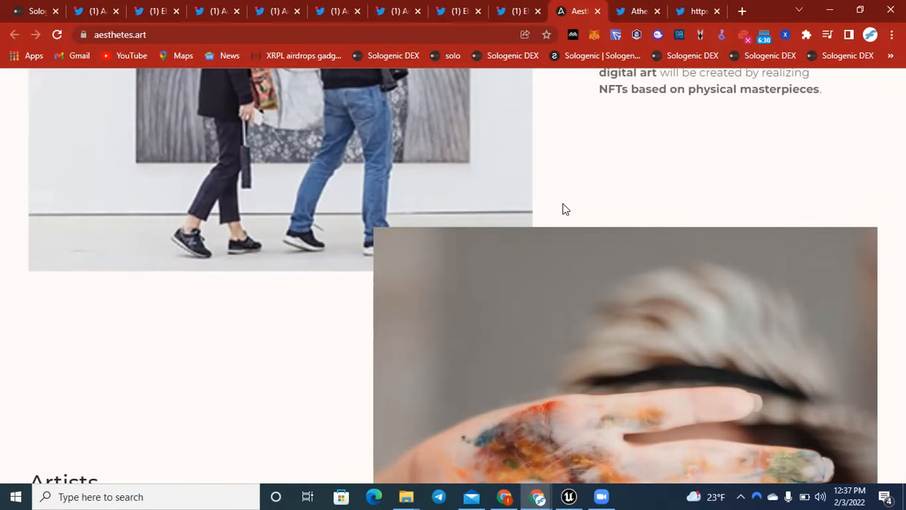
scroll(down, 3)
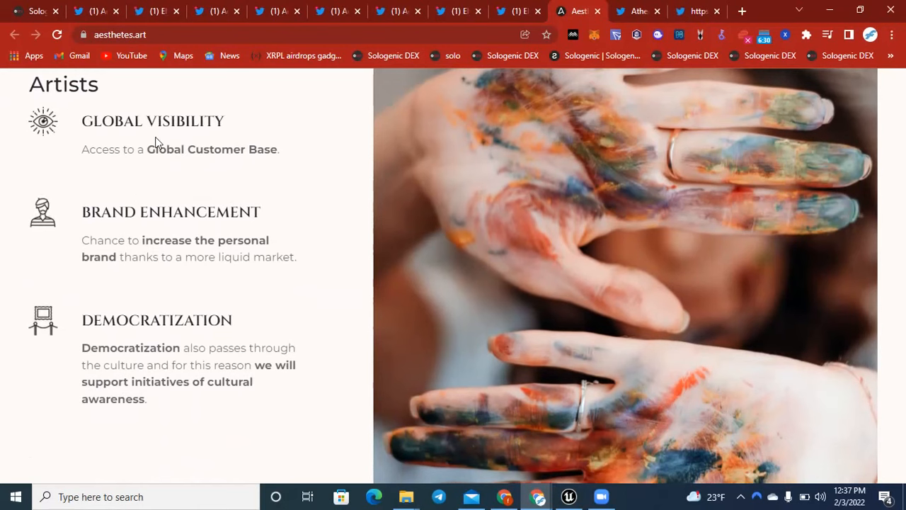
mouse_move(218, 203)
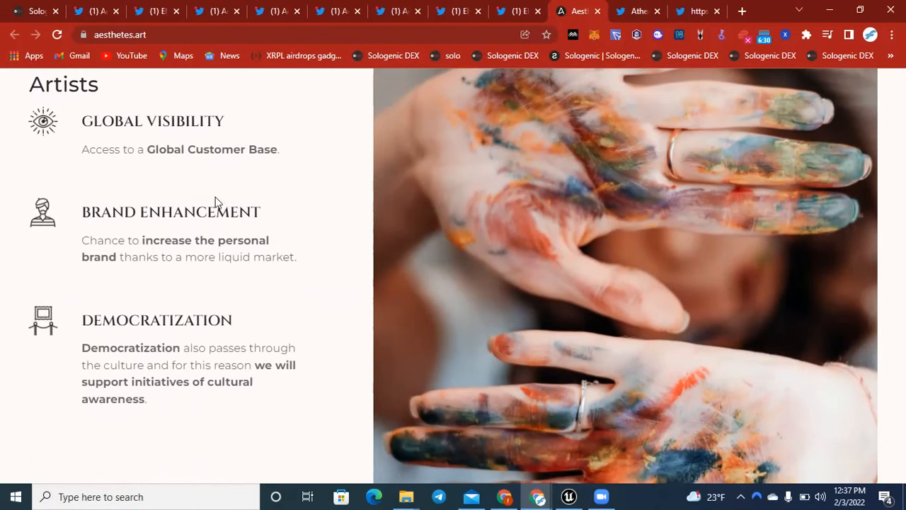
scroll(down, 3)
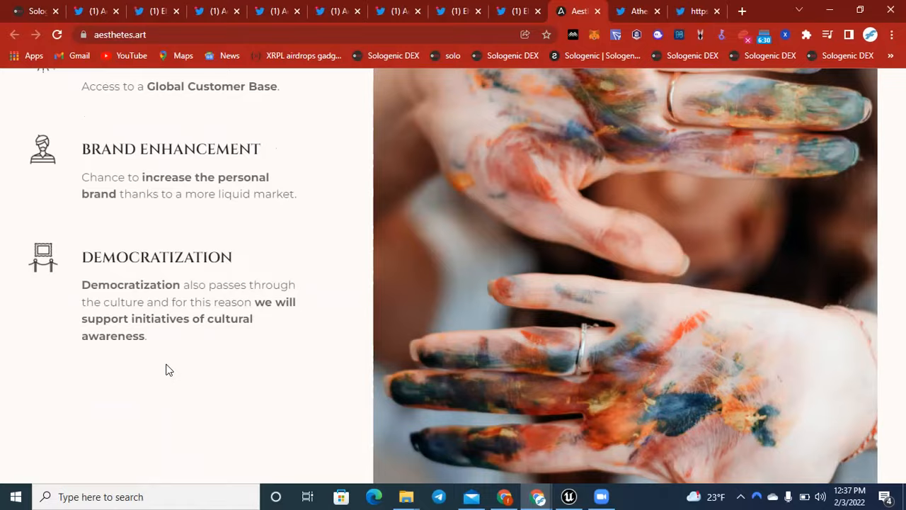
scroll(down, 3)
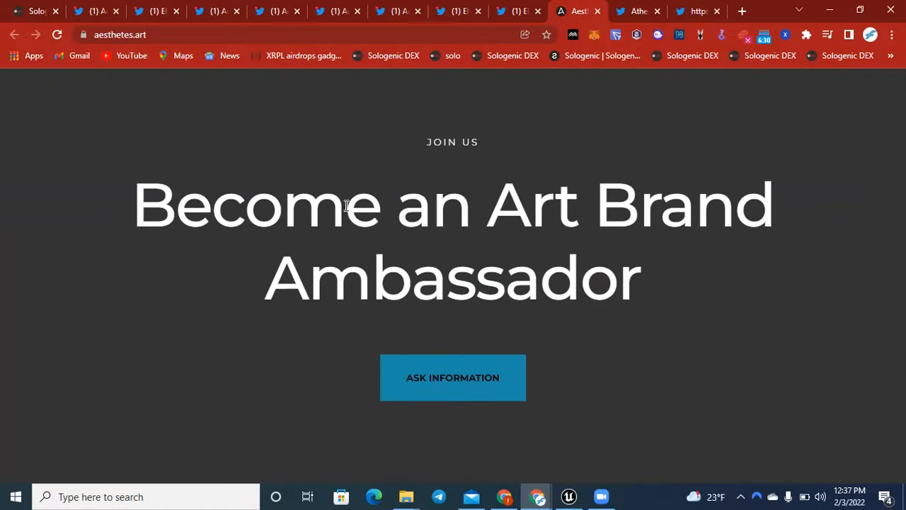
scroll(up, 3)
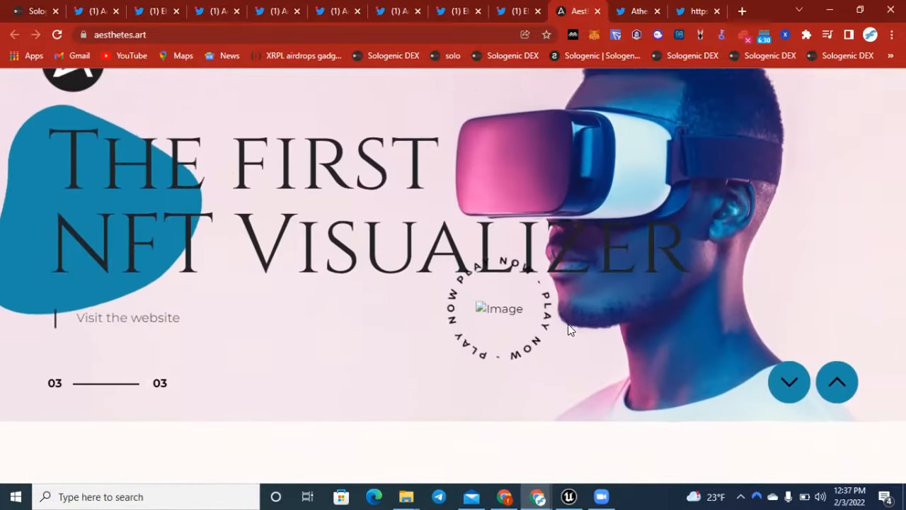
scroll(up, 3)
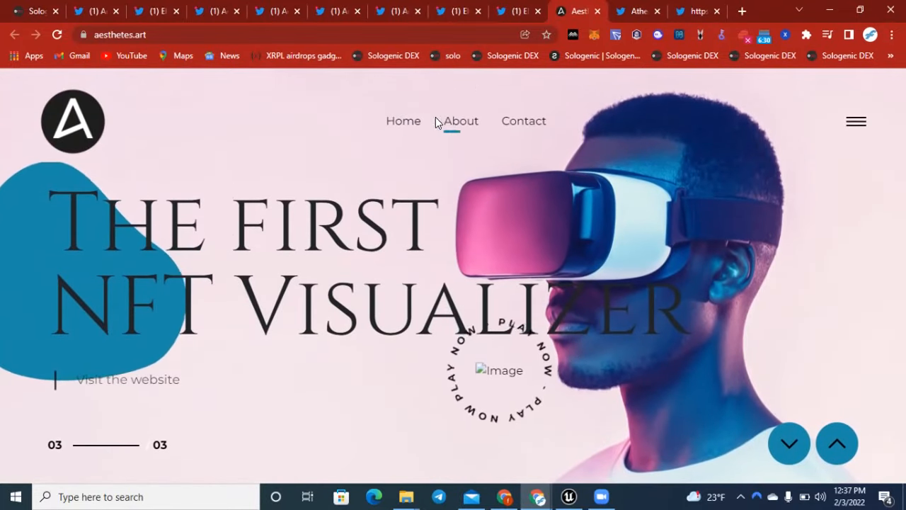
mouse_move(857, 122)
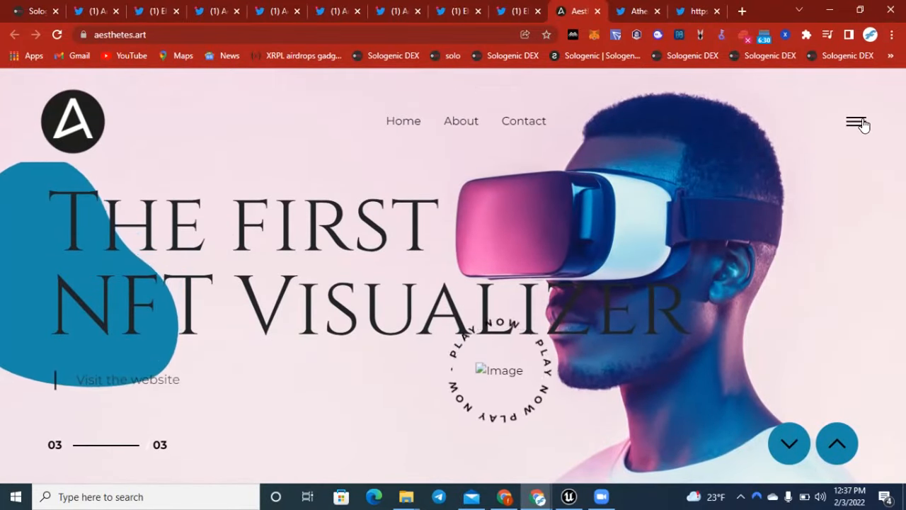
click(858, 122)
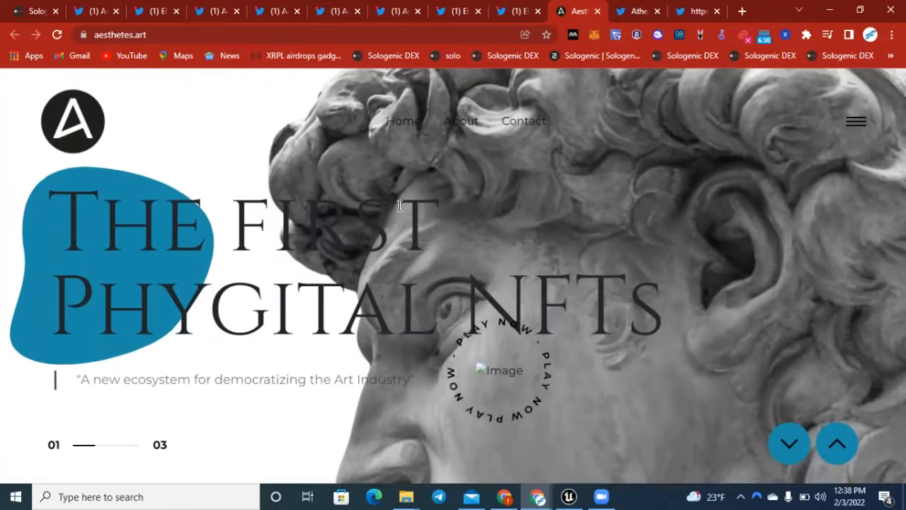
scroll(down, 3)
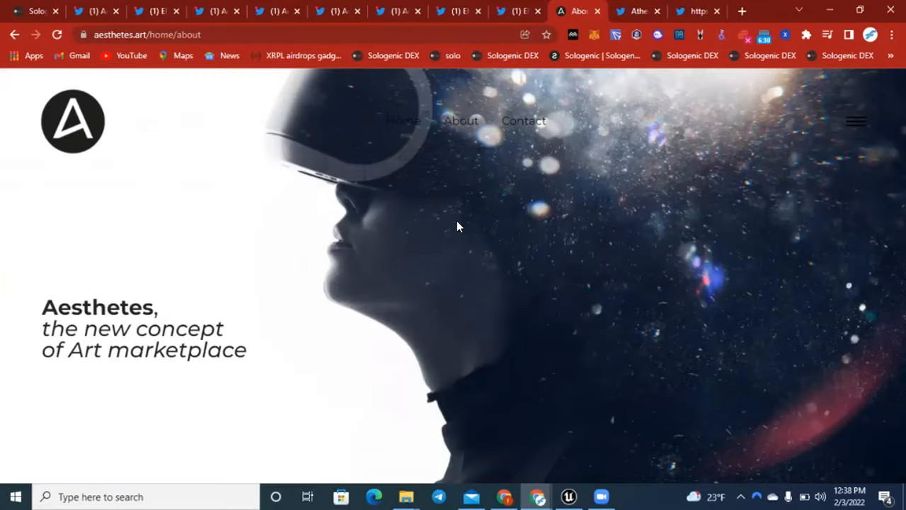
mouse_move(588, 252)
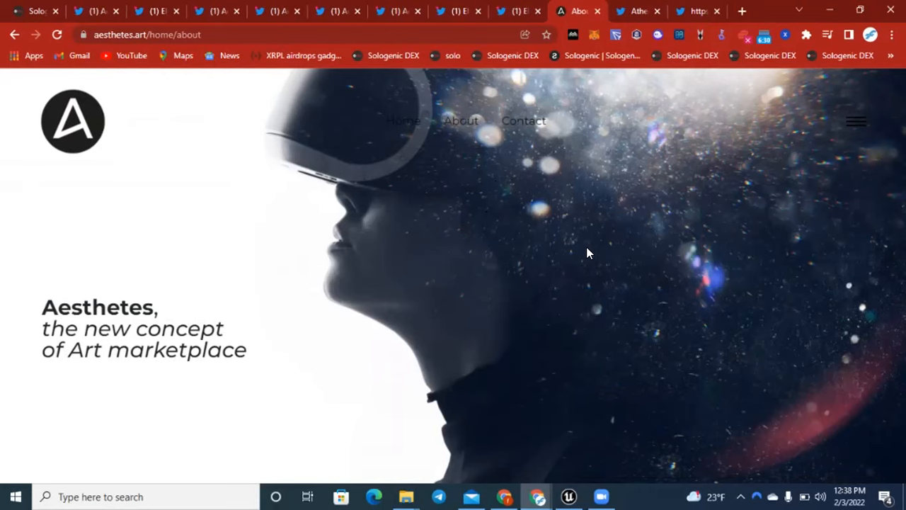
Scroll through the roadmap, Phygital NFTs section and footer, then back to the top headline.
scroll(down, 3)
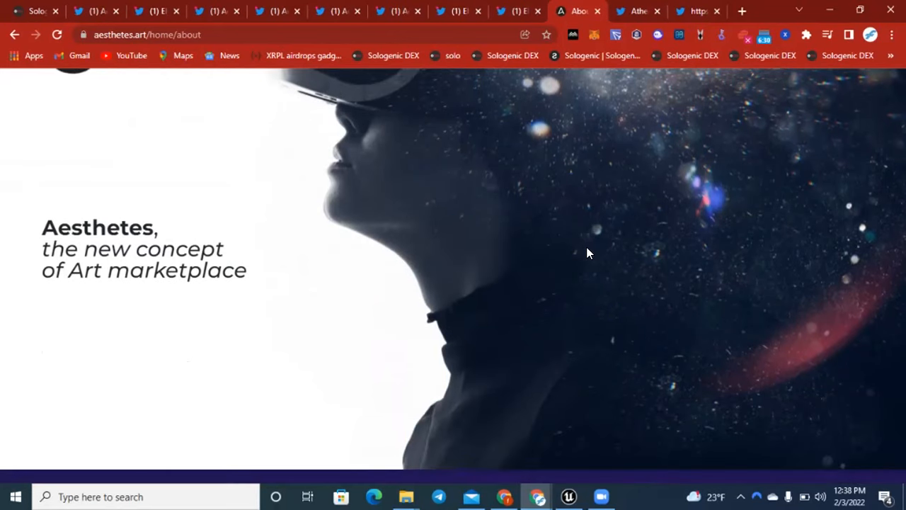
scroll(down, 3)
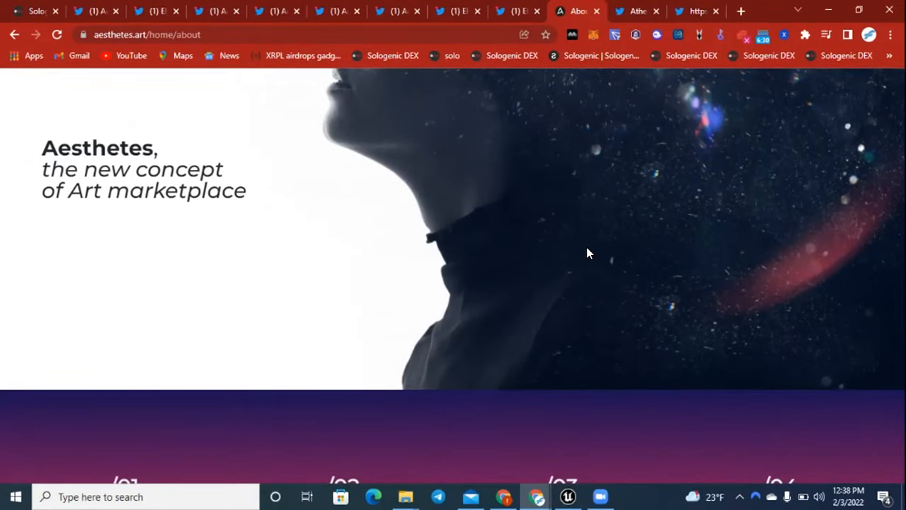
scroll(down, 3)
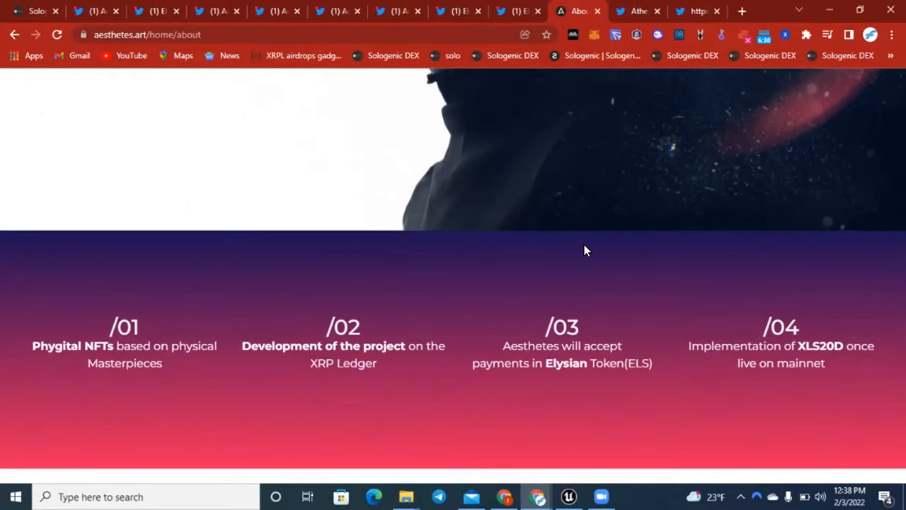
scroll(down, 3)
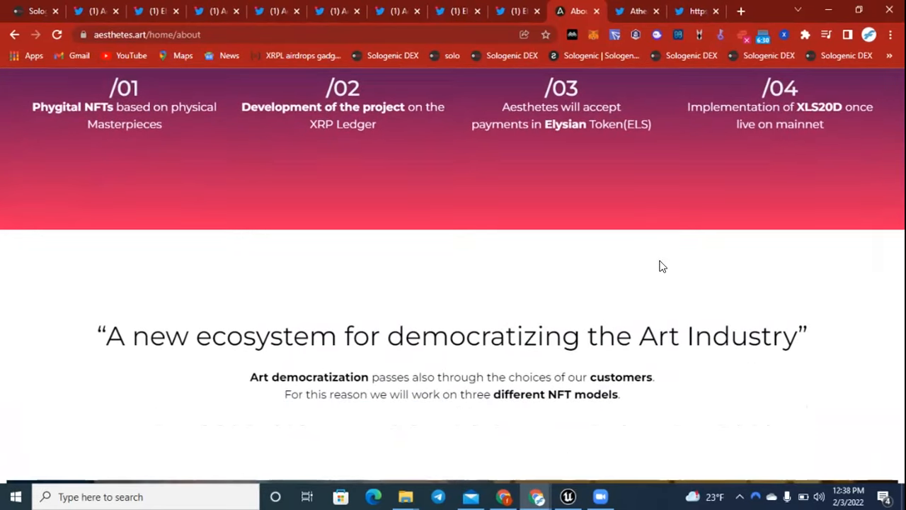
mouse_move(485, 309)
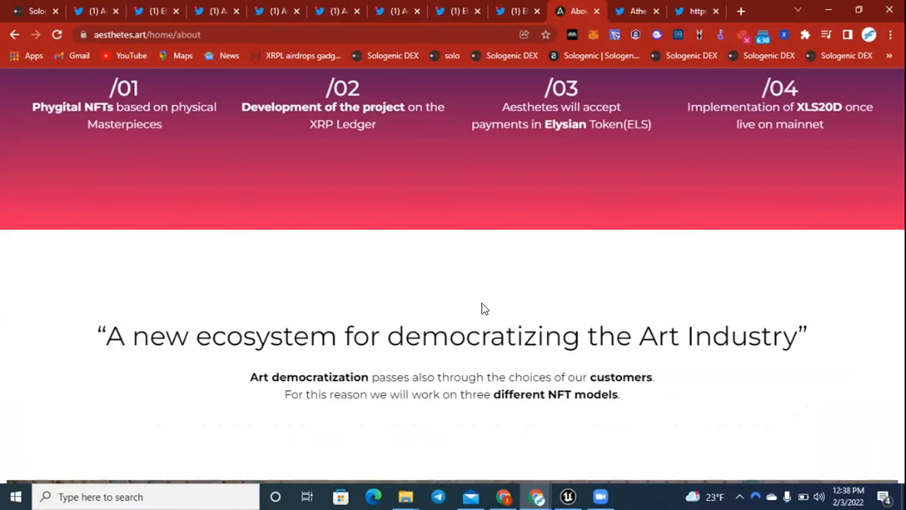
scroll(down, 3)
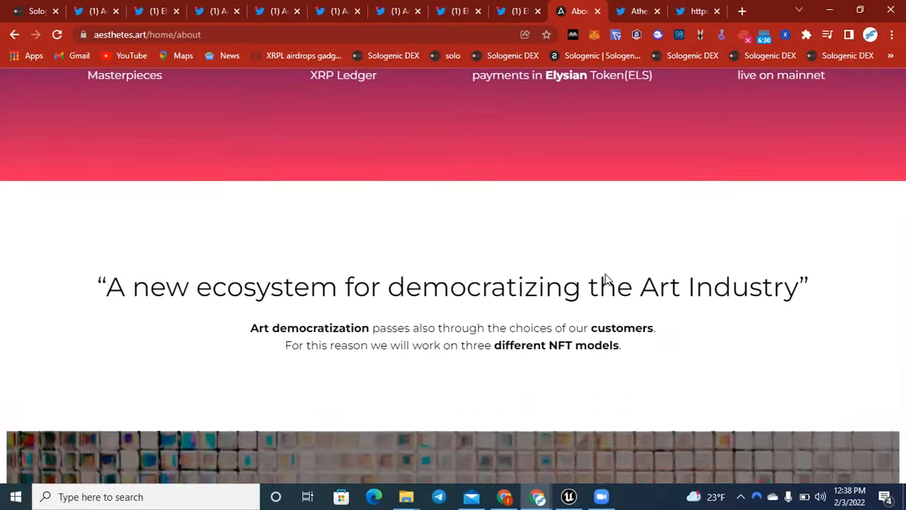
scroll(down, 3)
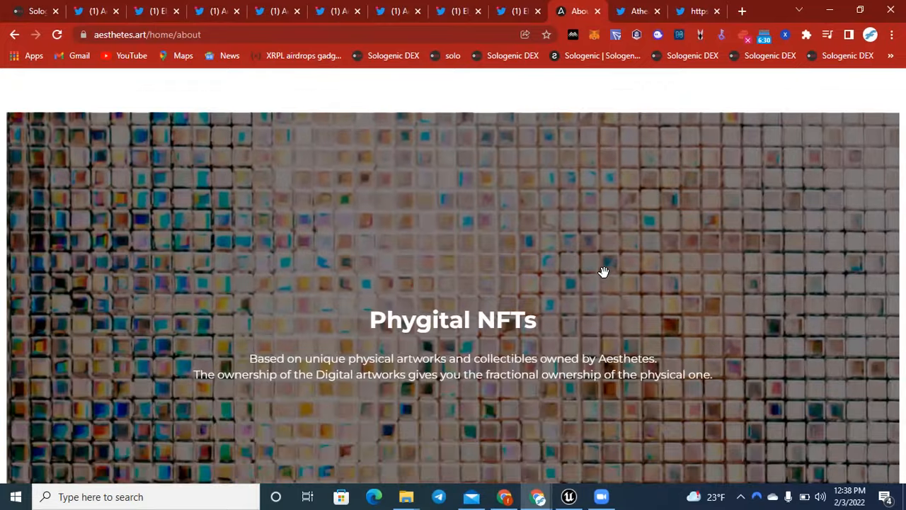
scroll(down, 3)
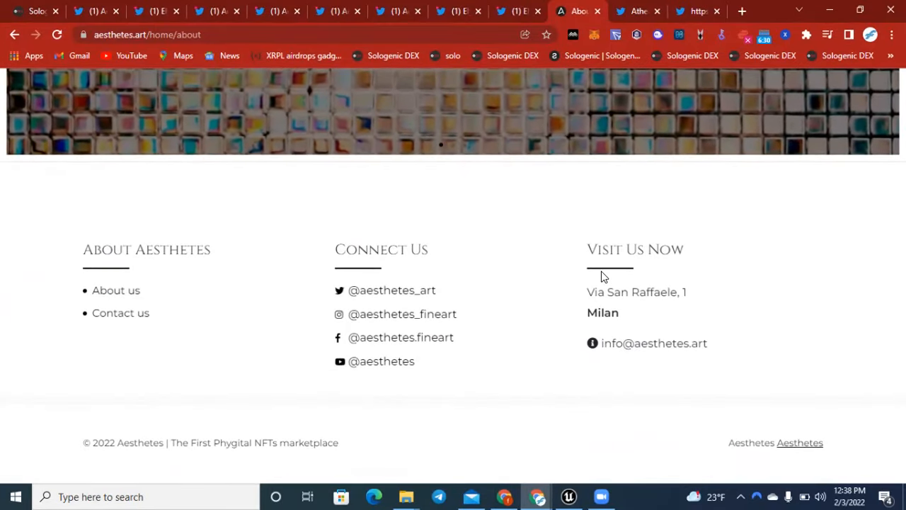
scroll(up, 3)
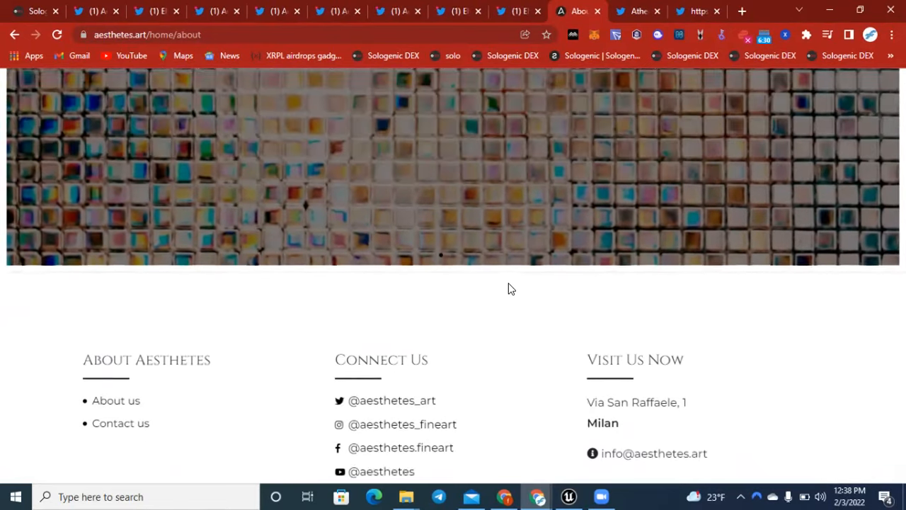
scroll(up, 3)
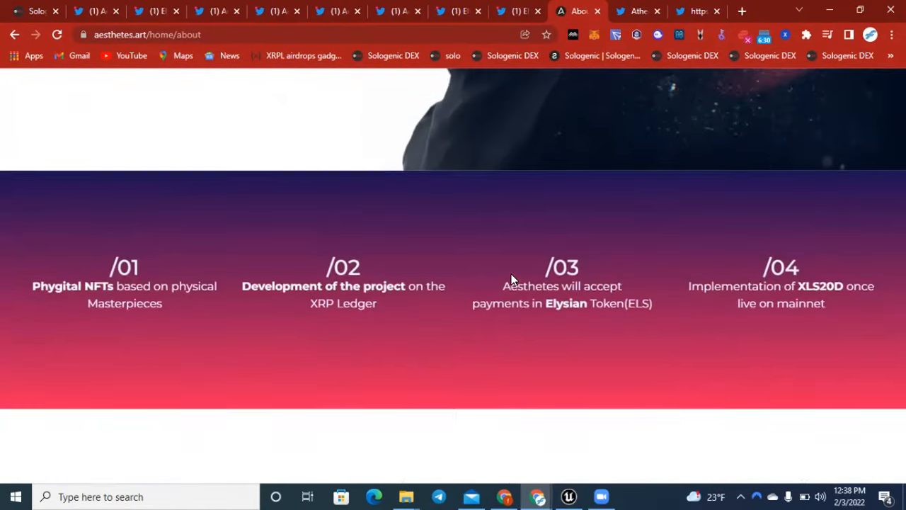
scroll(up, 3)
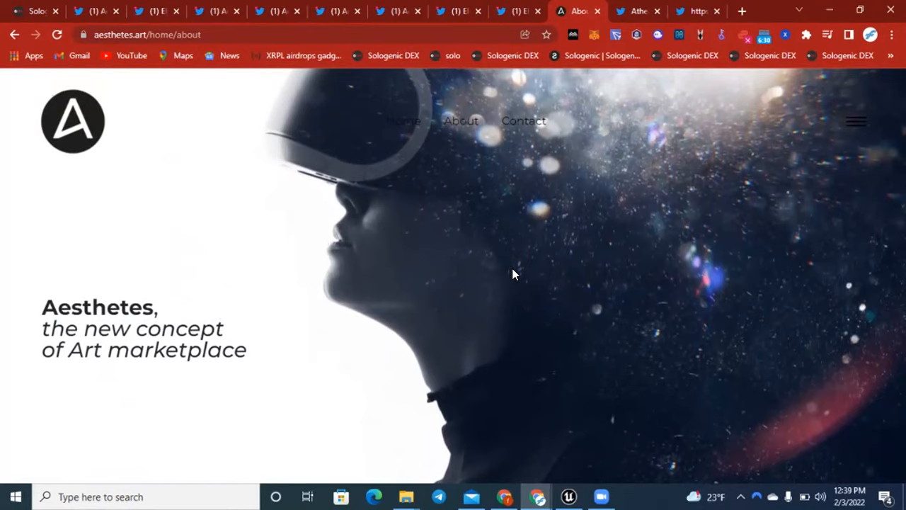
mouse_move(516, 265)
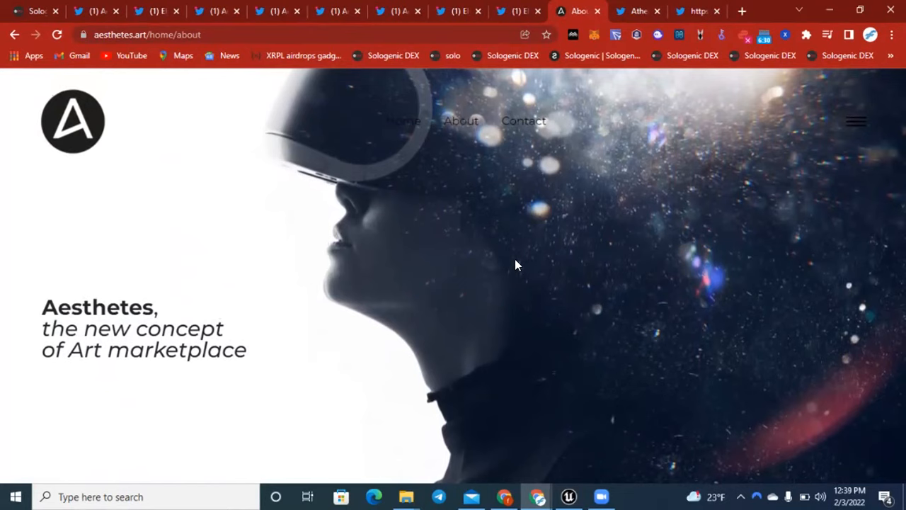
mouse_move(317, 209)
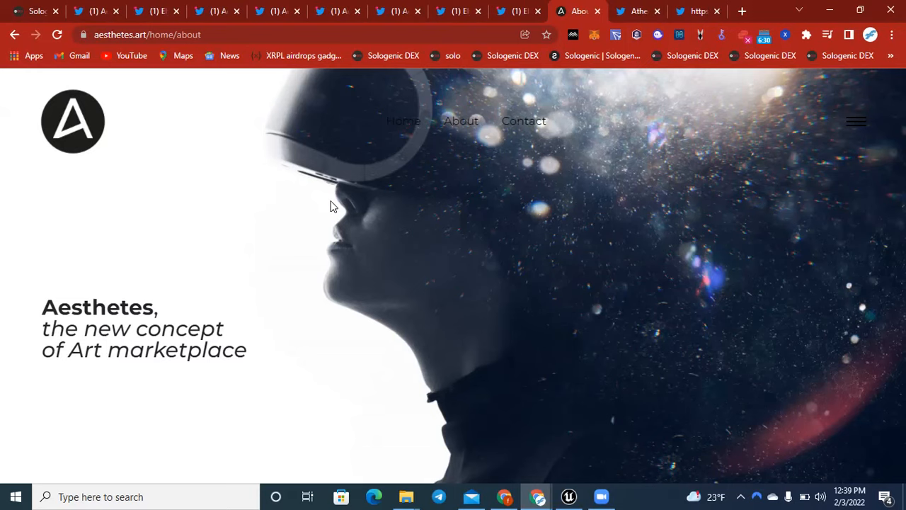
mouse_move(356, 200)
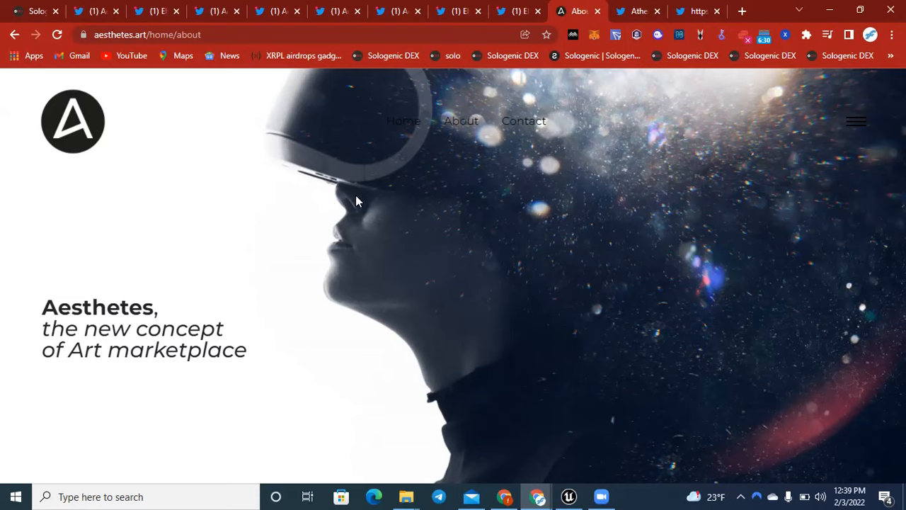
mouse_move(374, 193)
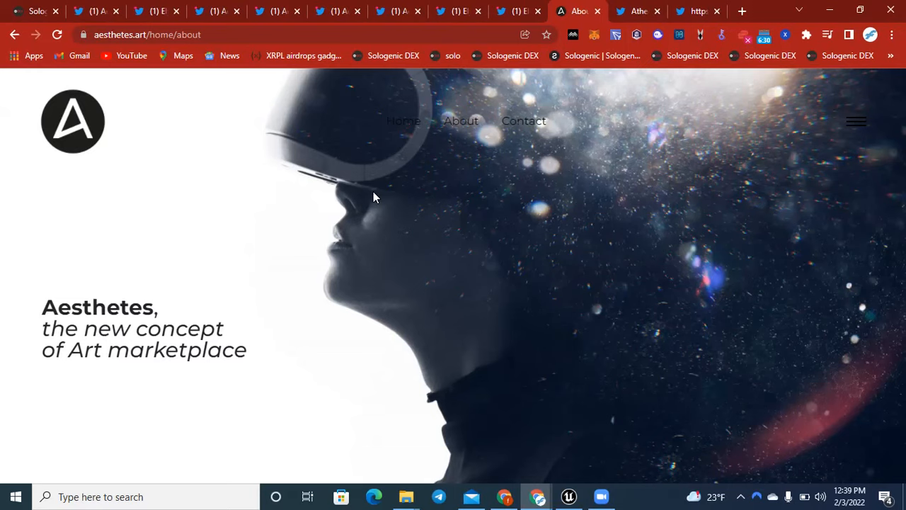
mouse_move(354, 181)
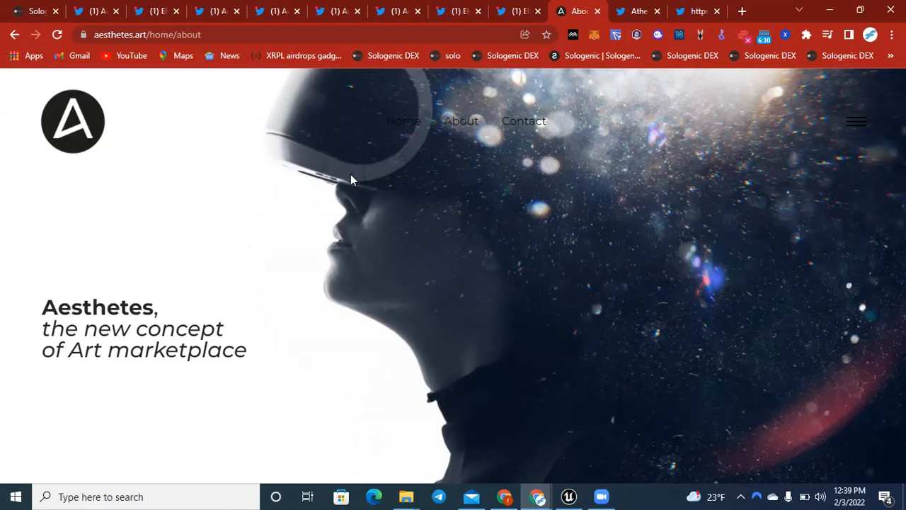
mouse_move(636, 11)
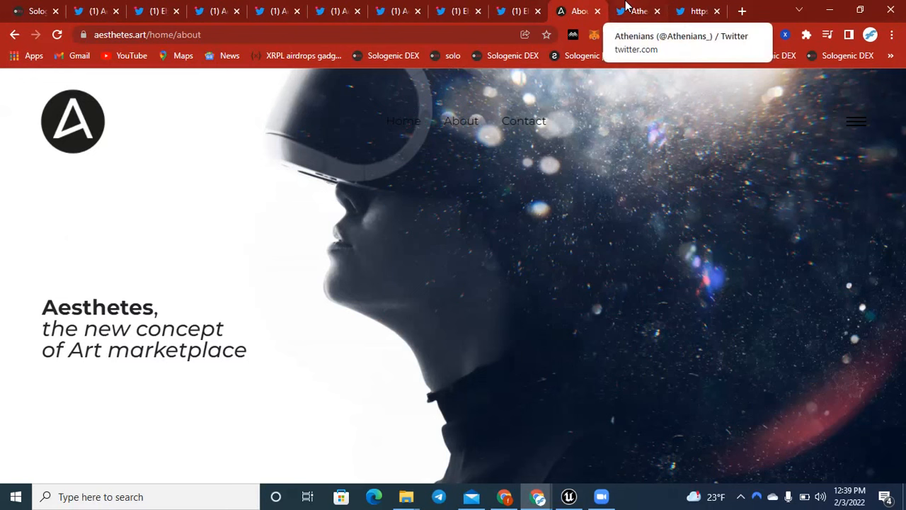
Replay the Athenians '2022 is here!' video with sound on and volume adjusted.
click(637, 12)
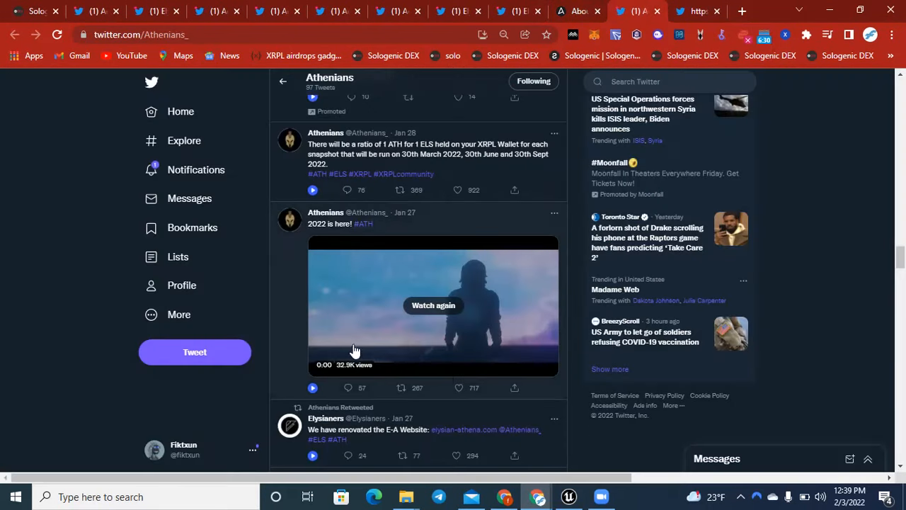
mouse_move(441, 325)
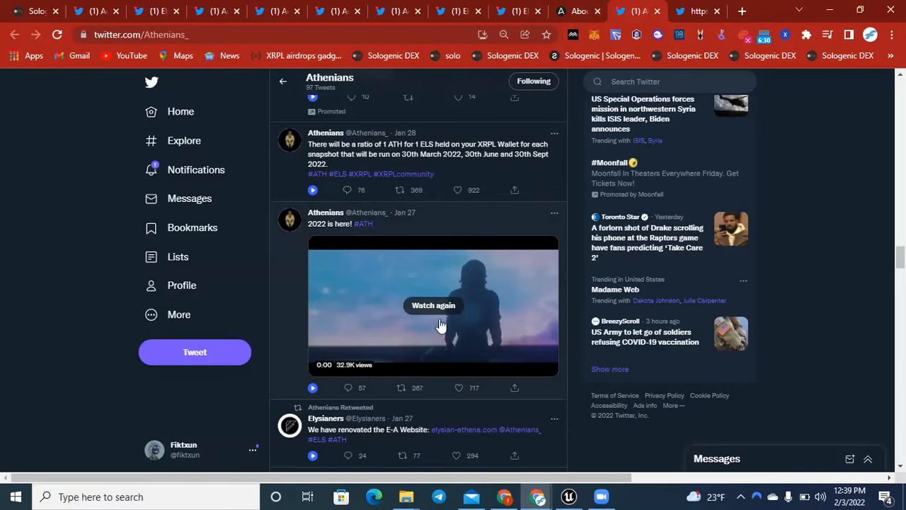
click(433, 305)
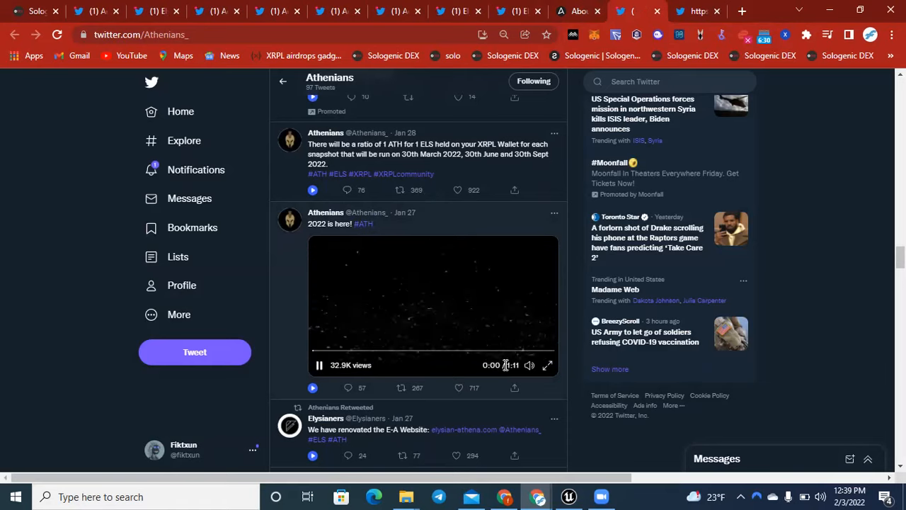
click(529, 365)
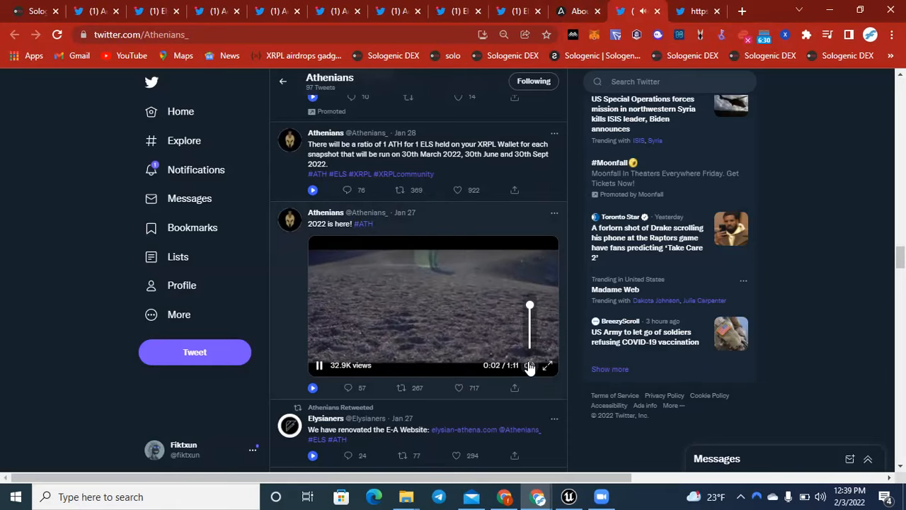
click(548, 365)
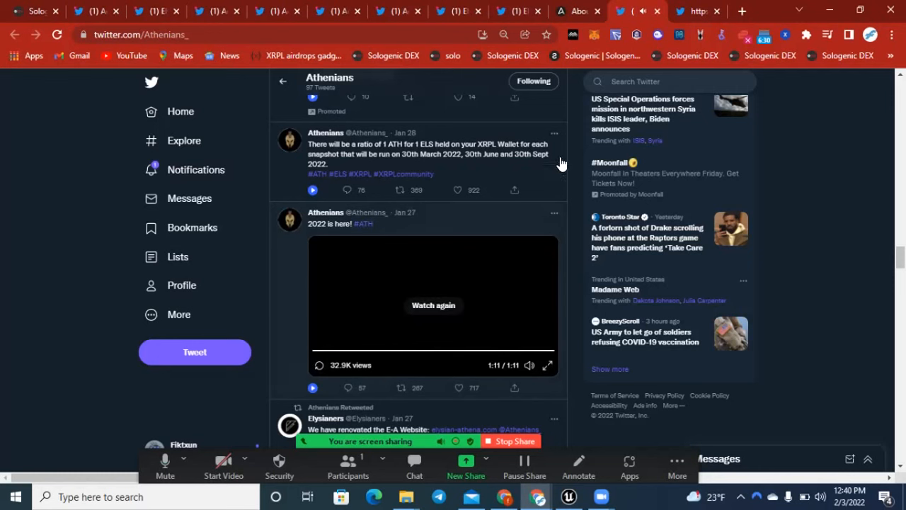
Play the '2022 is here!' tweet video on its own, then scroll the Athenians profile.
click(337, 223)
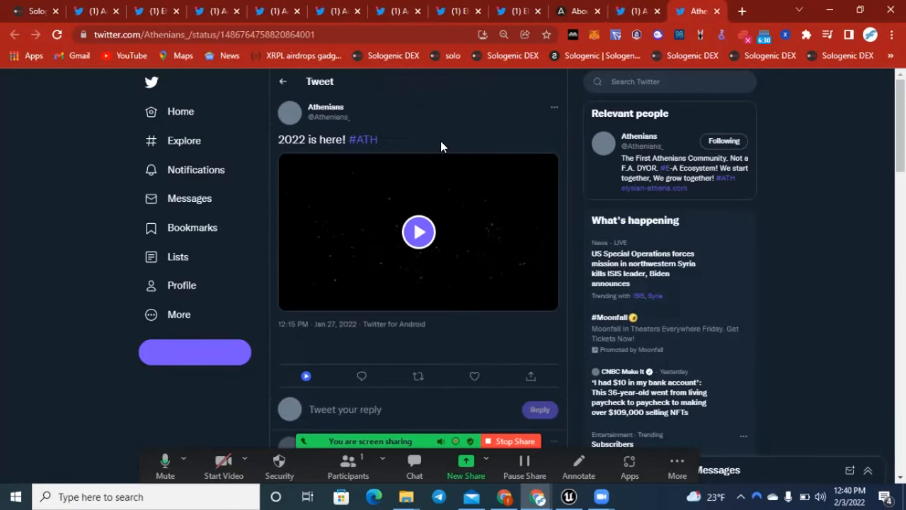
click(419, 232)
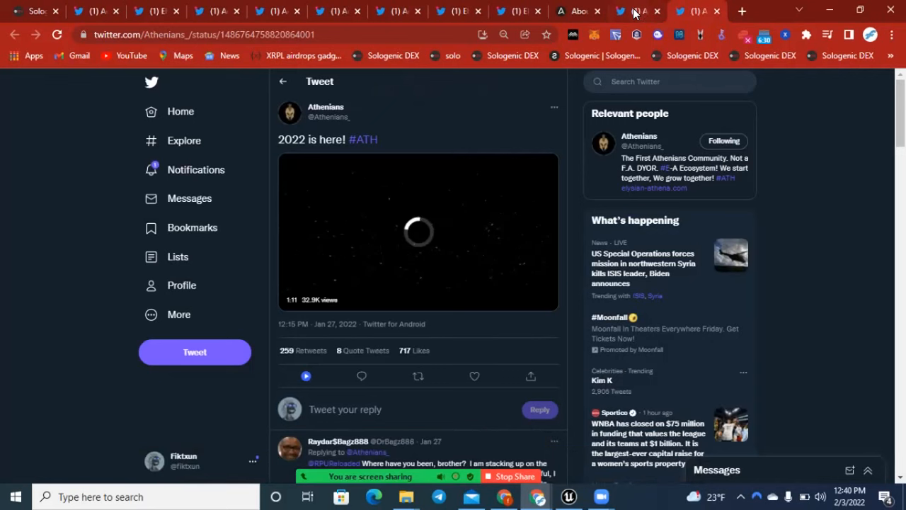
click(325, 106)
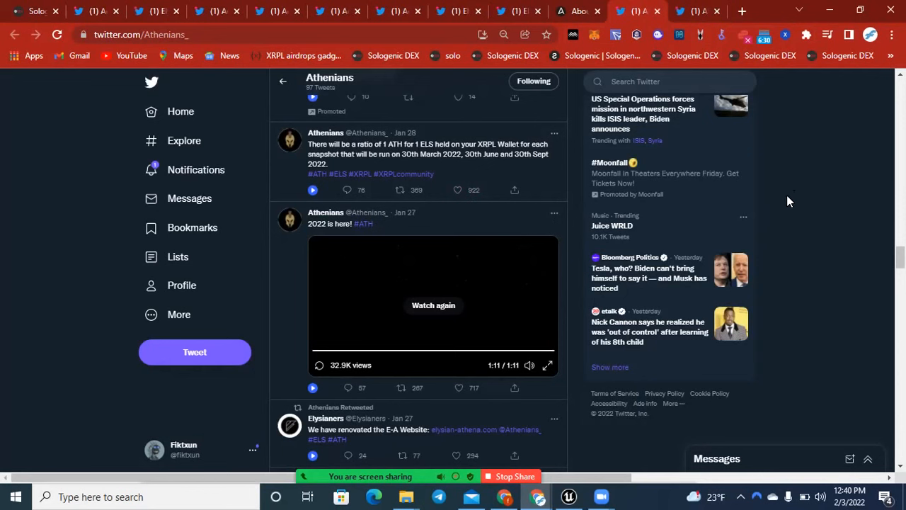
scroll(down, 3)
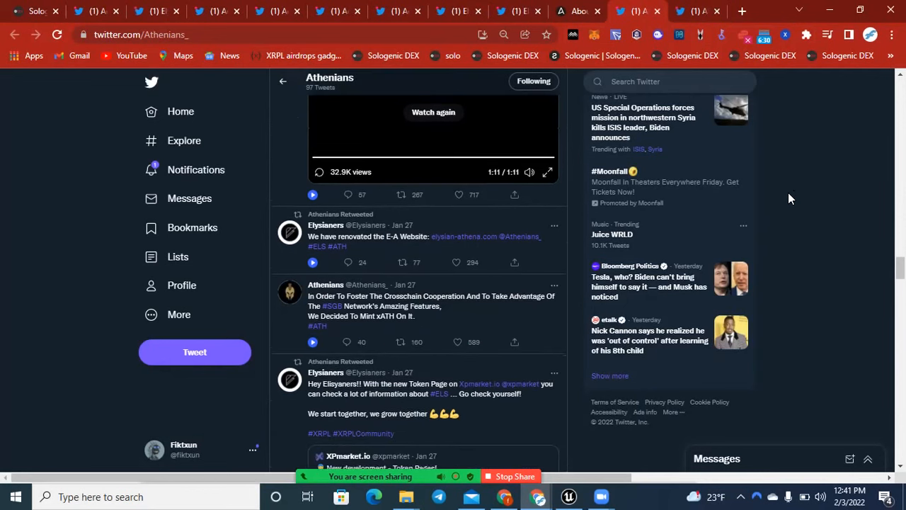
scroll(down, 3)
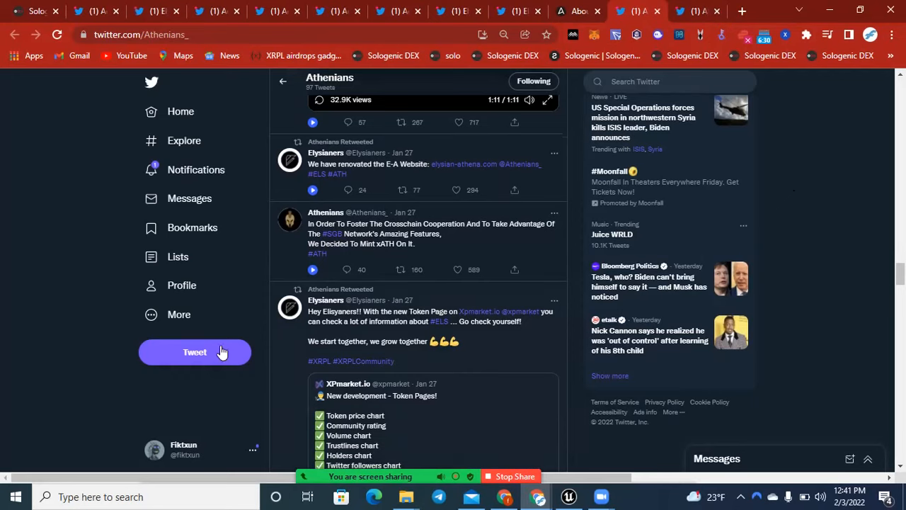
mouse_move(139, 238)
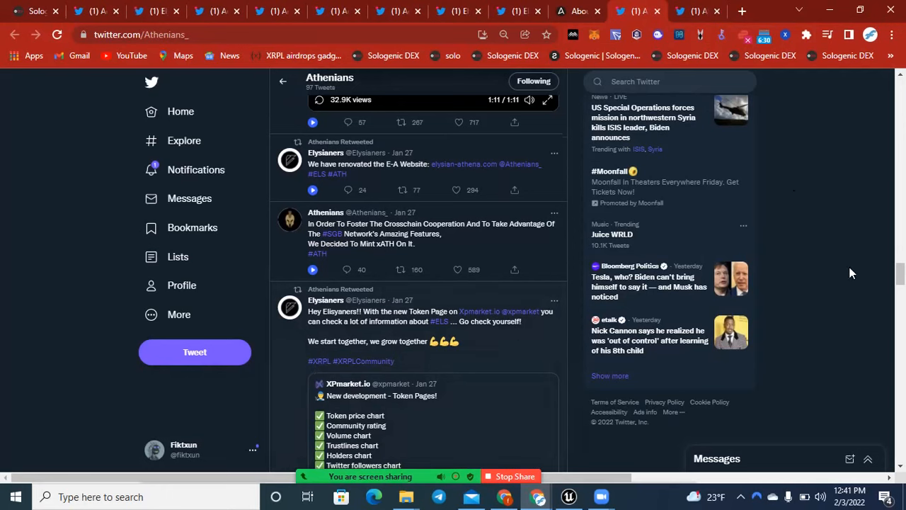
scroll(down, 3)
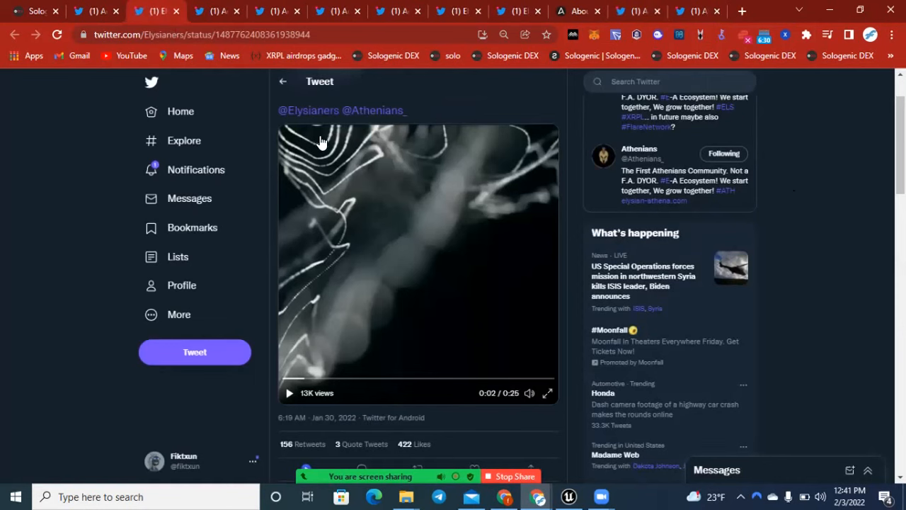
Switch to the Aesthetes profile and scroll to its 'Moving towards the future' XLS20D tweet.
click(386, 109)
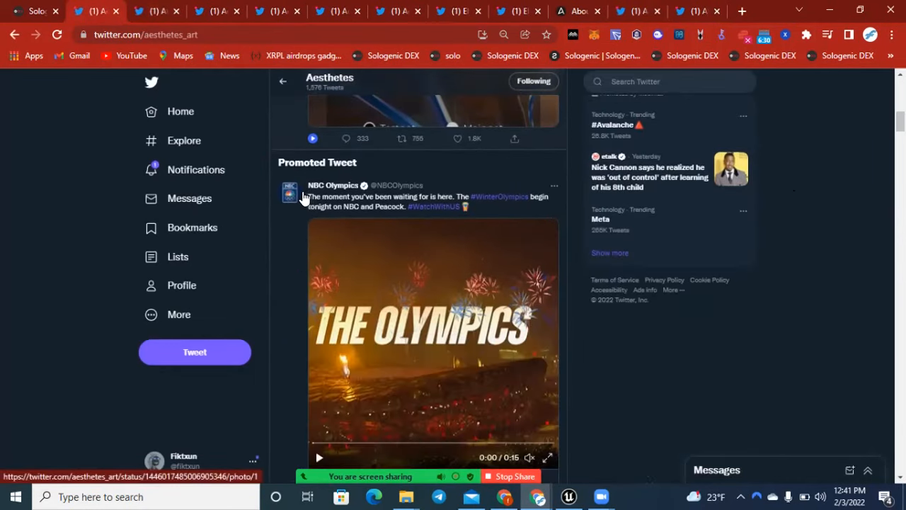
scroll(down, 3)
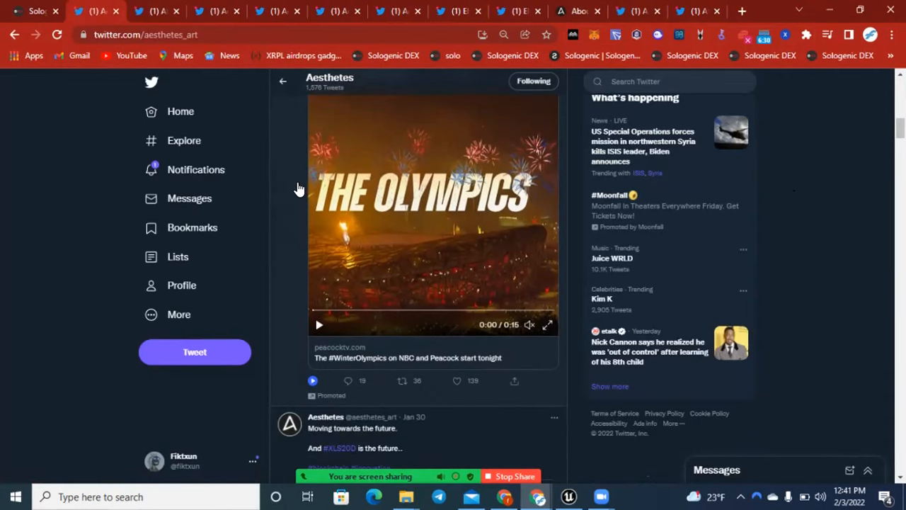
scroll(down, 3)
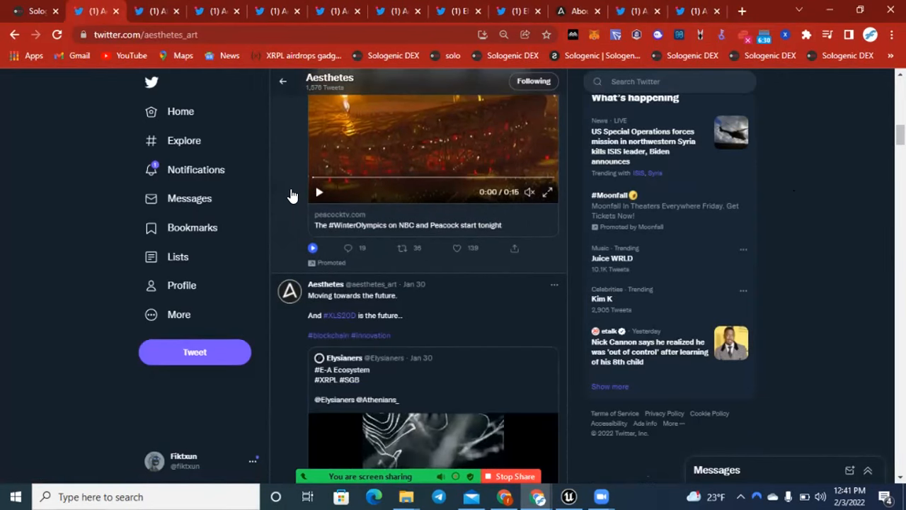
scroll(down, 3)
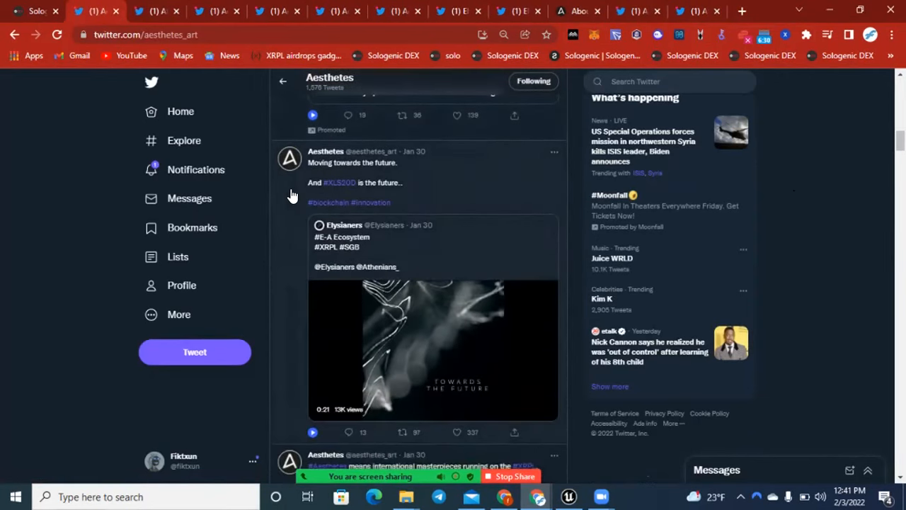